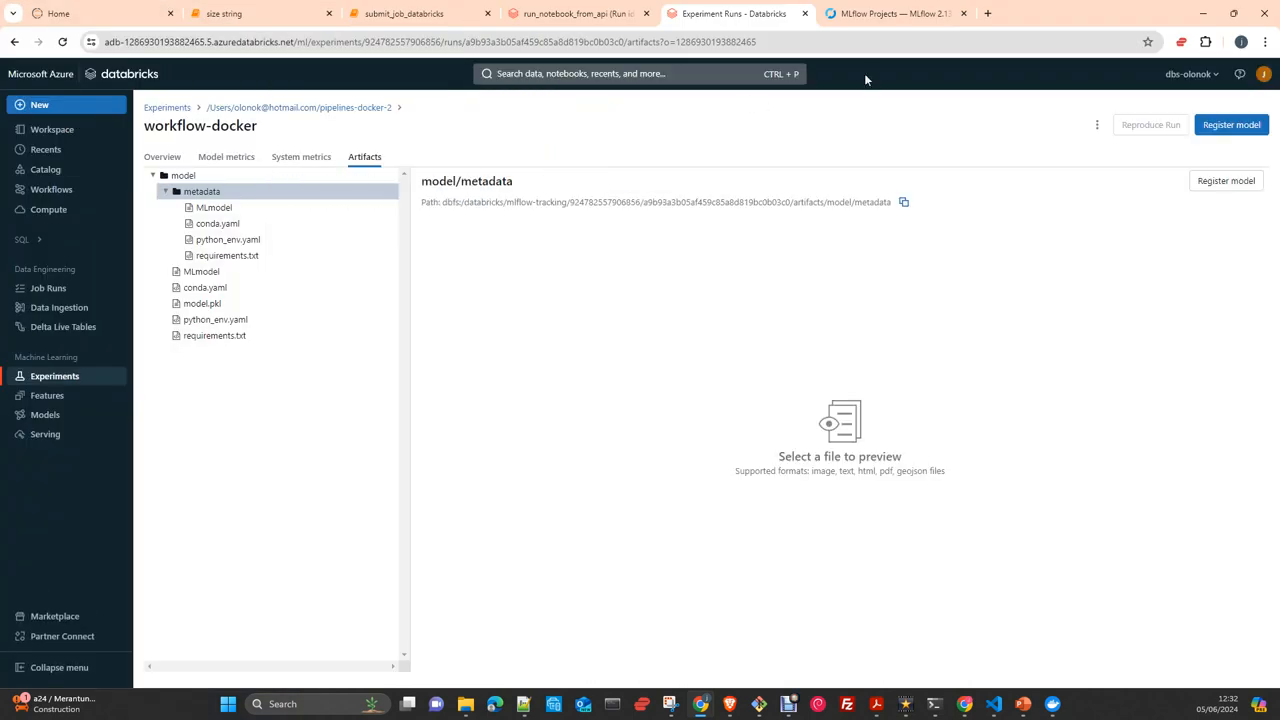
Step: Switch to the MLflow Projects documentation tab and scroll up to its introduction
click(890, 13)
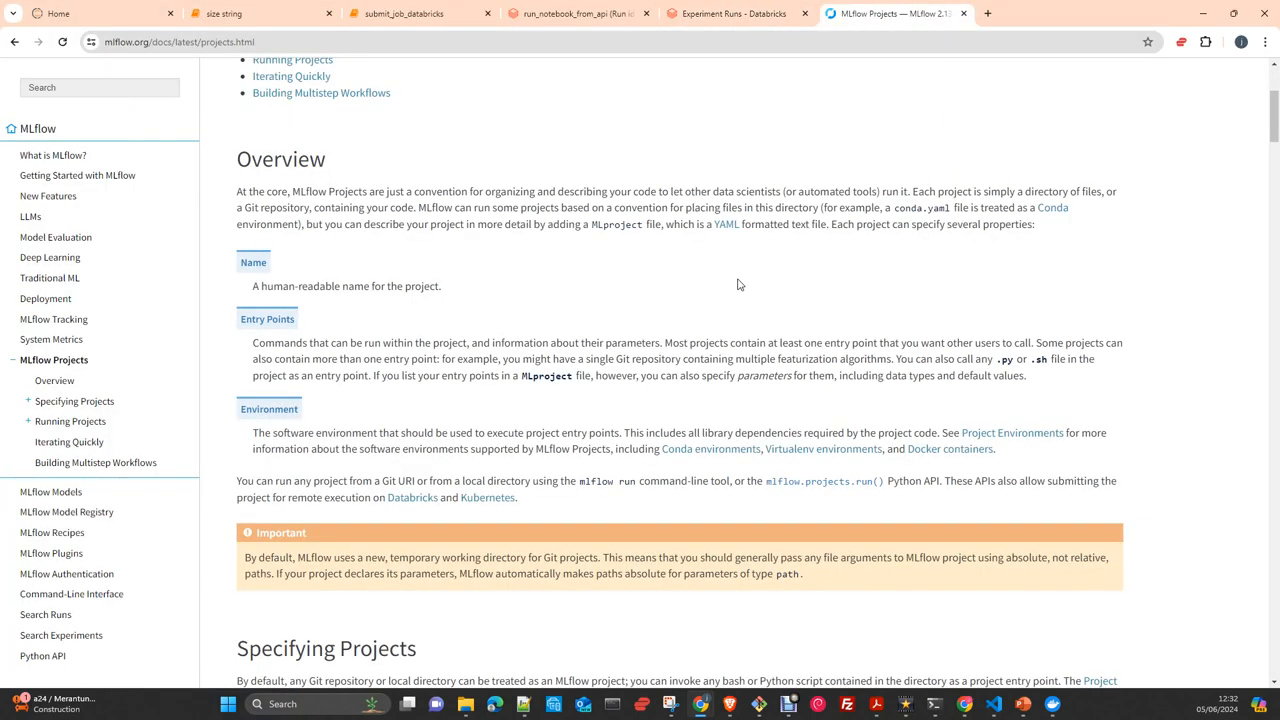
scroll(up, 3)
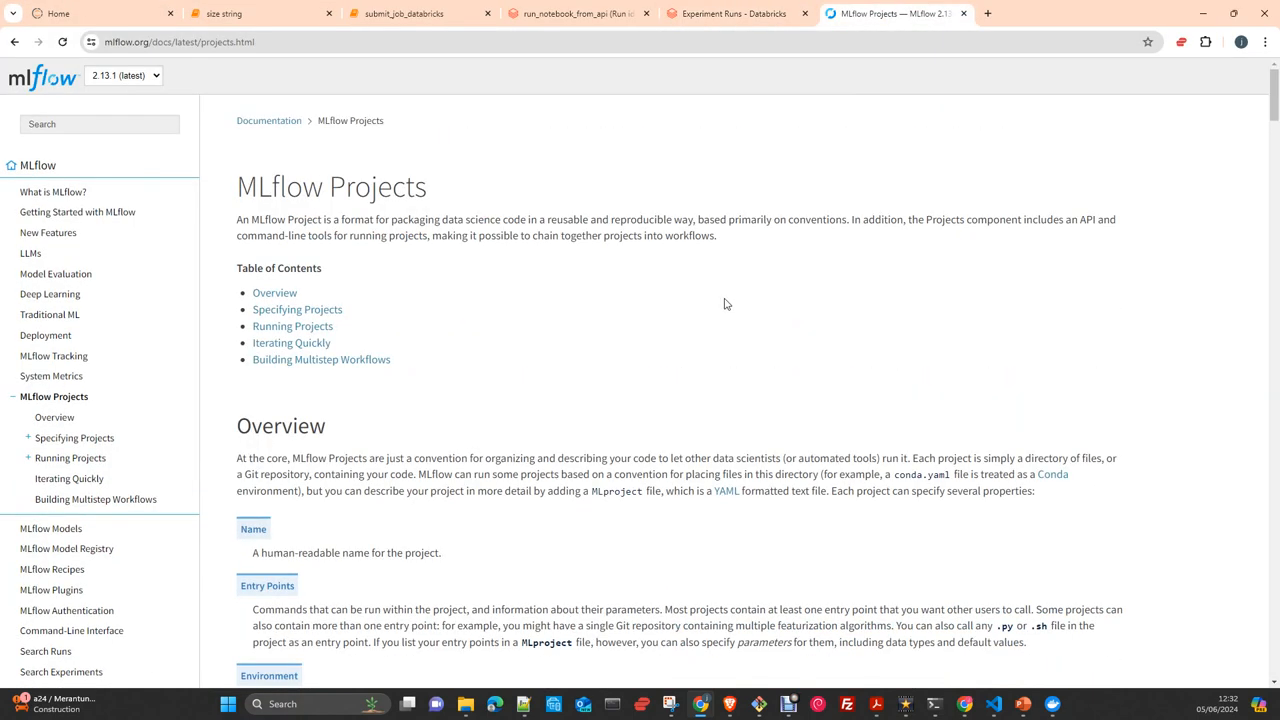
mouse_move(624, 345)
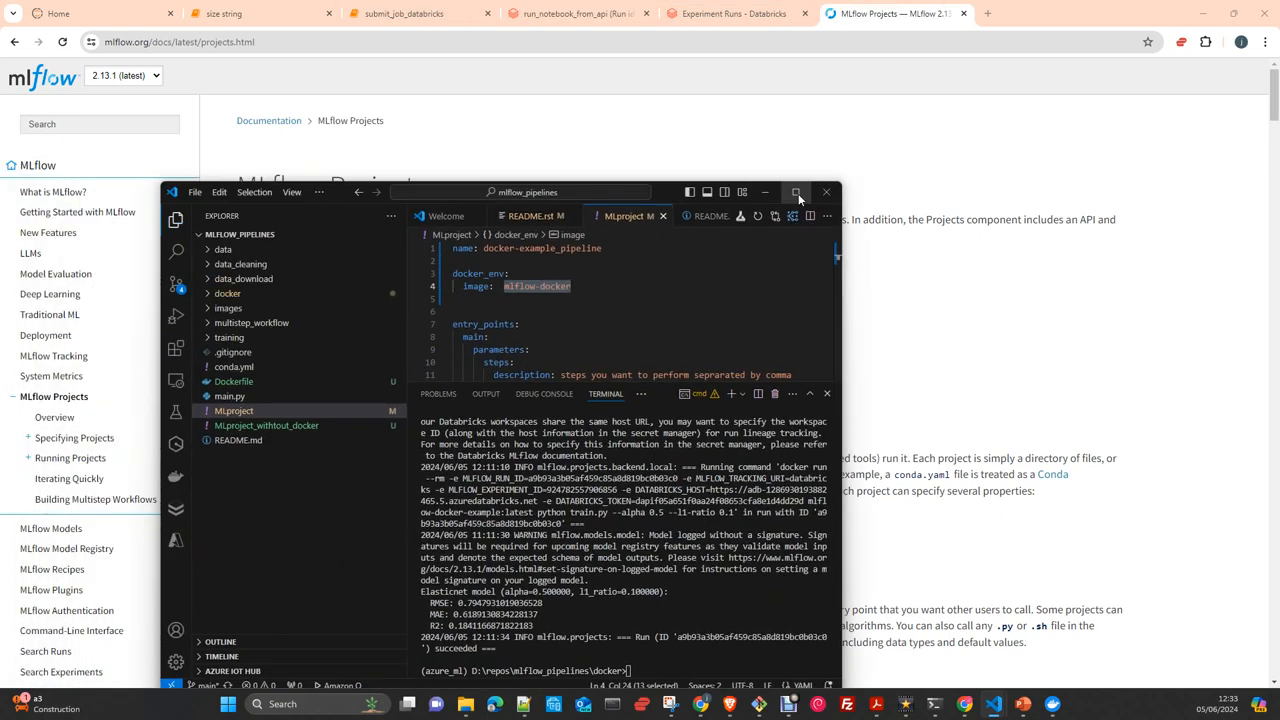
Step: Maximize the mlflow_pipelines editor window and expand the docker folder
click(797, 192)
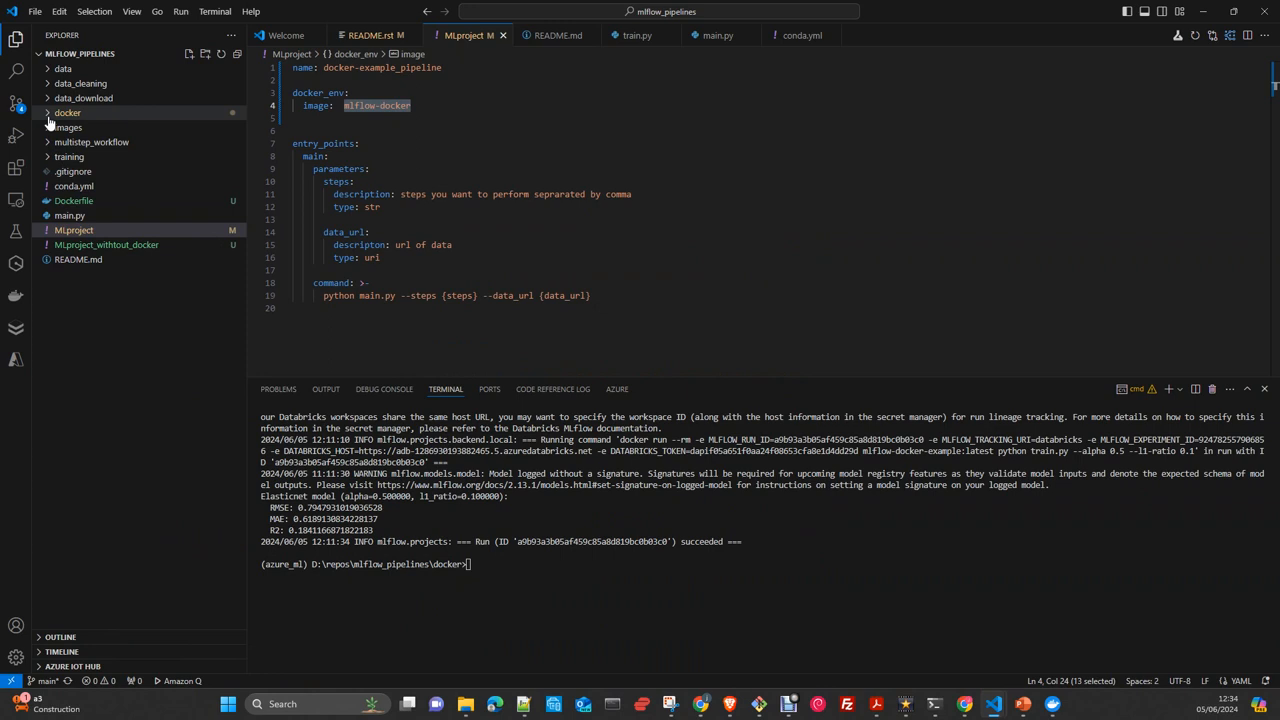
click(67, 112)
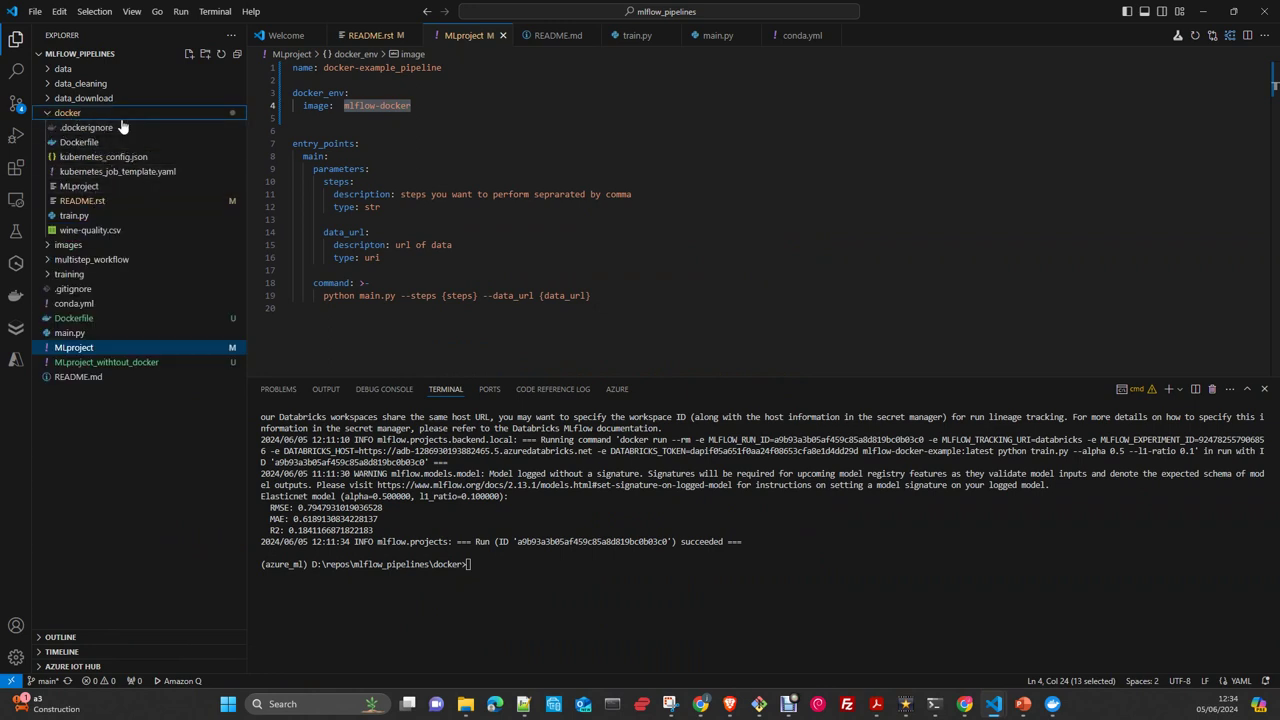
mouse_move(69, 273)
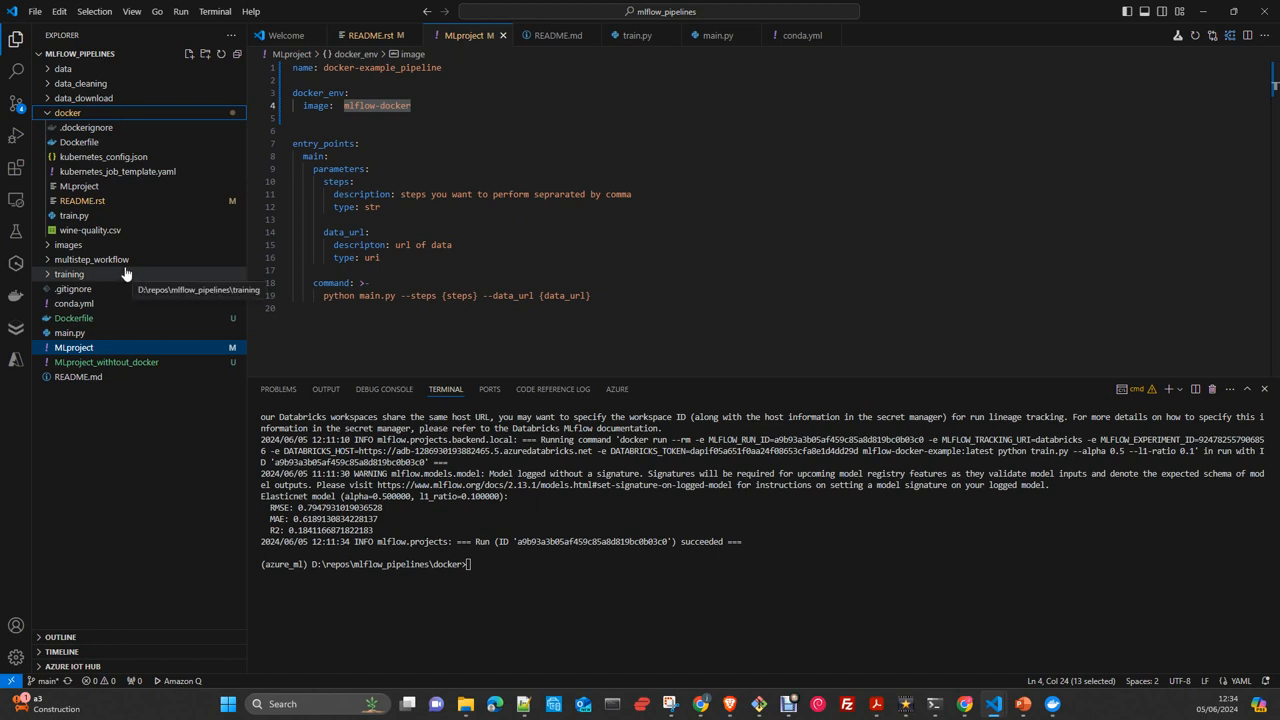
mouse_move(127, 272)
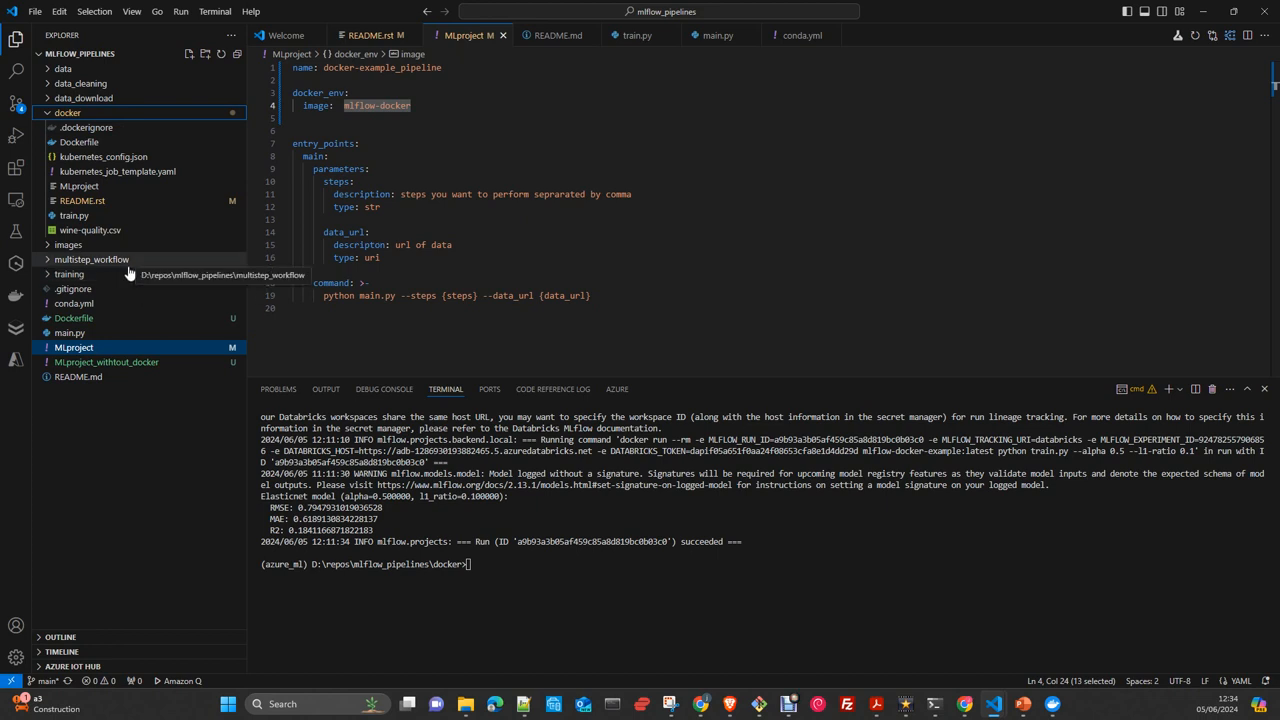
mouse_move(118, 171)
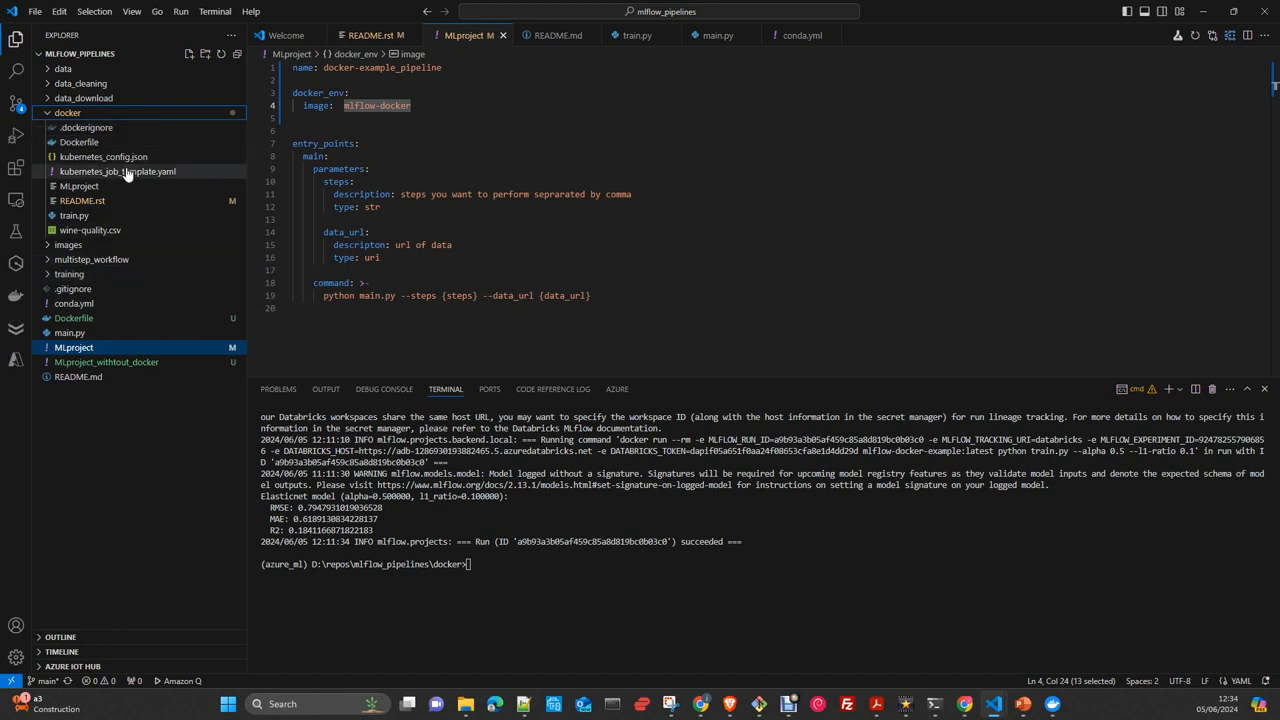
mouse_move(79, 186)
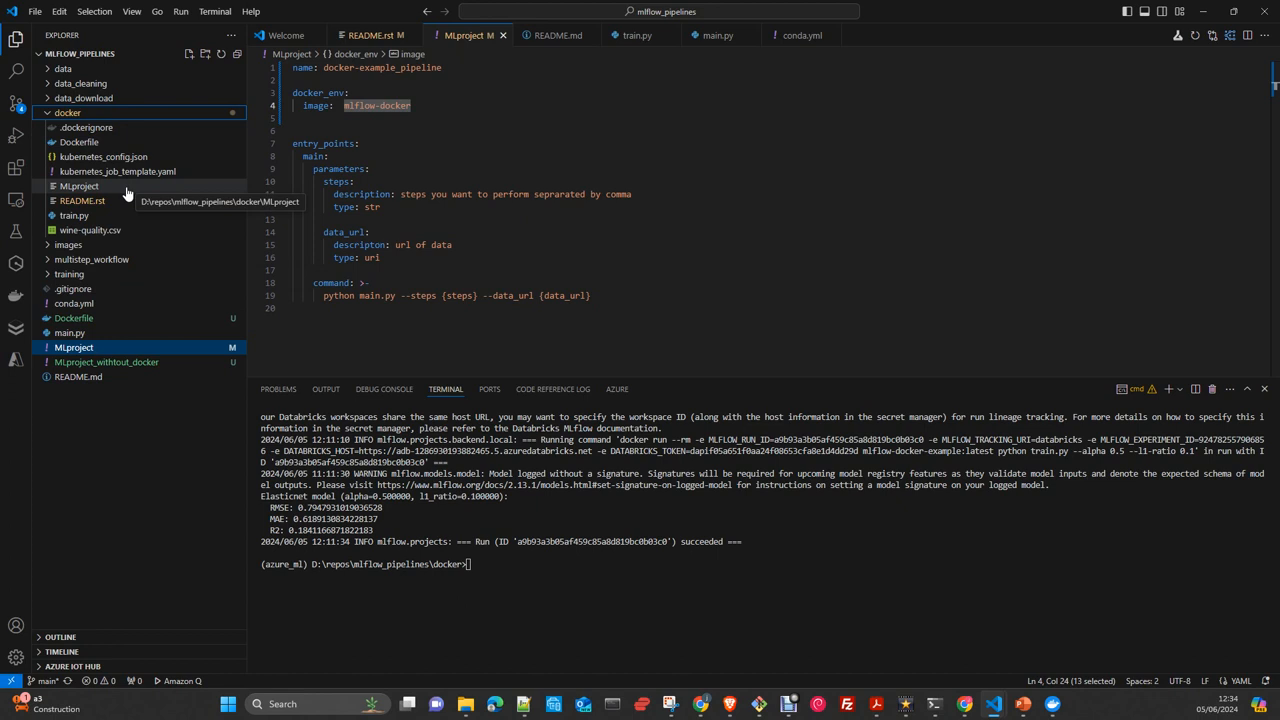
mouse_move(110, 278)
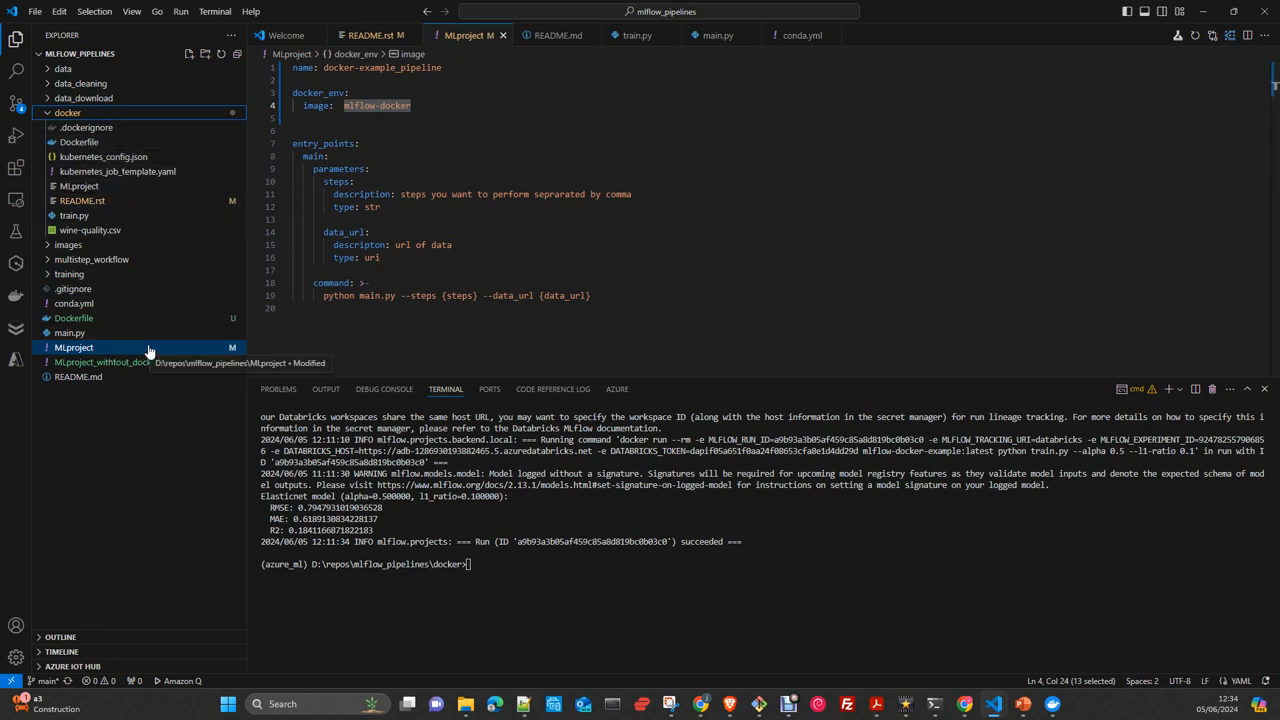
mouse_move(73, 318)
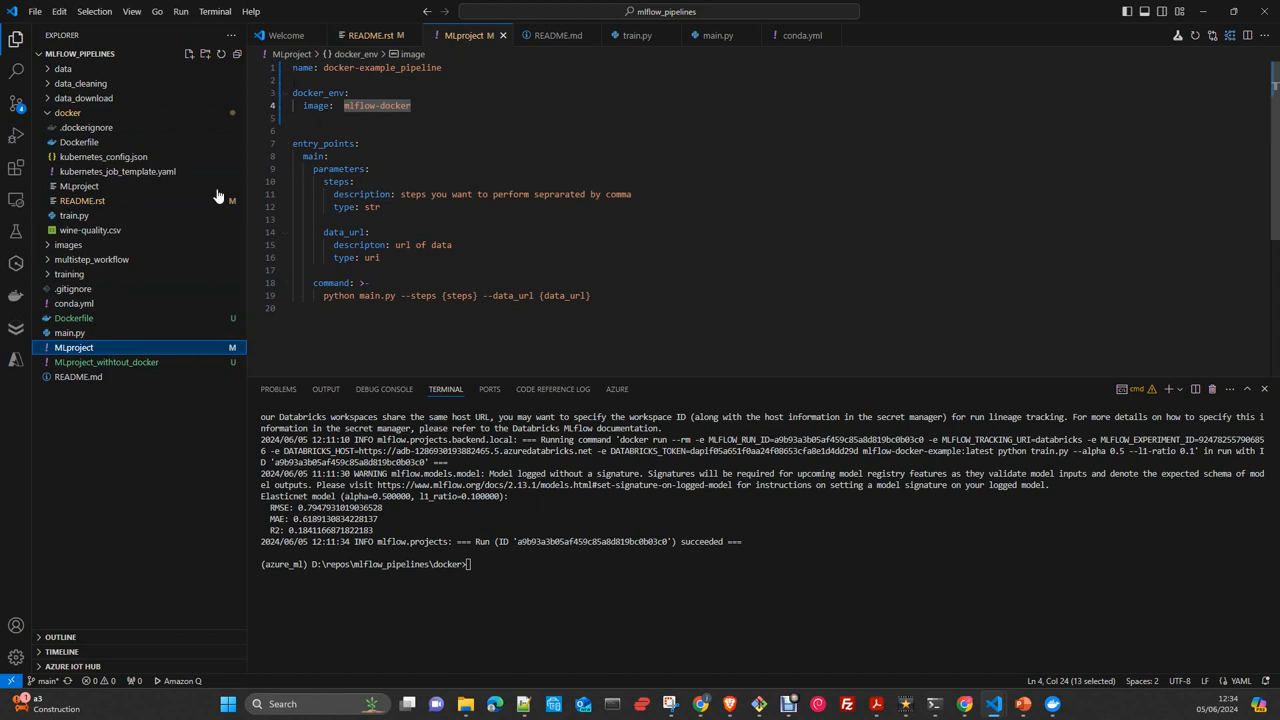
Step: Open MLproject_withtout_docker to inspect its conda environment and main entry point
click(106, 361)
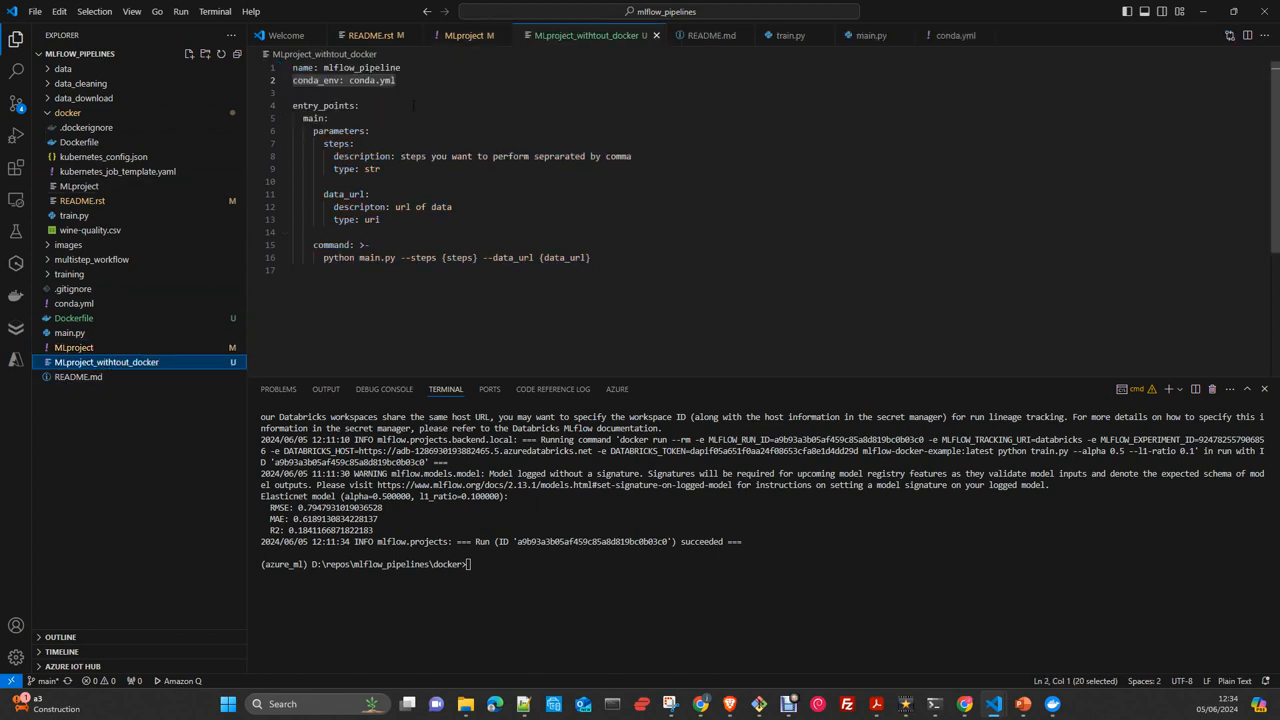
click(360, 105)
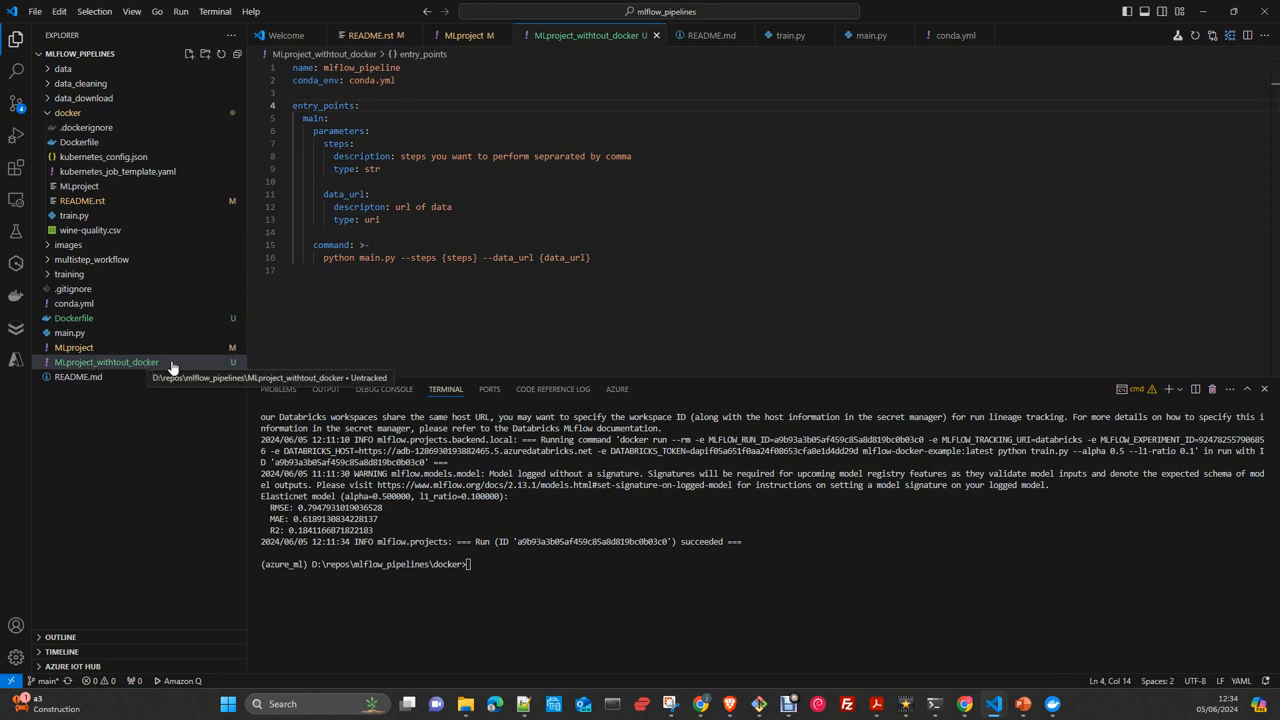
mouse_move(455, 243)
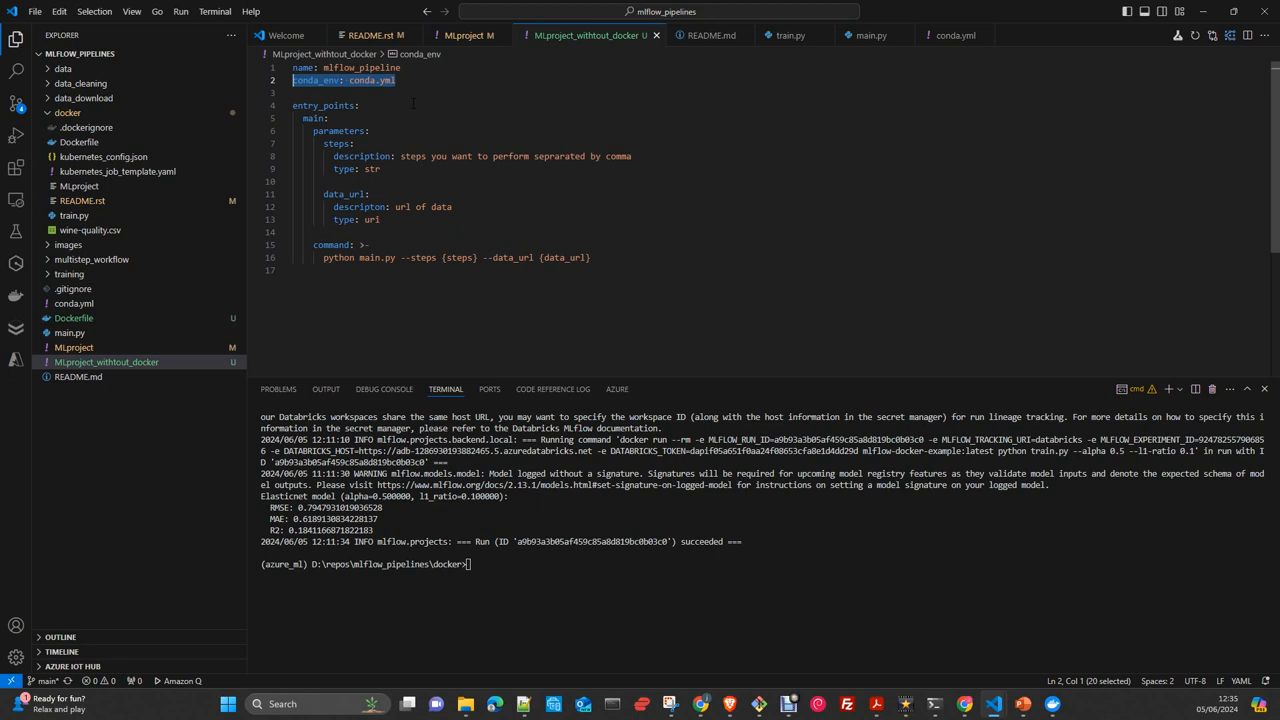
mouse_move(170, 200)
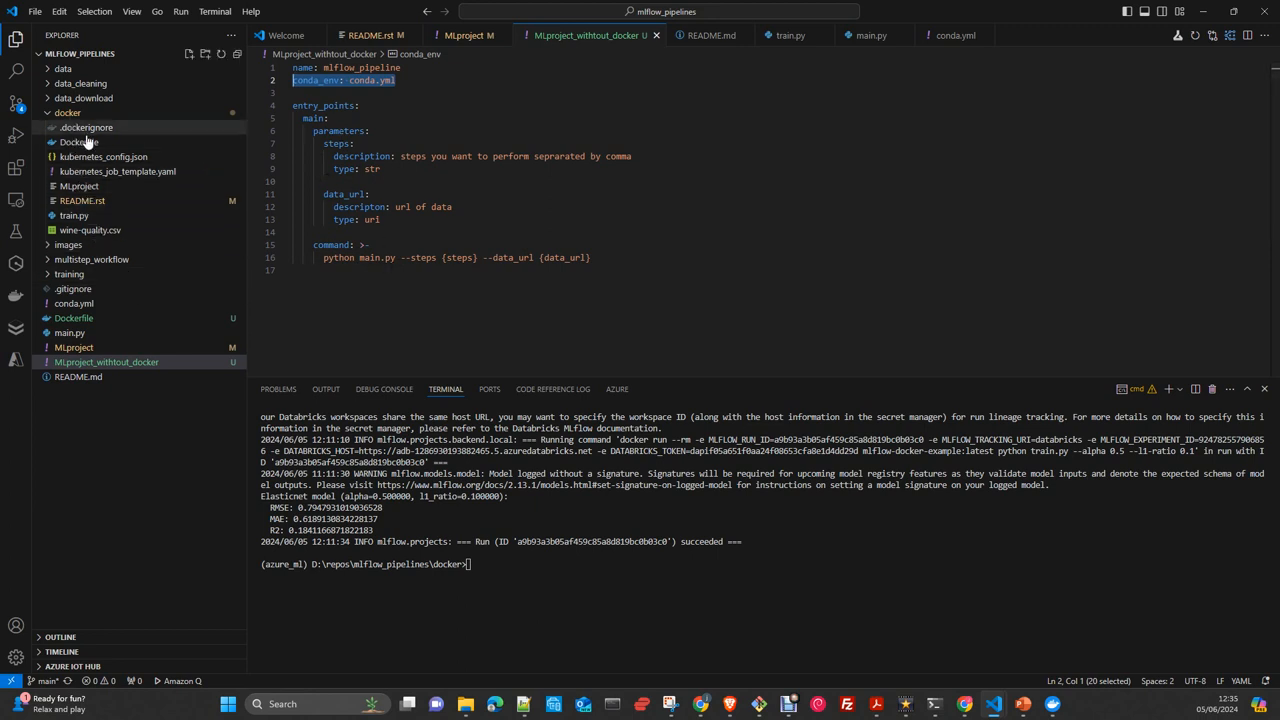
Step: Open multistep_workflow's MLproject and scroll through load_raw_data, etl_data, als, train_keras and main
click(91, 259)
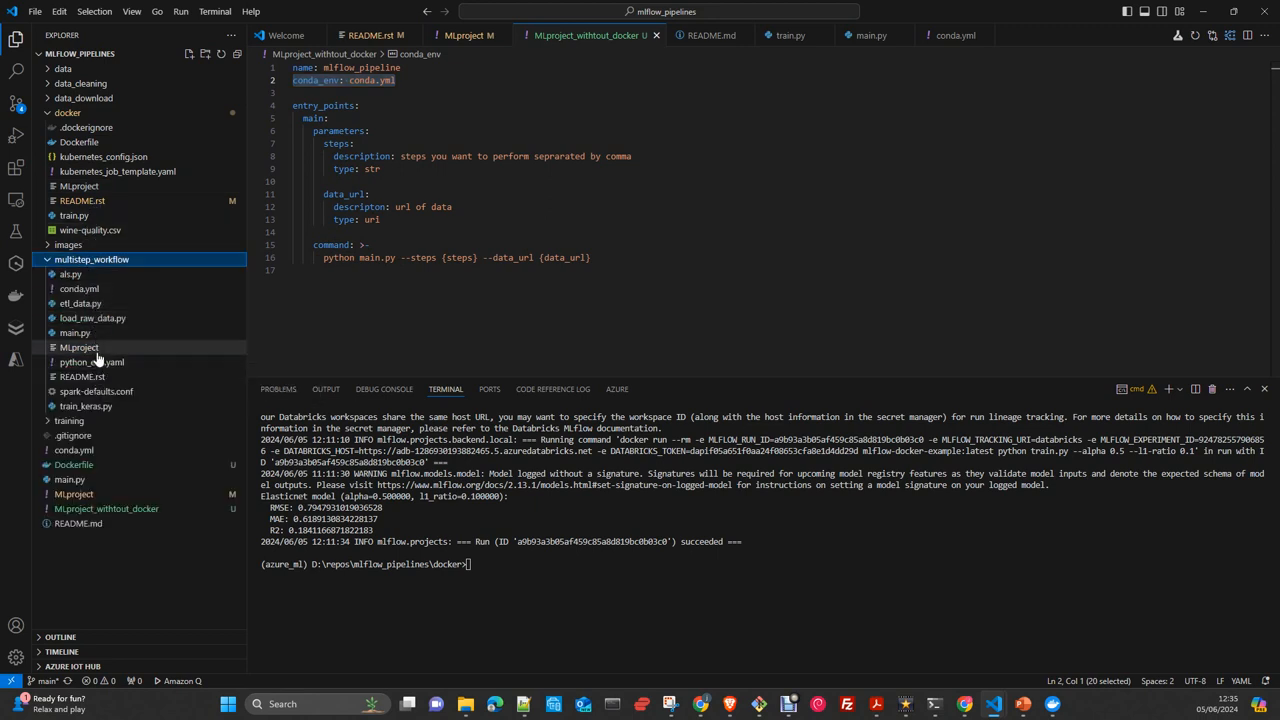
click(79, 347)
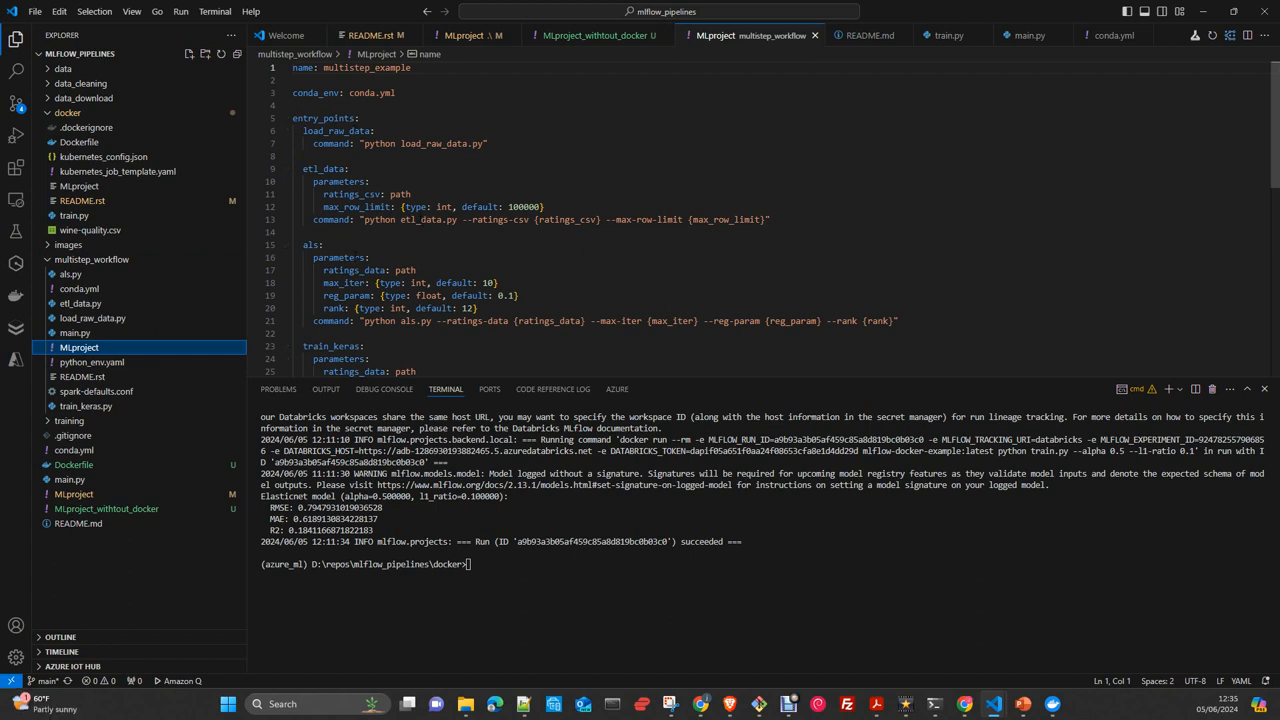
scroll(down, 3)
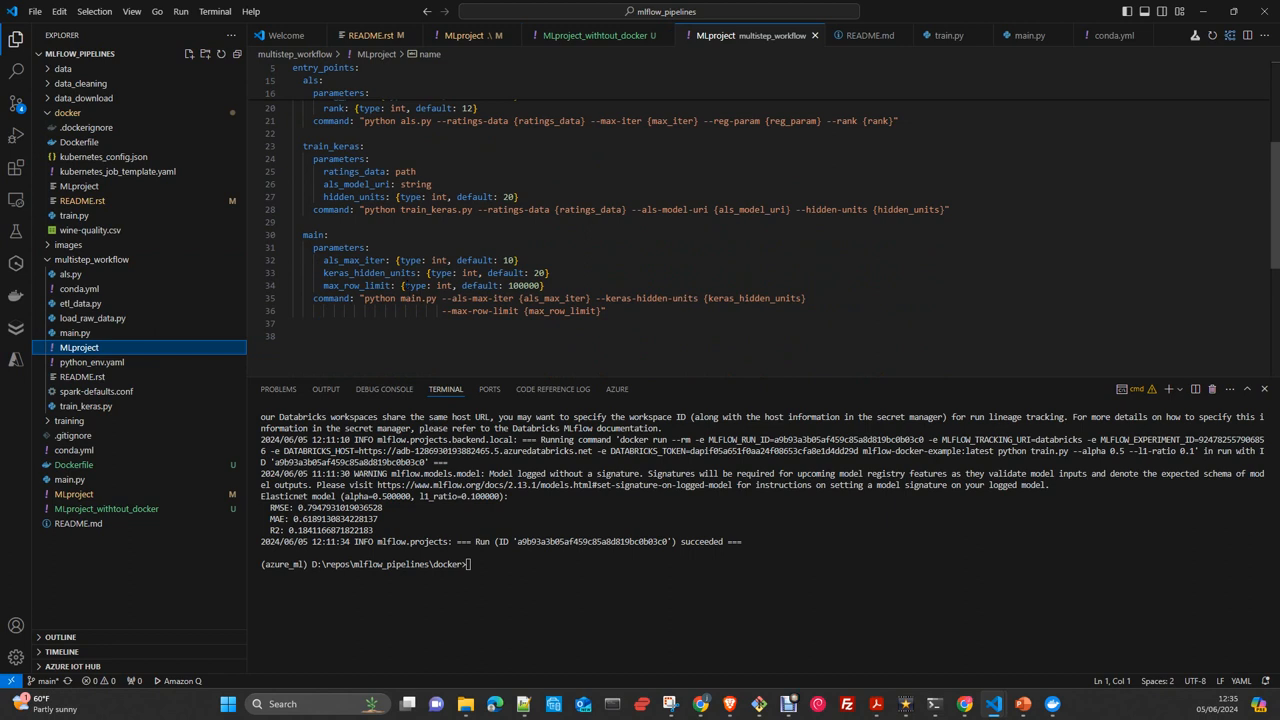
scroll(up, 3)
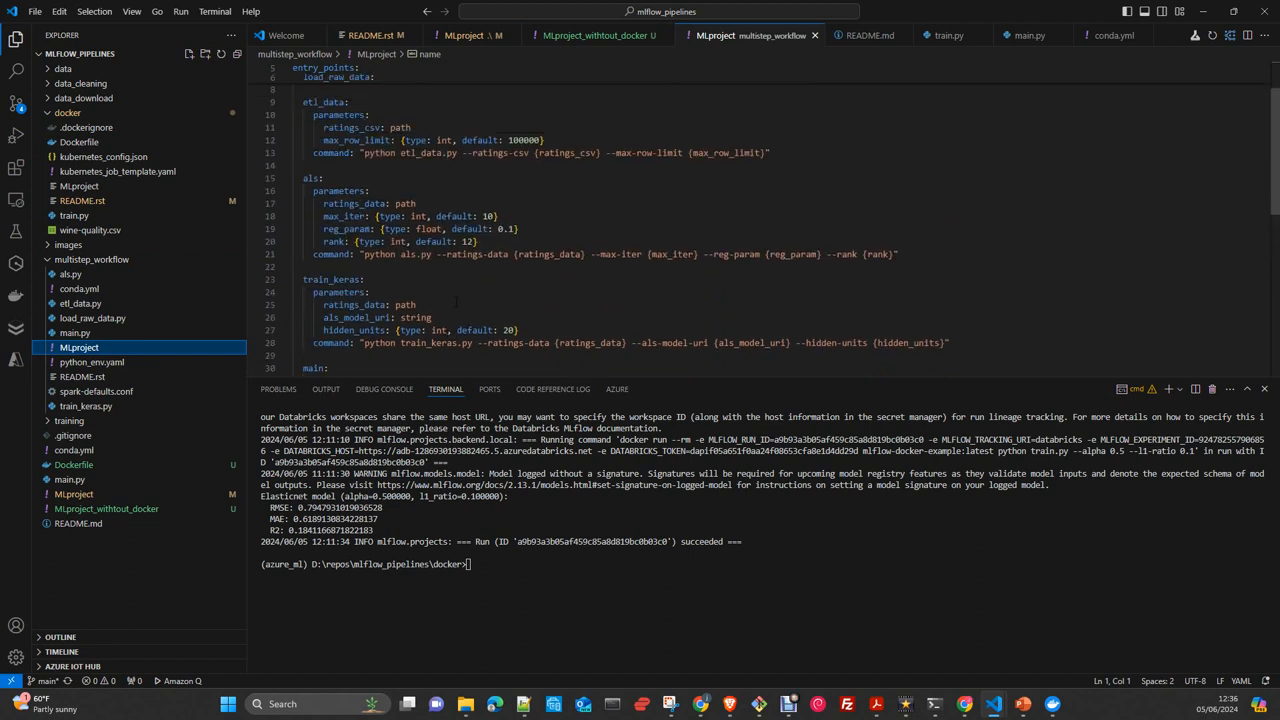
scroll(up, 3)
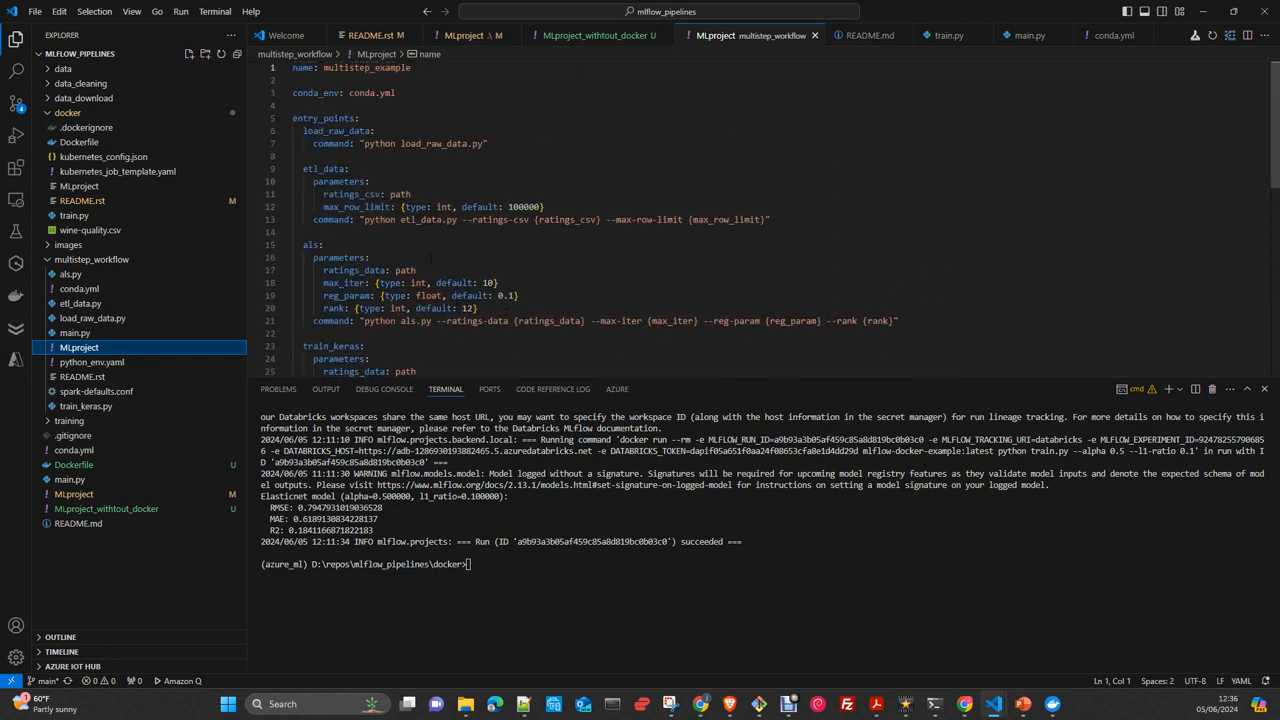
scroll(down, 3)
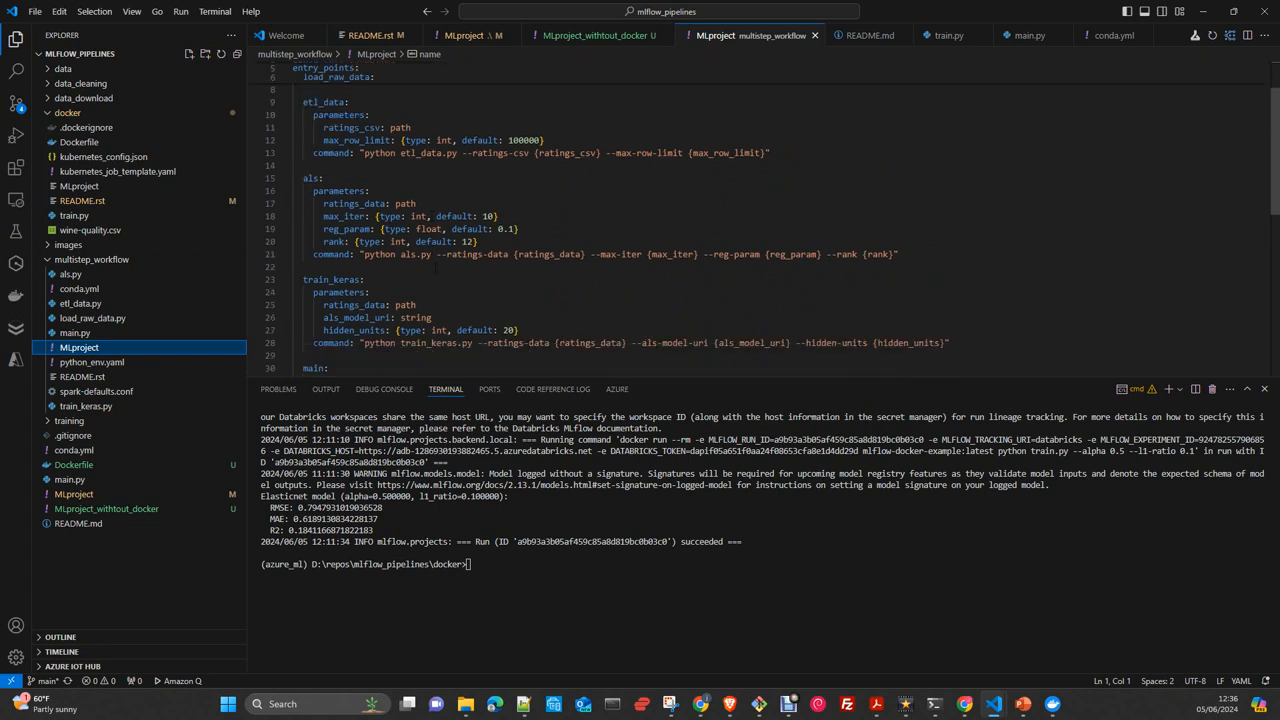
scroll(up, 3)
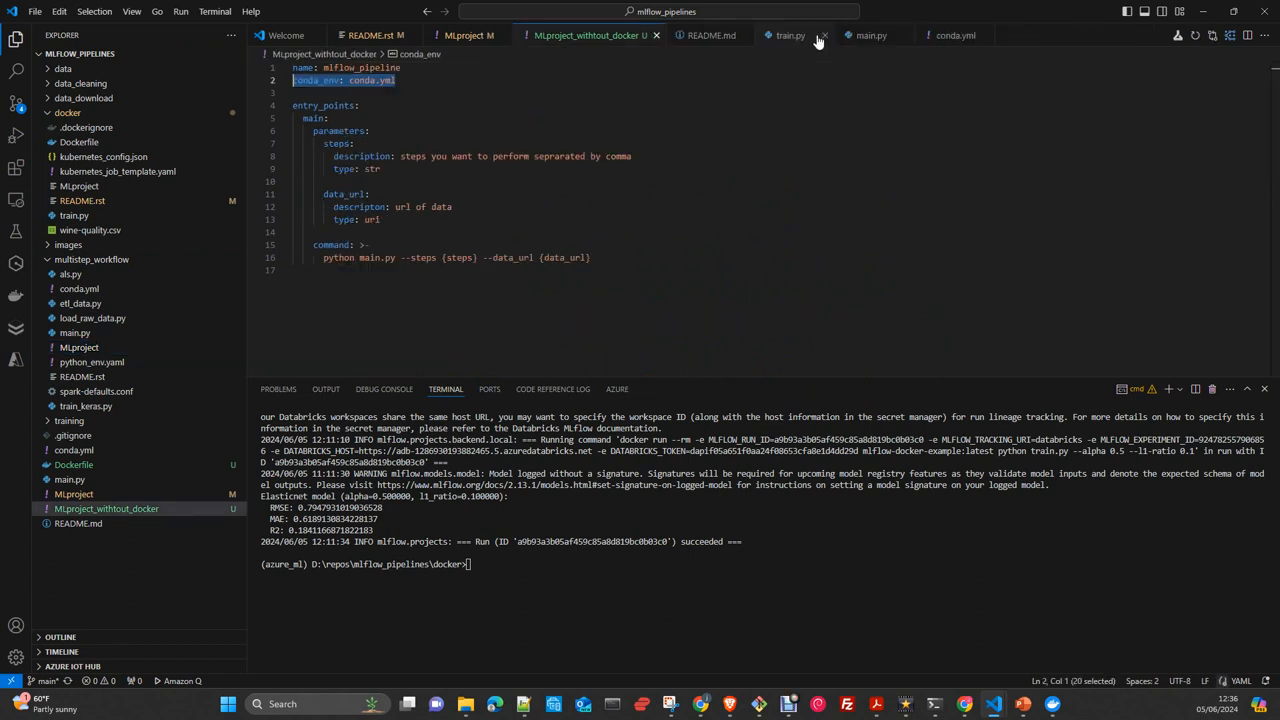
mouse_move(790, 35)
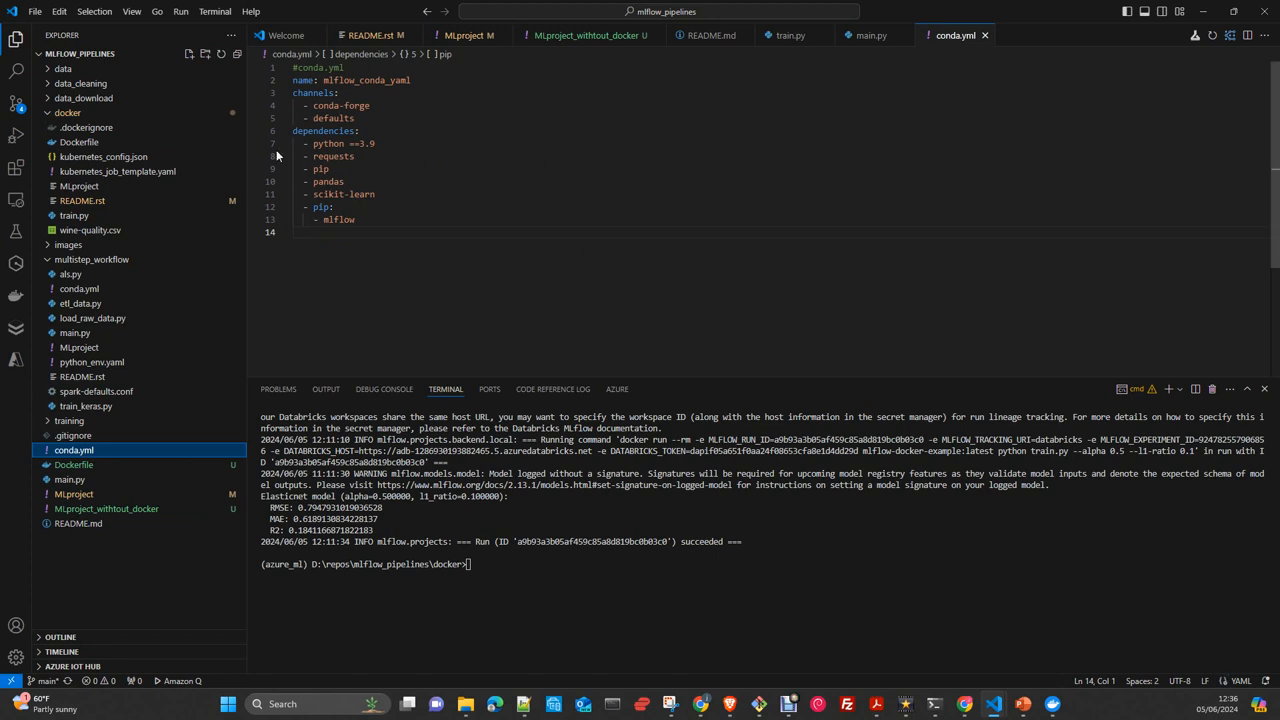
mouse_move(278, 156)
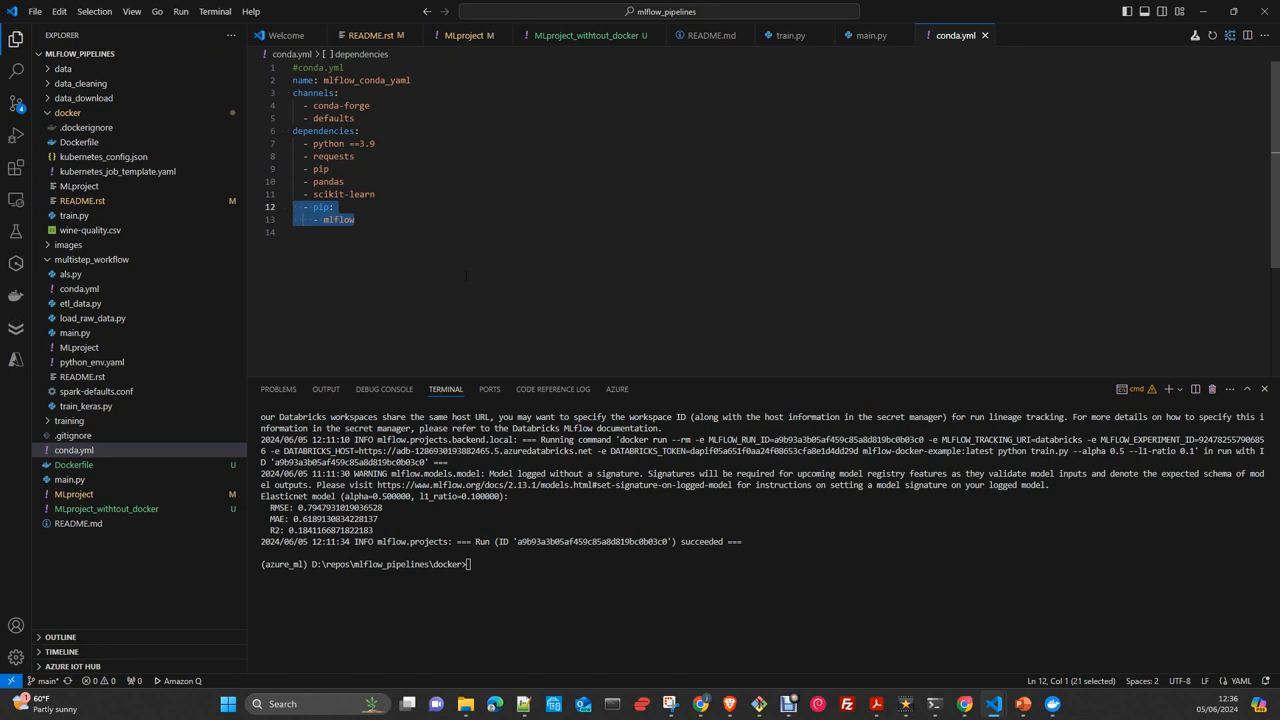
Step: View conda.yml with conda-forge channels, Python 3.9, pandas, scikit-learn and pip-installed mlflow
click(300, 231)
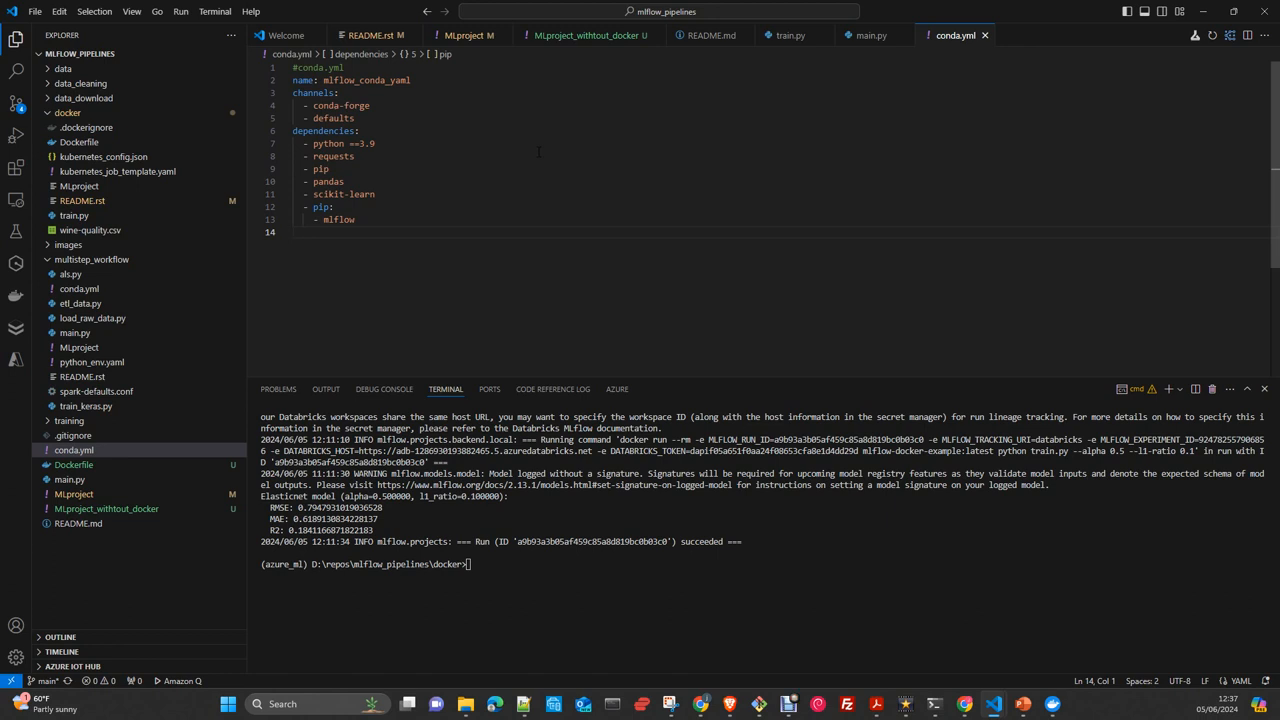
click(293, 231)
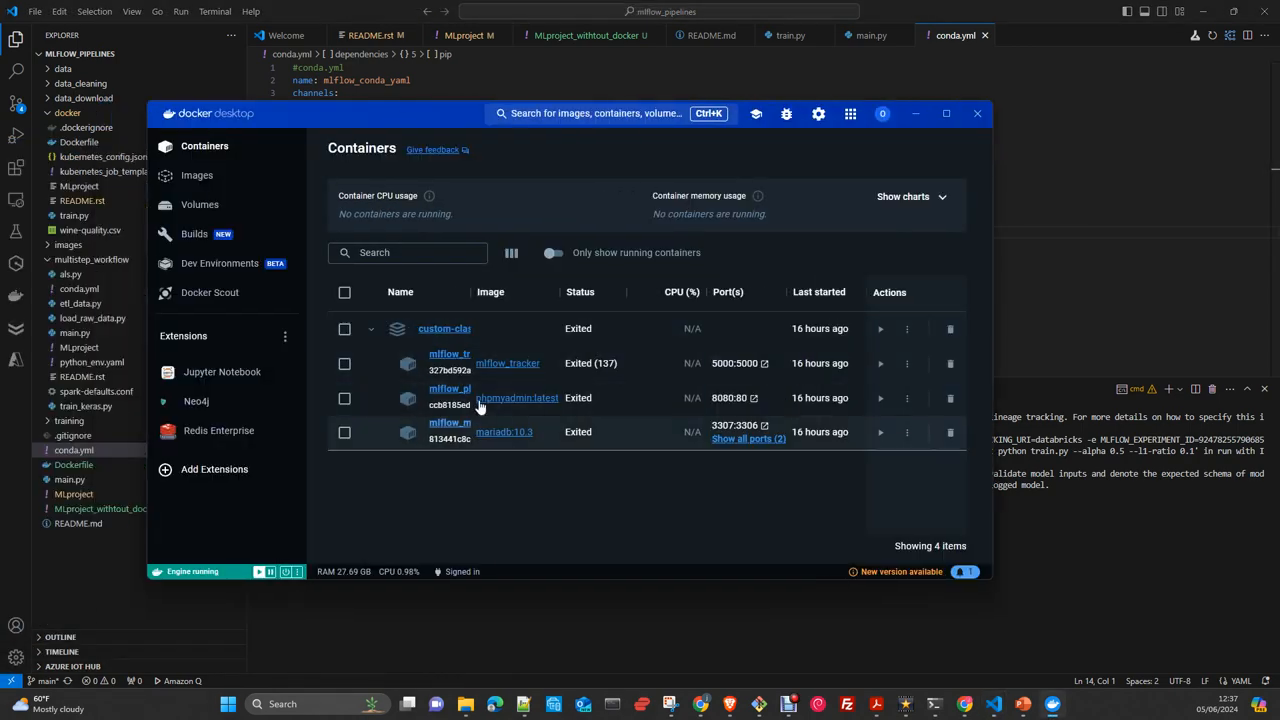
mouse_move(480, 431)
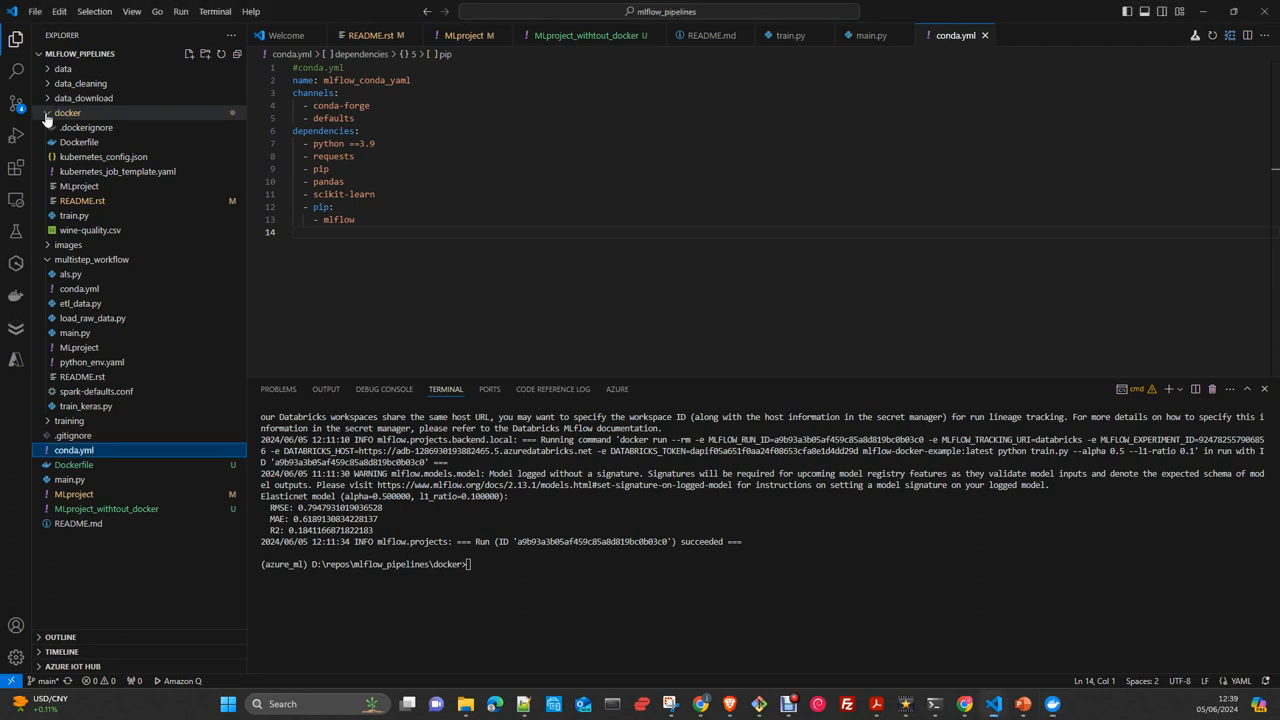
Step: Collapse the docker folder, expand the images folder, then re-expand docker
click(67, 112)
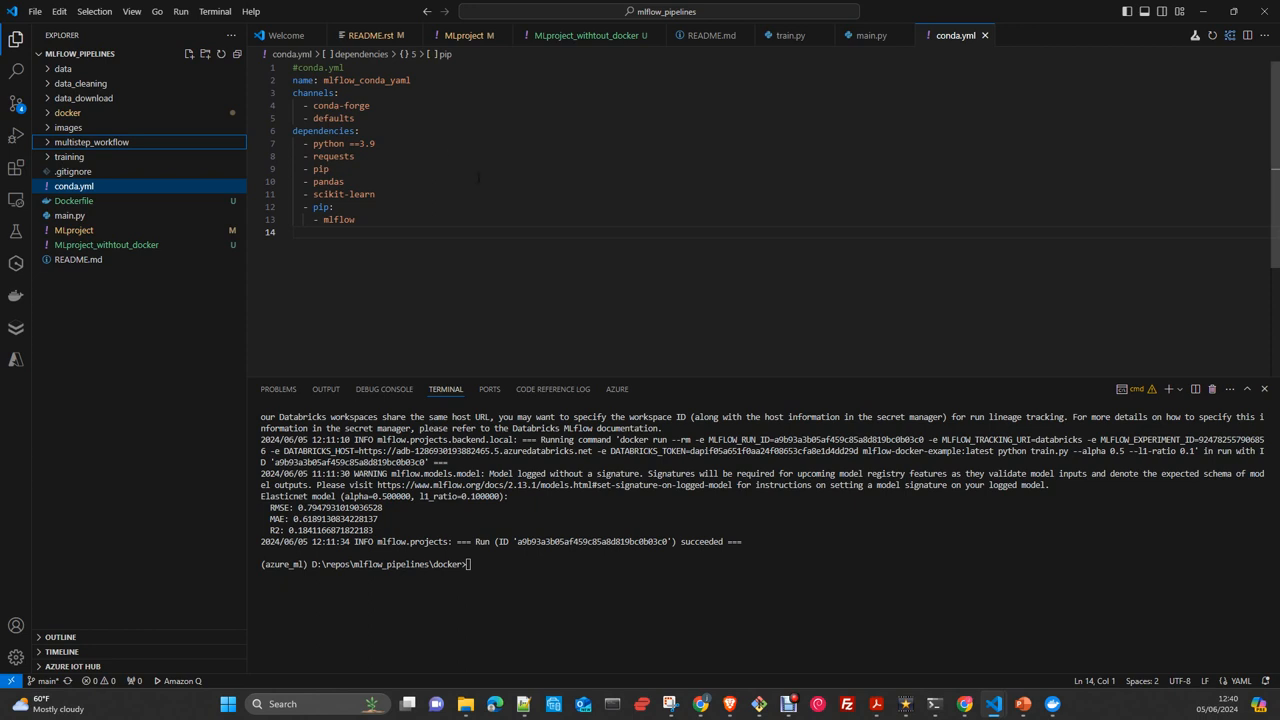
mouse_move(238, 169)
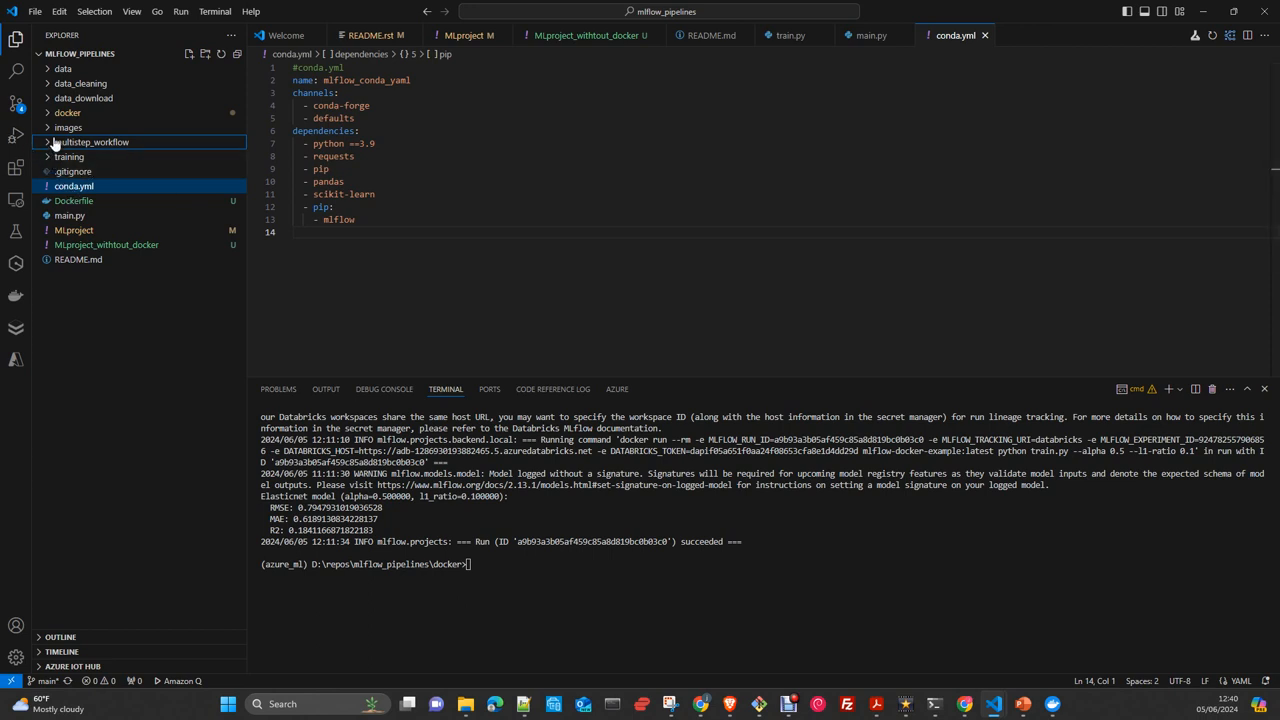
click(67, 127)
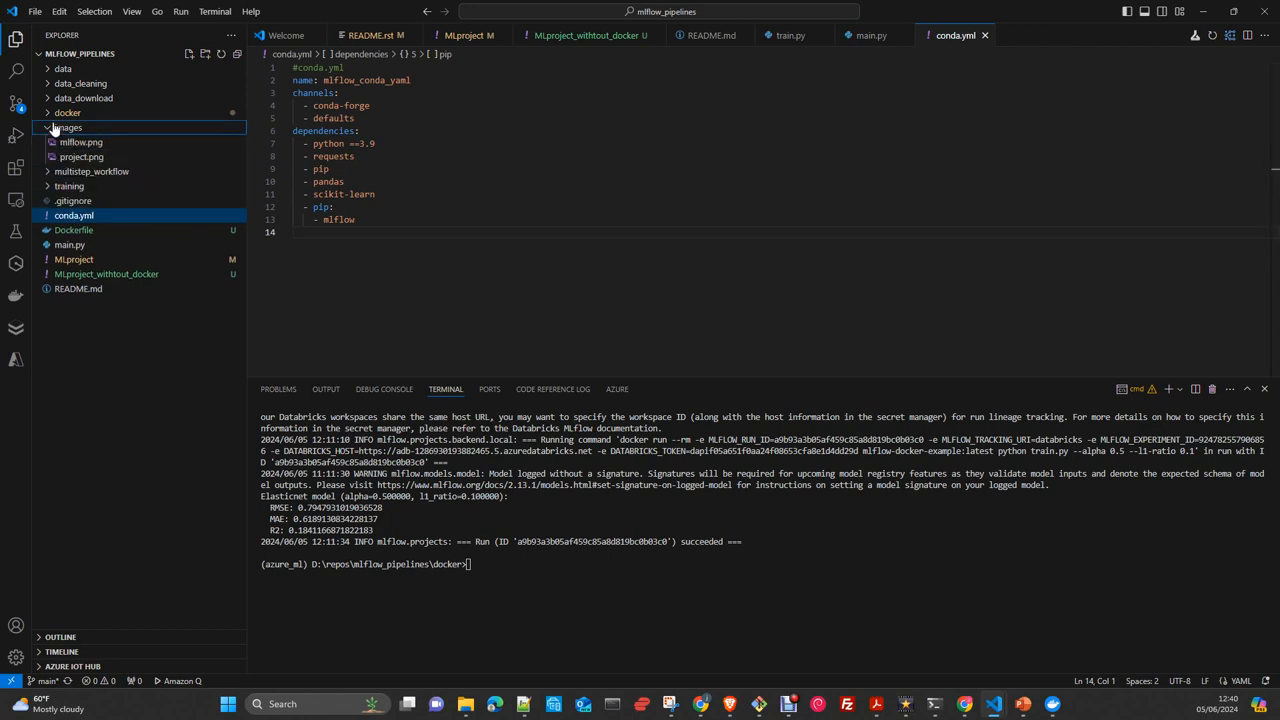
click(67, 112)
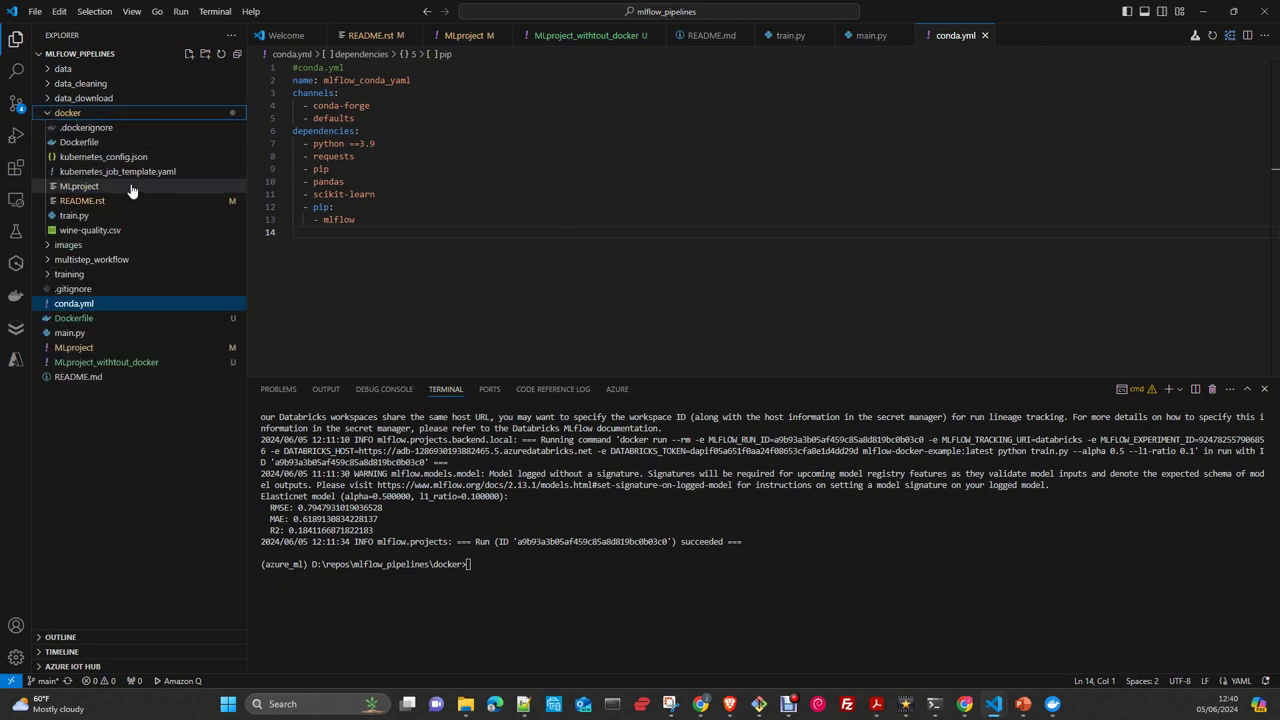
Step: Open docker/Dockerfile and close the MLproject_withtout_docker tab
click(79, 142)
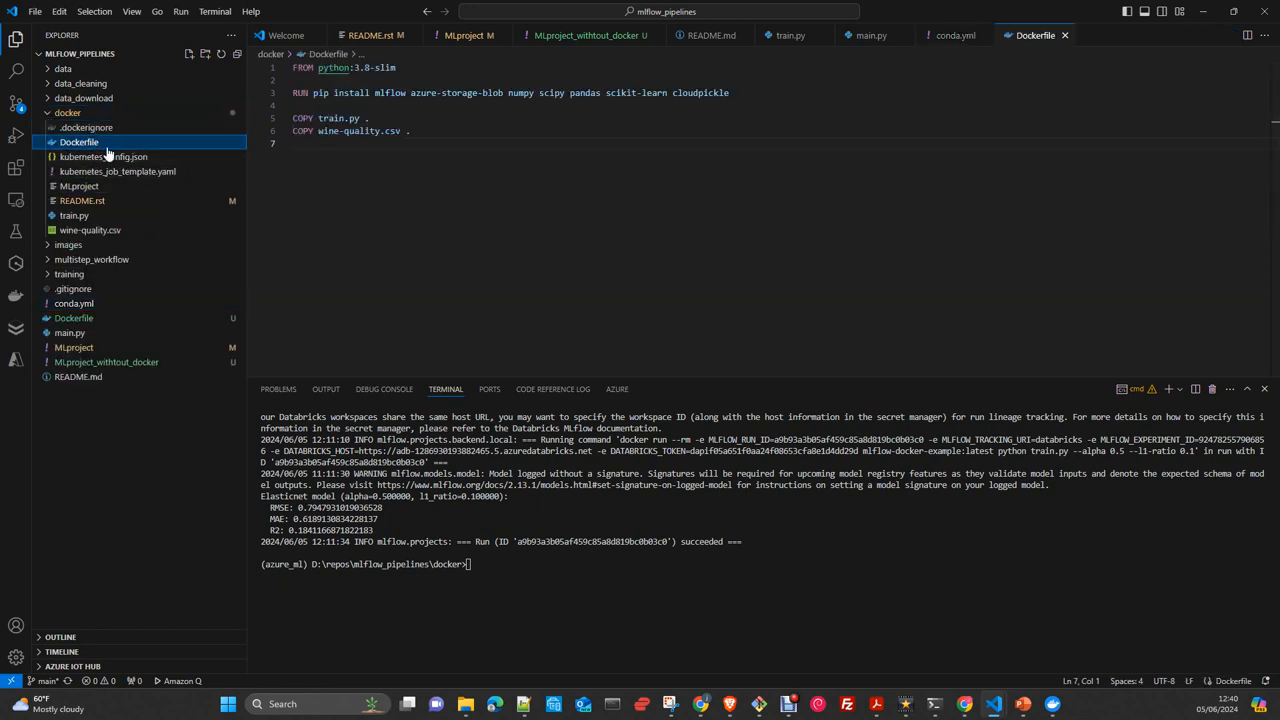
mouse_move(155, 148)
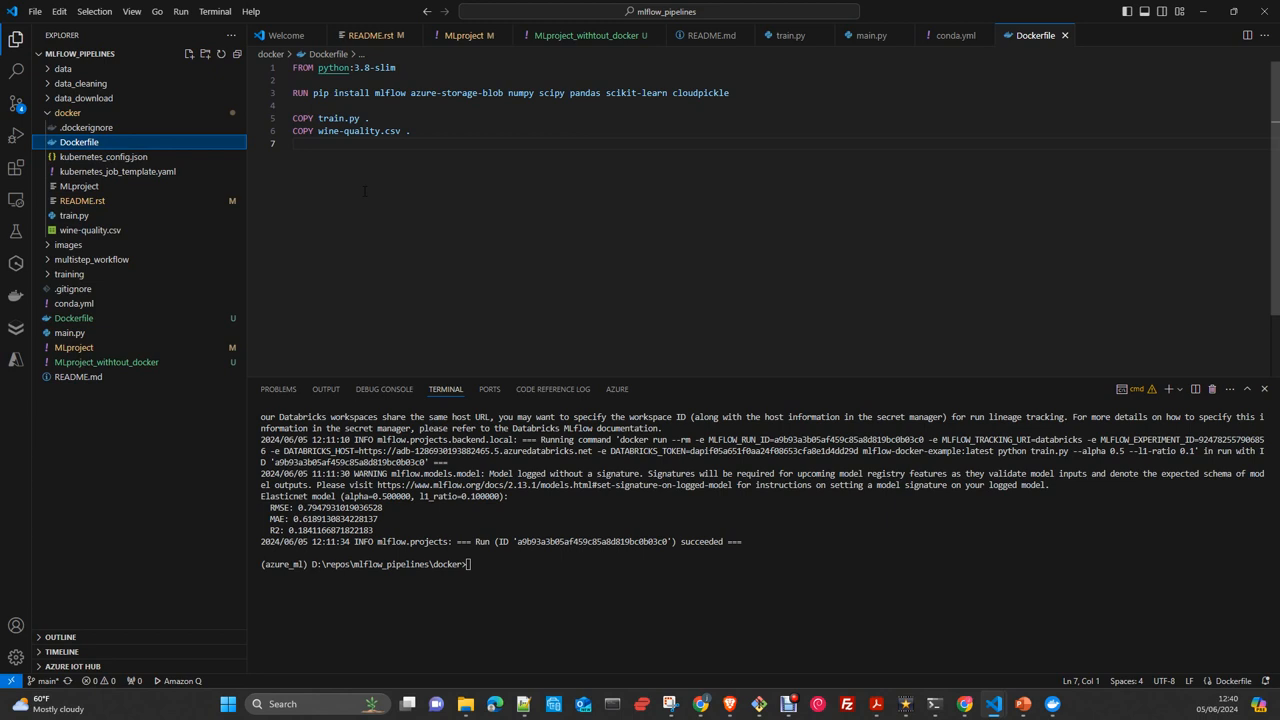
mouse_move(118, 171)
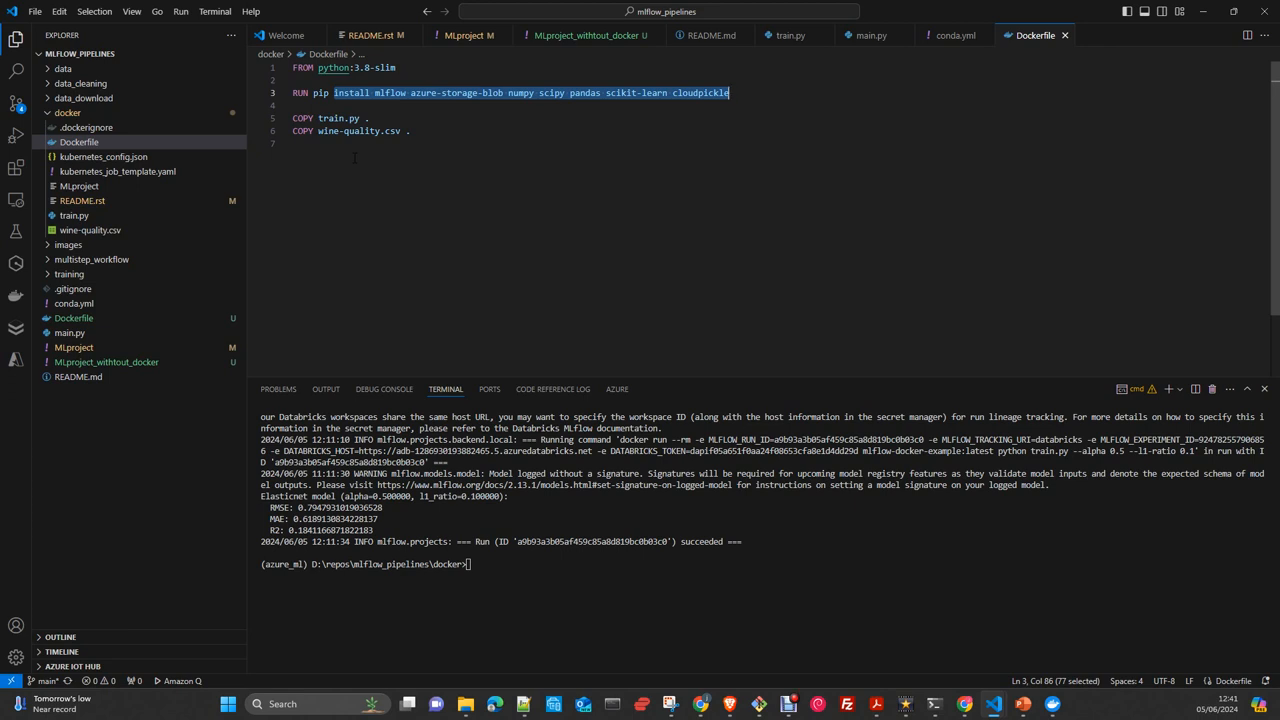
mouse_move(43, 414)
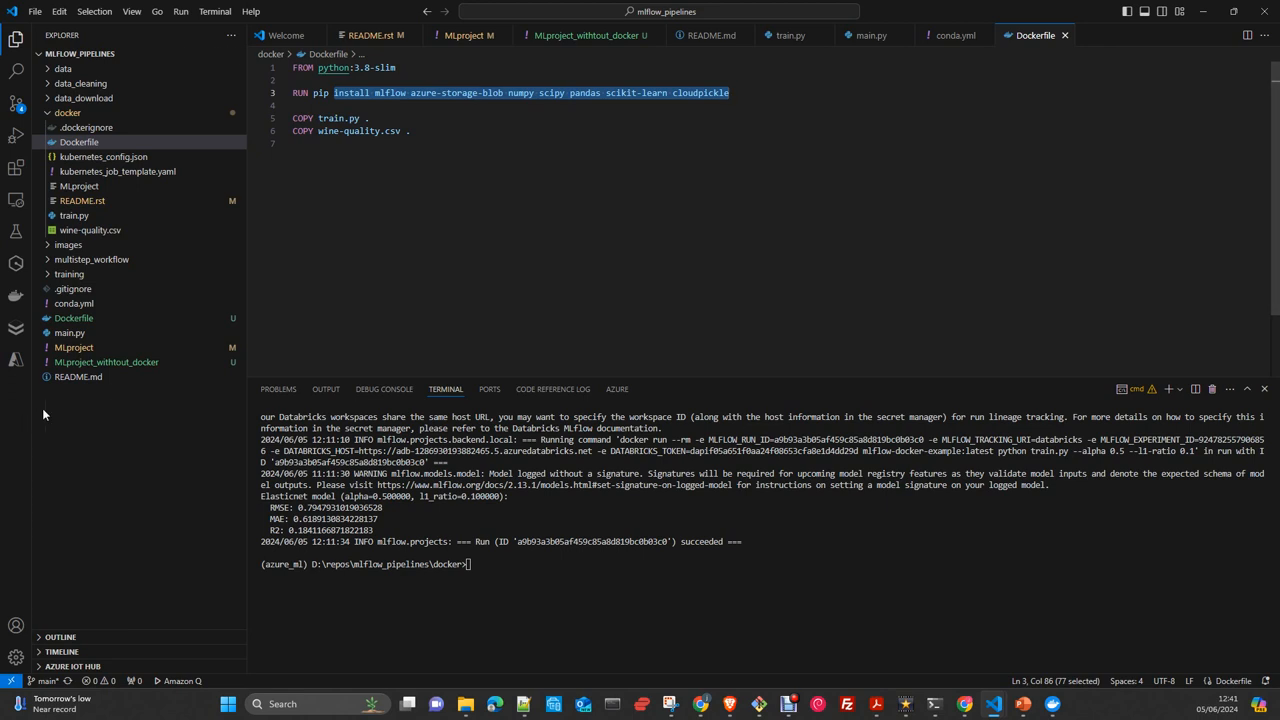
mouse_move(74, 347)
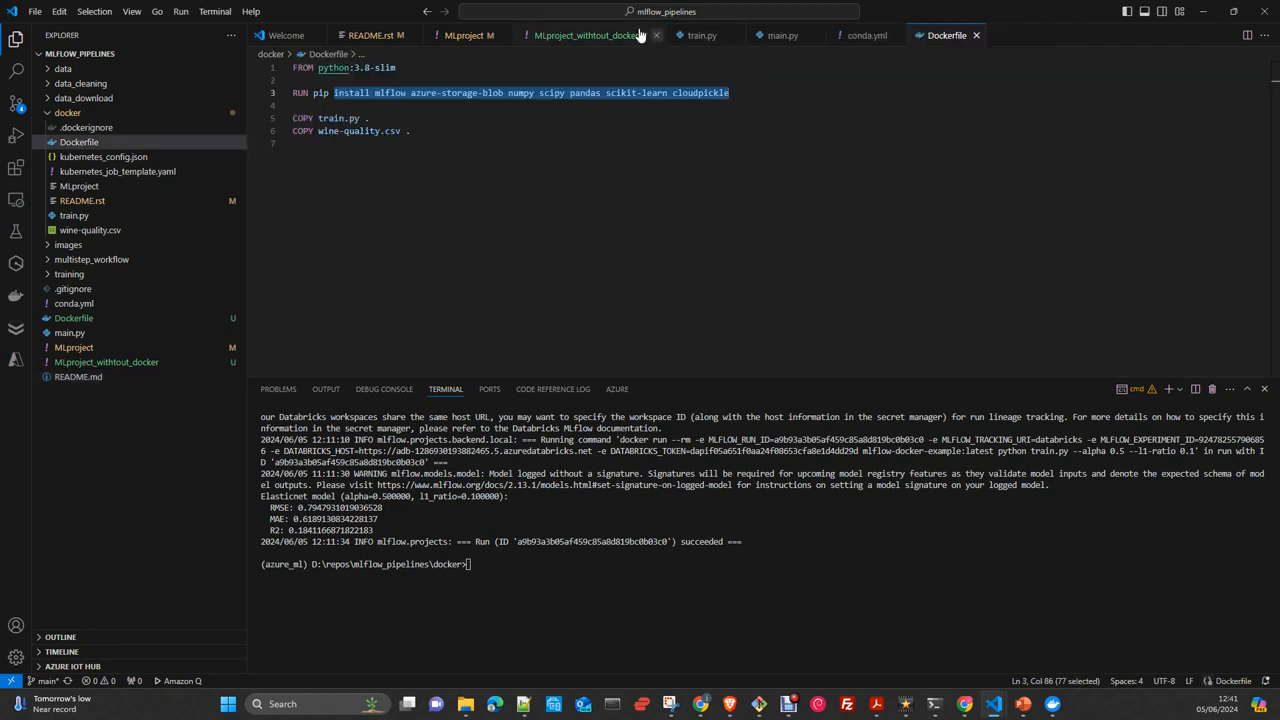
click(656, 35)
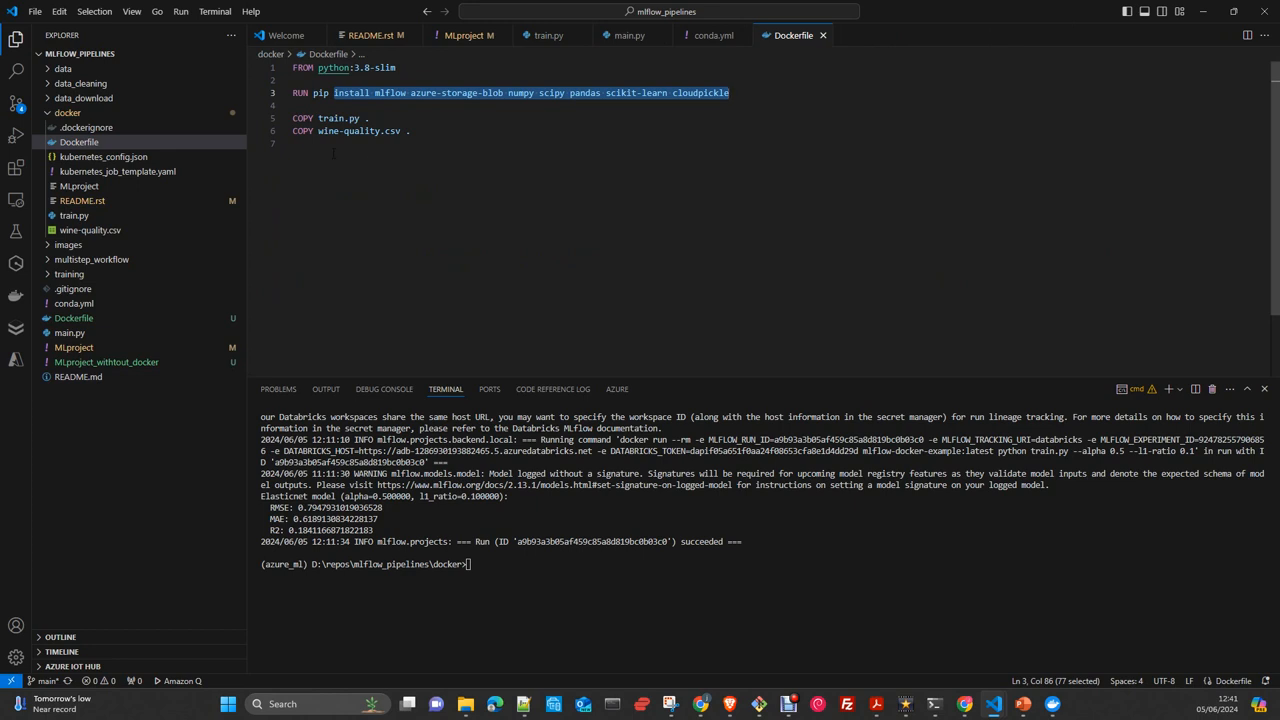
mouse_move(182, 234)
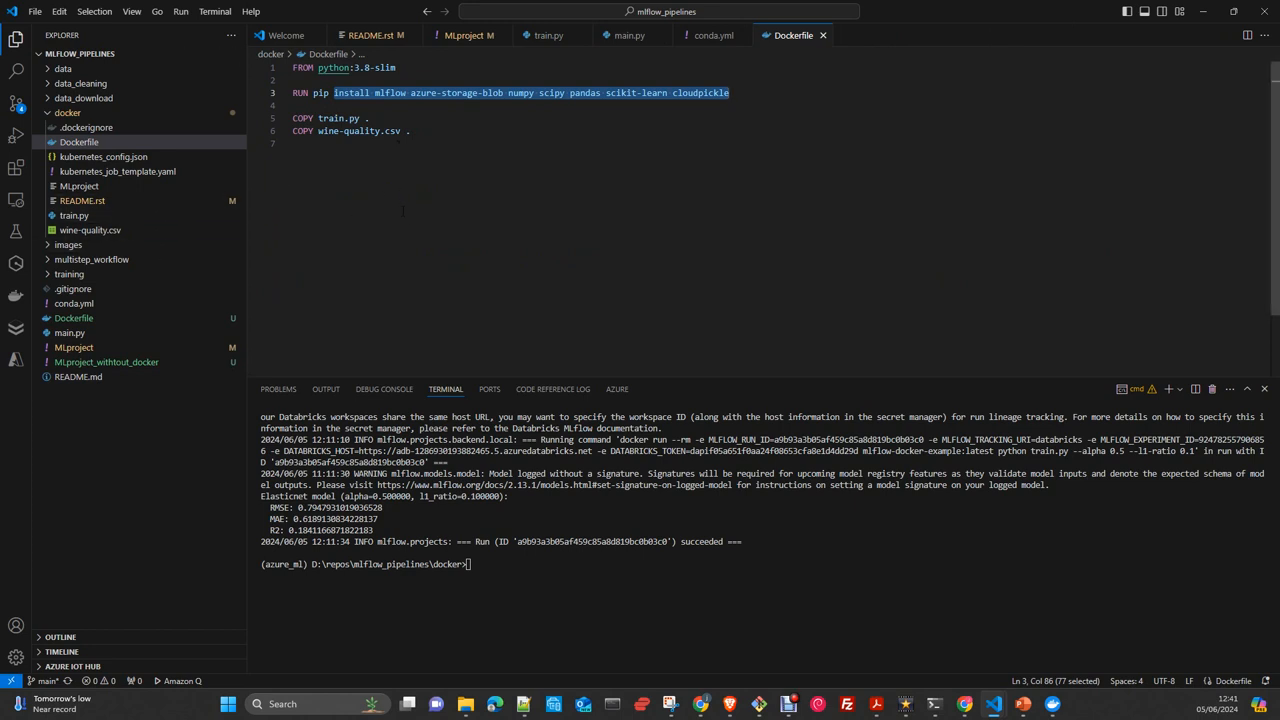
mouse_move(150, 225)
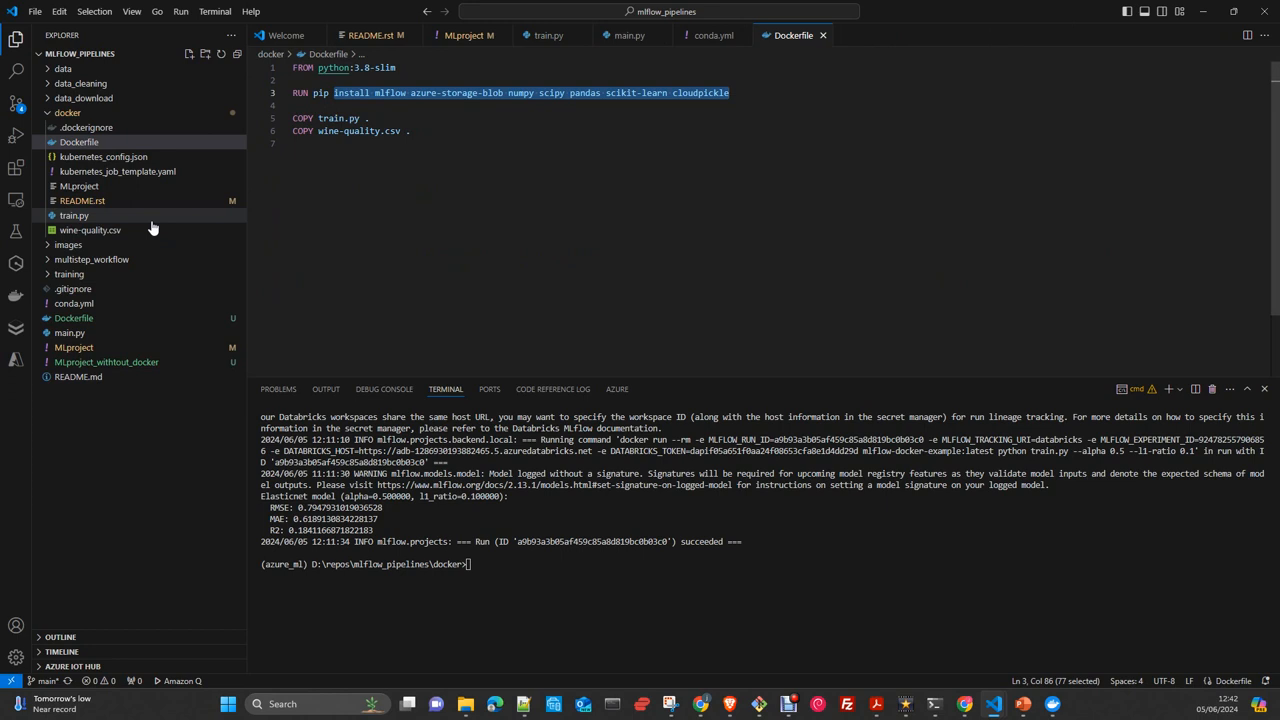
mouse_move(207, 201)
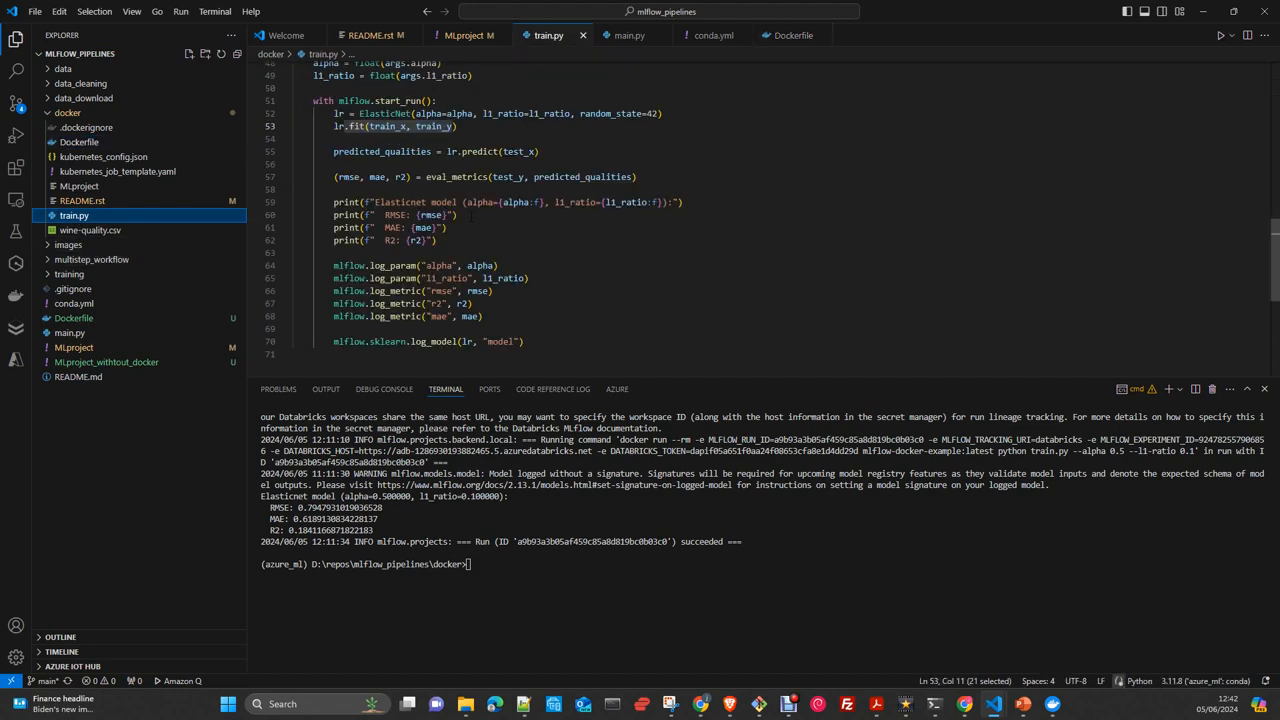
Step: Review train.py's ElasticNet import, train/test split and MLflow logging, then open docker/MLproject
scroll(up, 3)
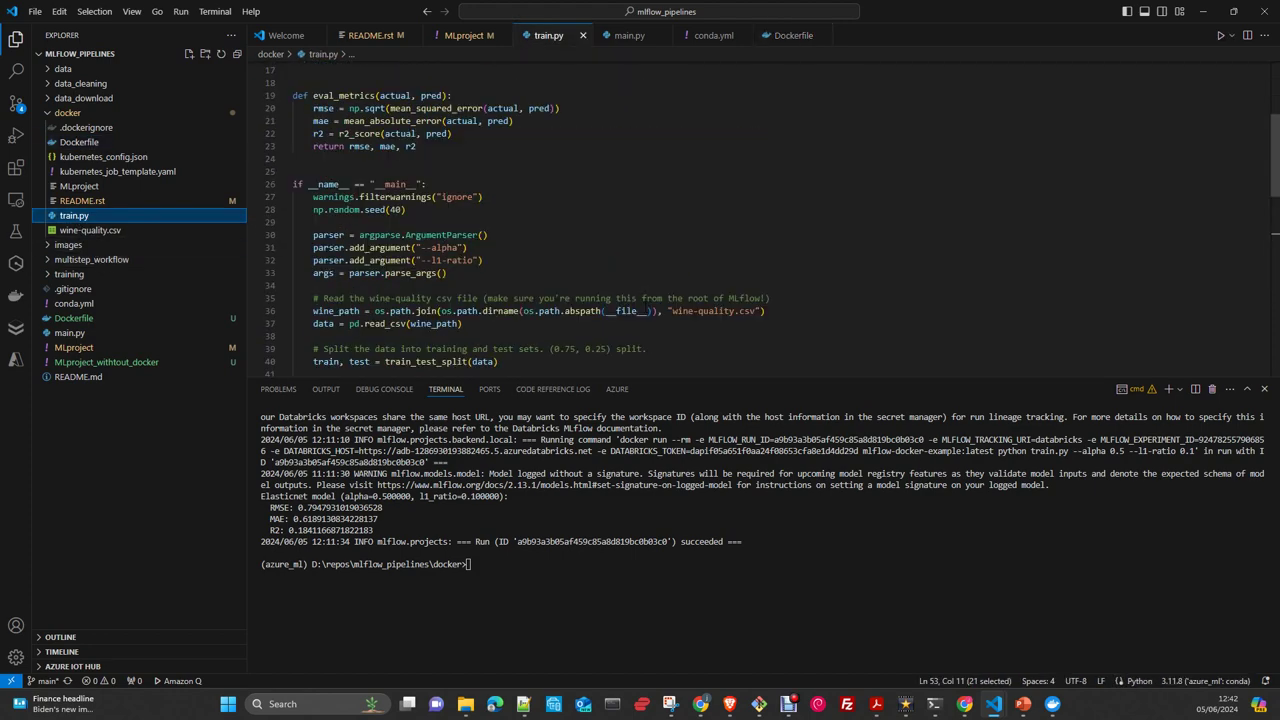
scroll(up, 3)
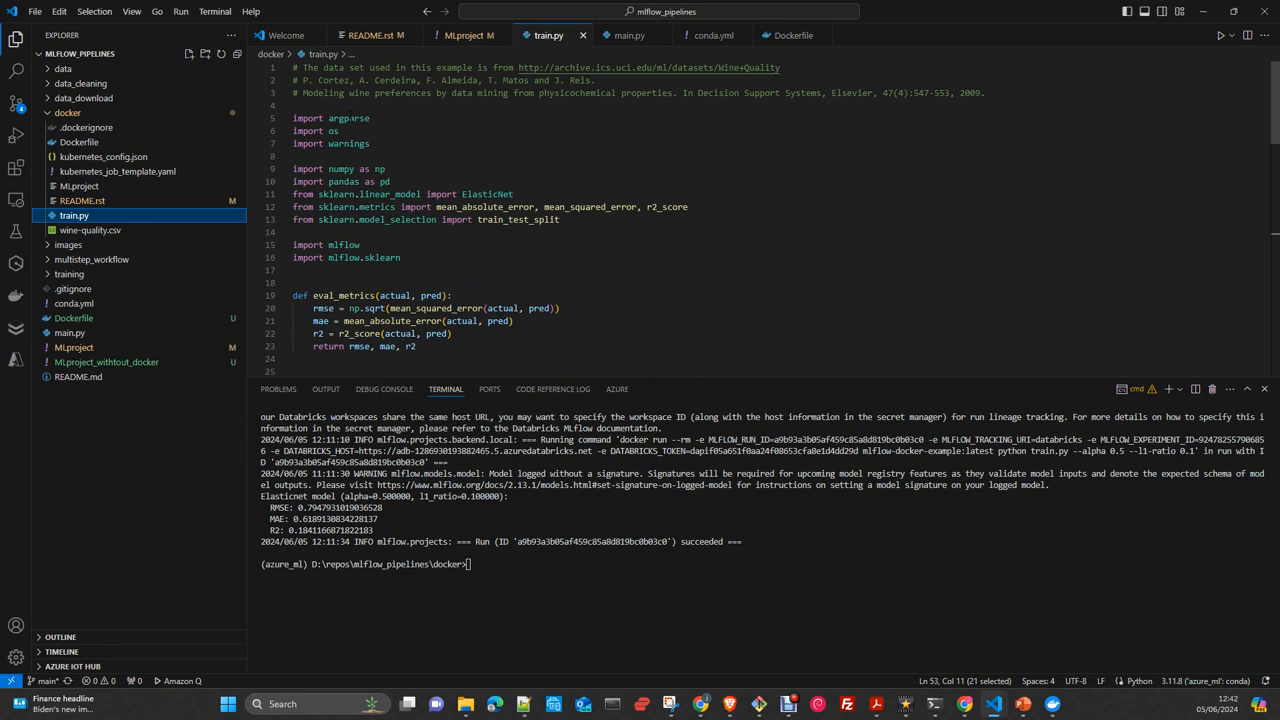
double_click(487, 194)
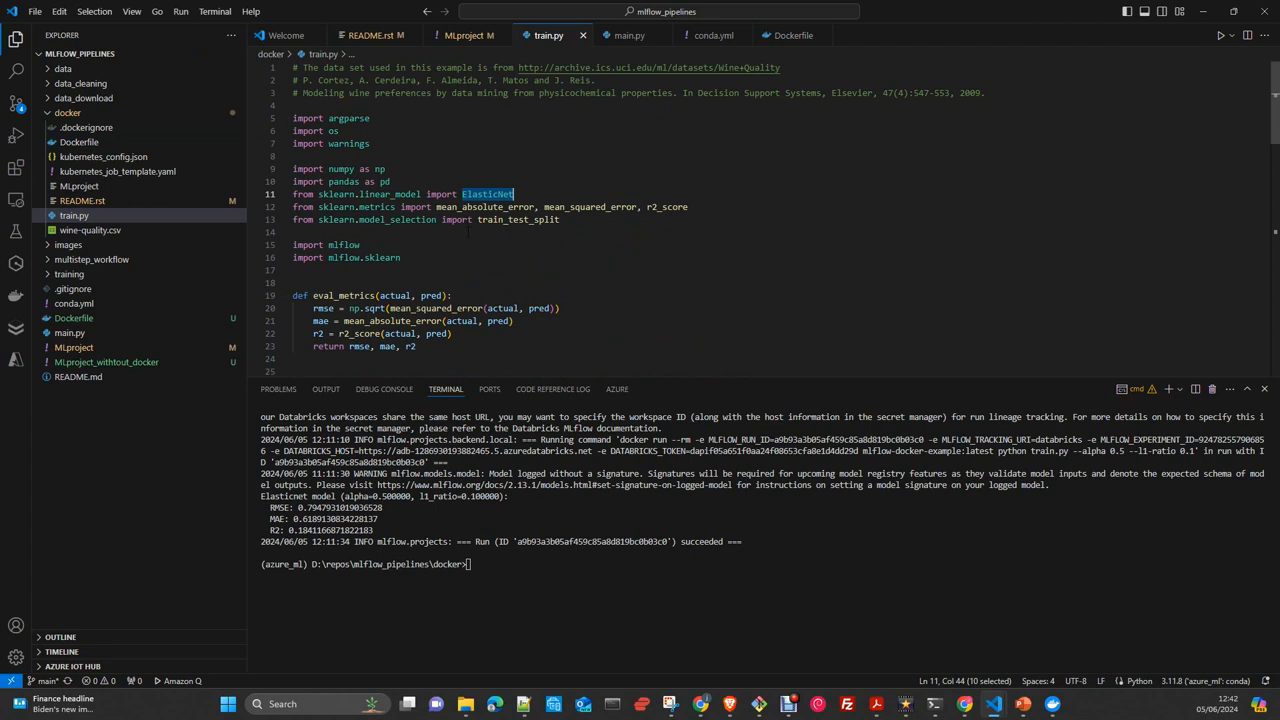
scroll(down, 3)
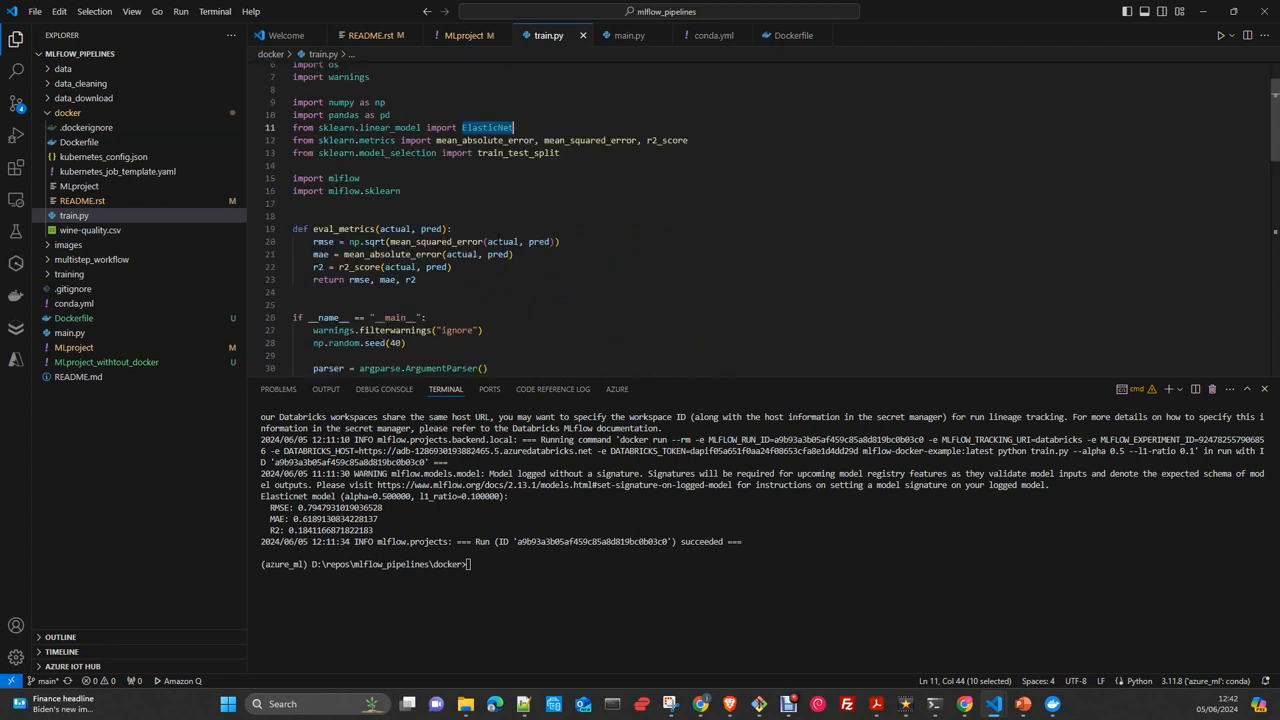
scroll(down, 3)
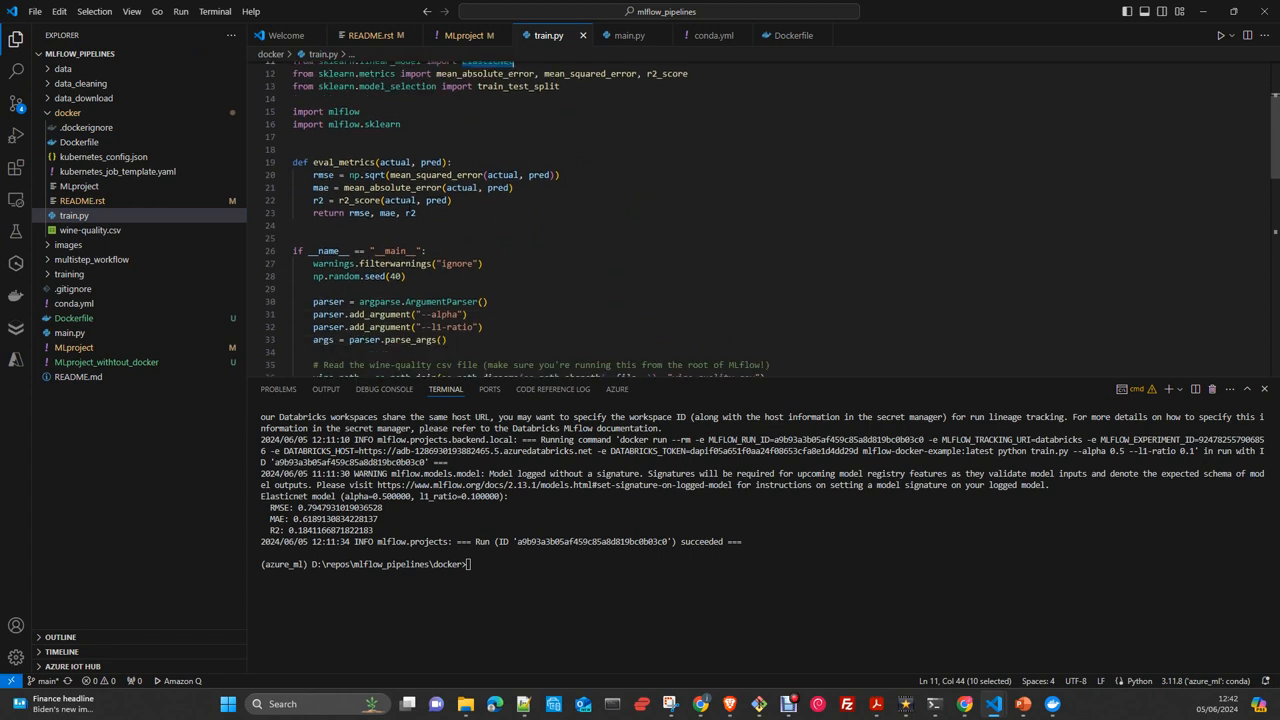
scroll(down, 3)
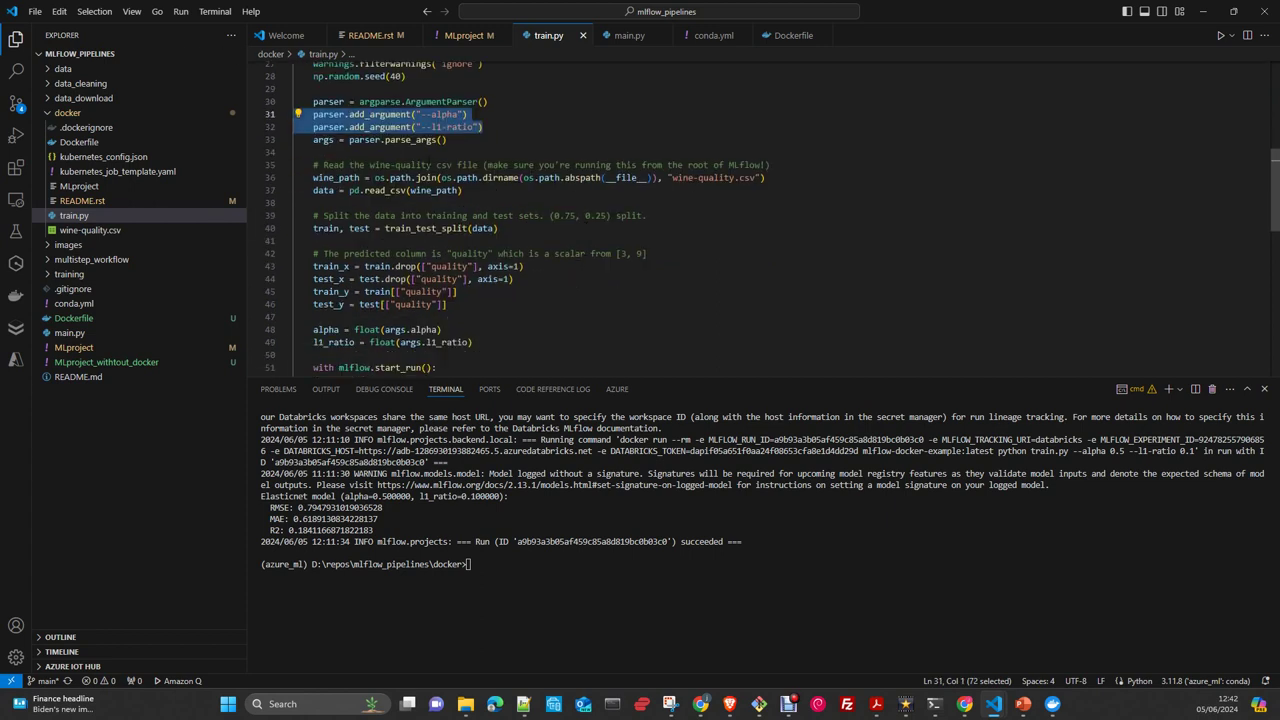
click(461, 190)
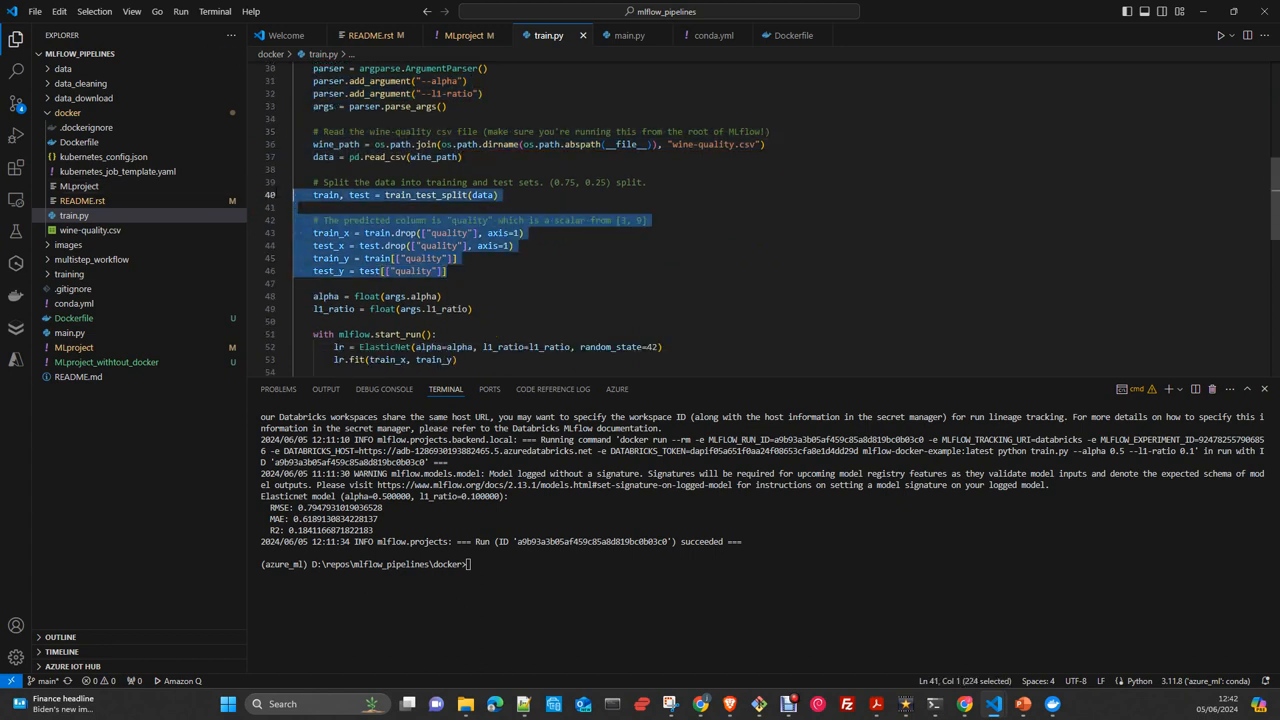
scroll(down, 3)
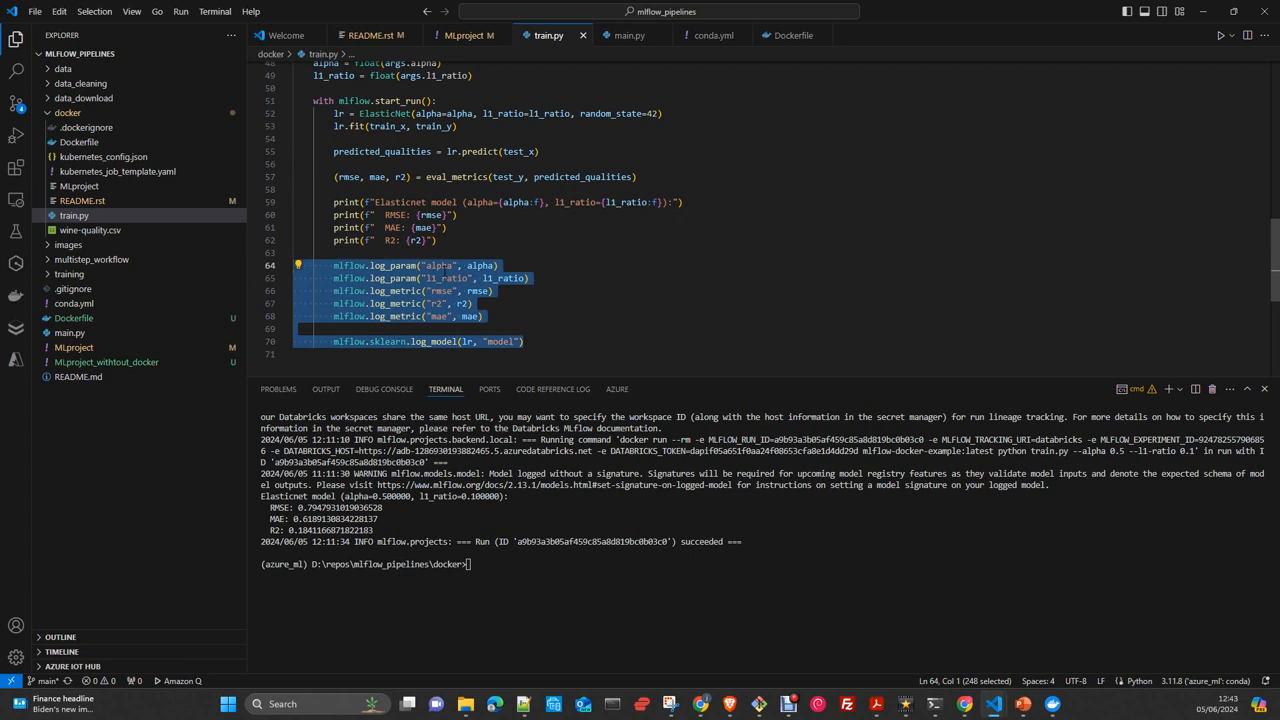
click(79, 186)
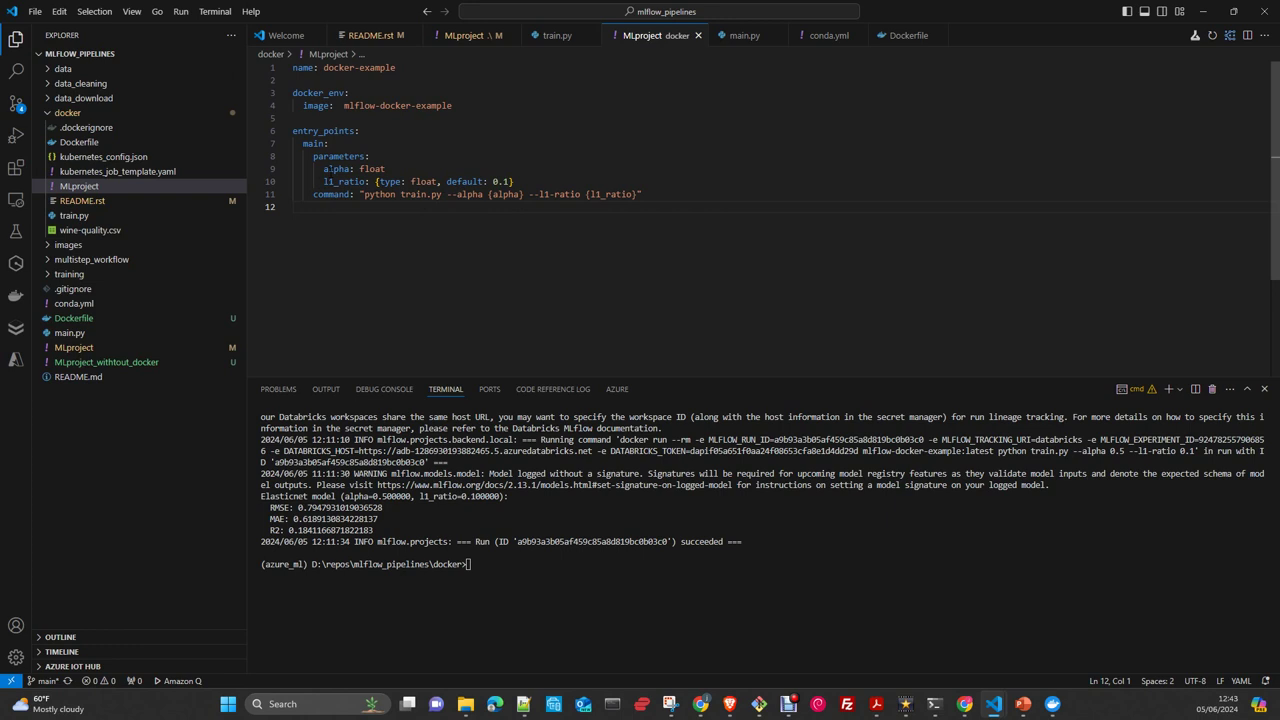
Step: Select alpha's float type and l1_ratio in MLproject, then open the empty .dockerignore
double_click(372, 169)
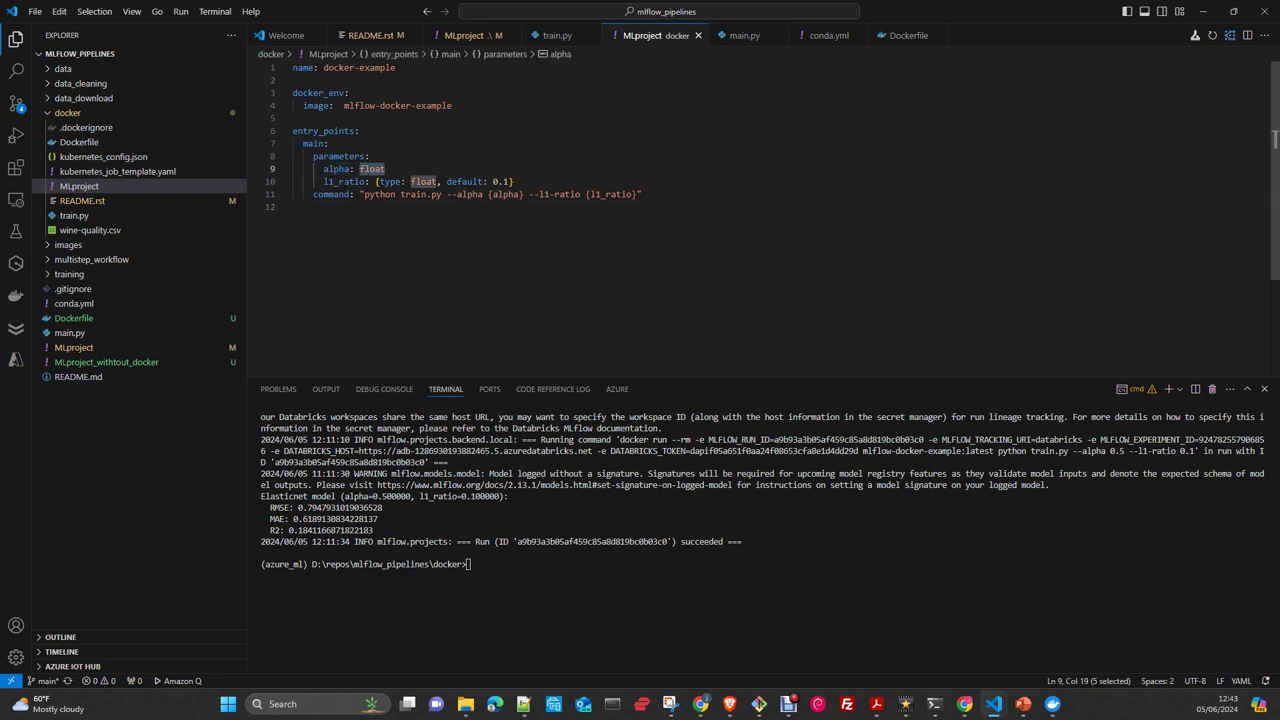
double_click(345, 181)
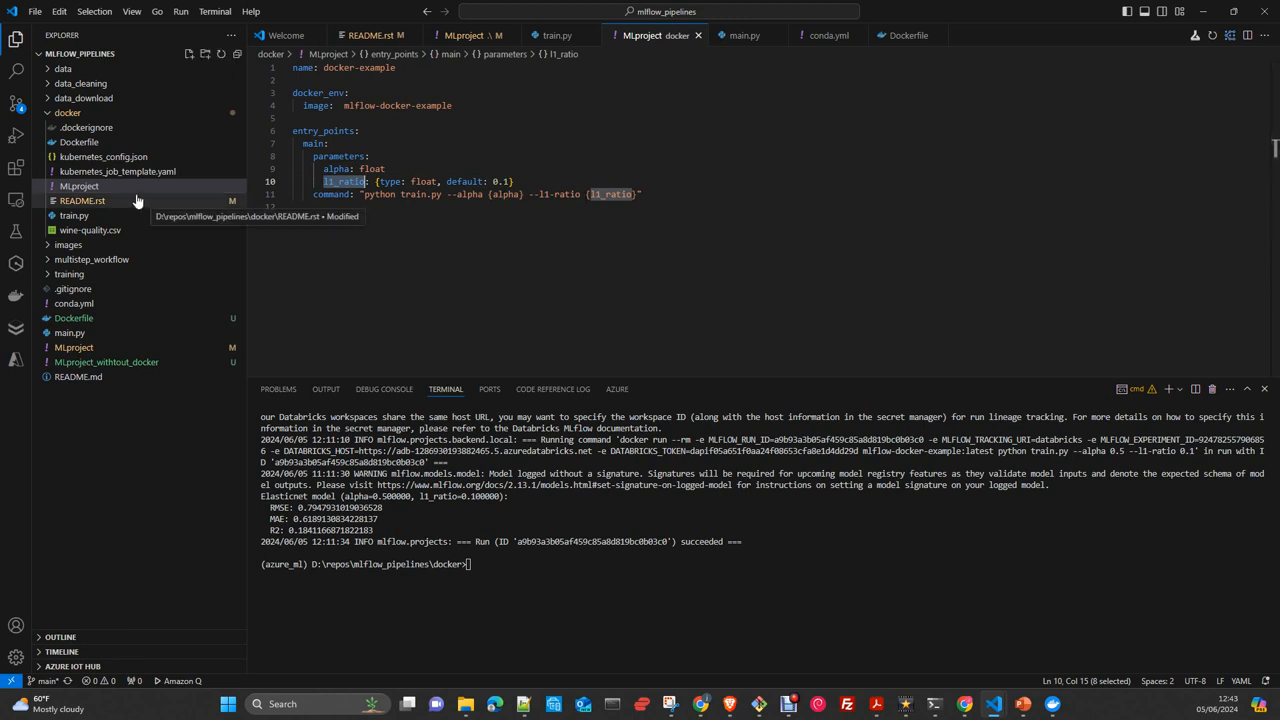
mouse_move(114, 206)
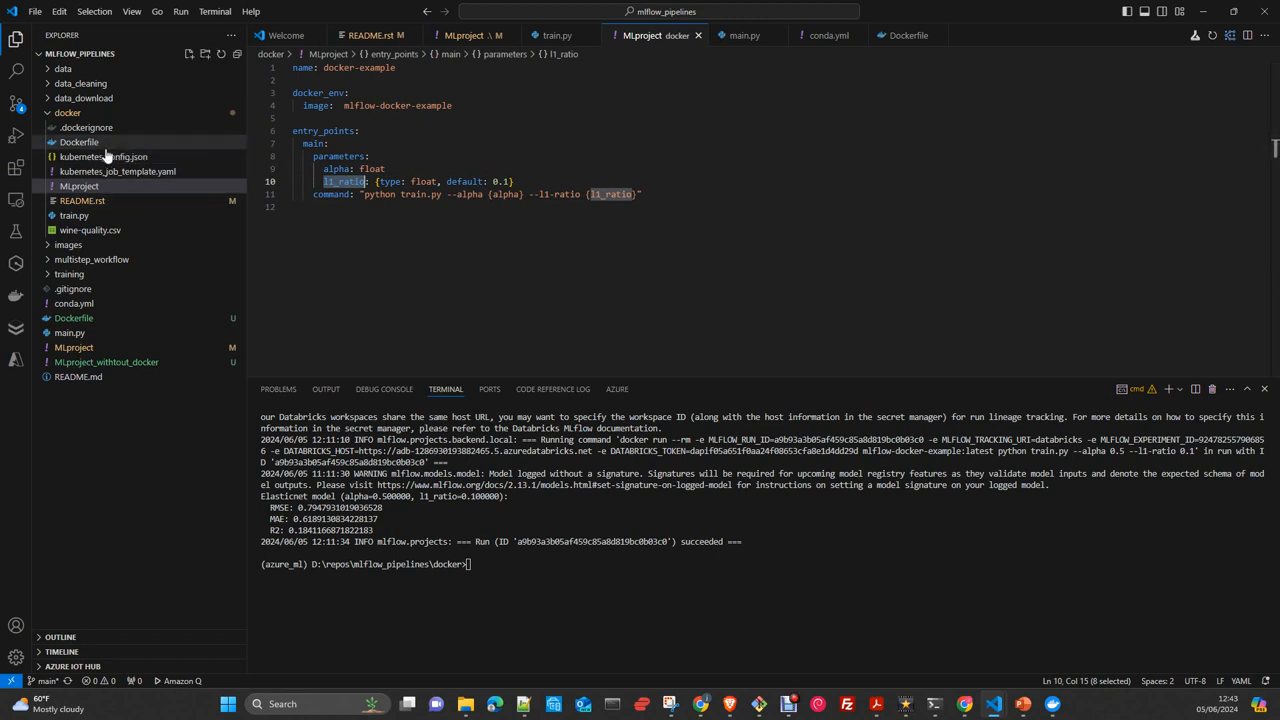
click(86, 127)
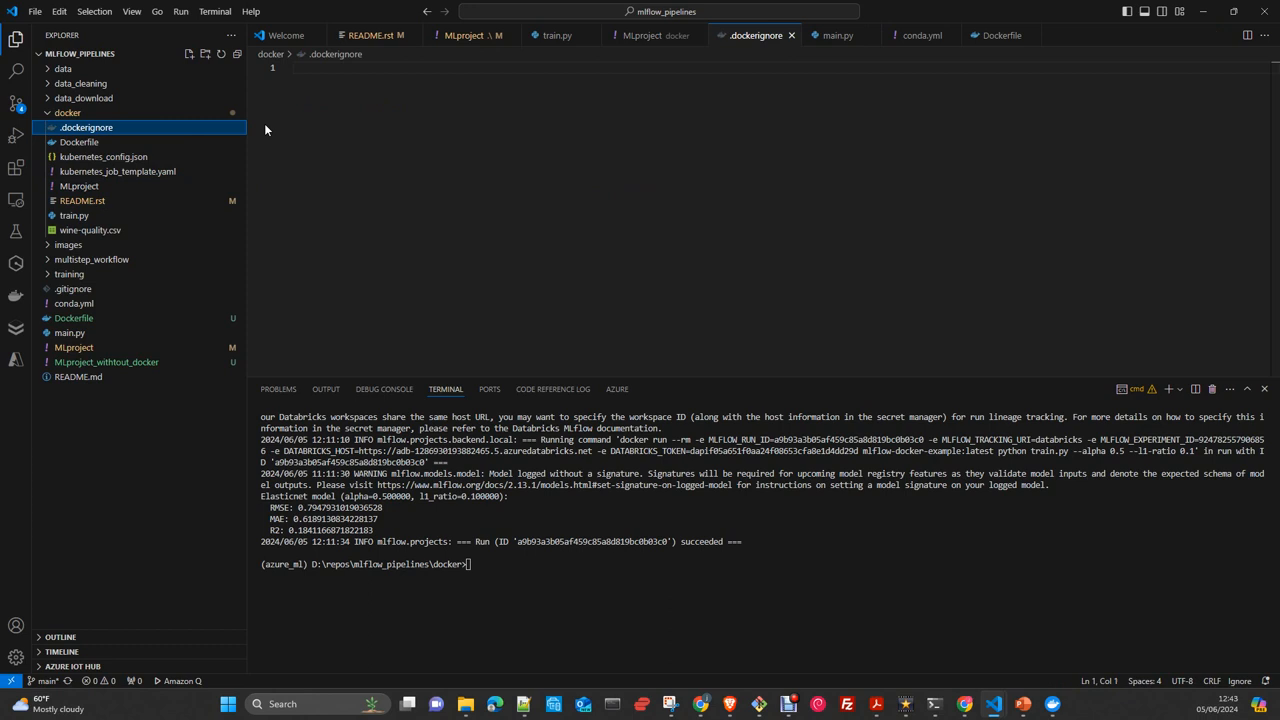
mouse_move(130, 182)
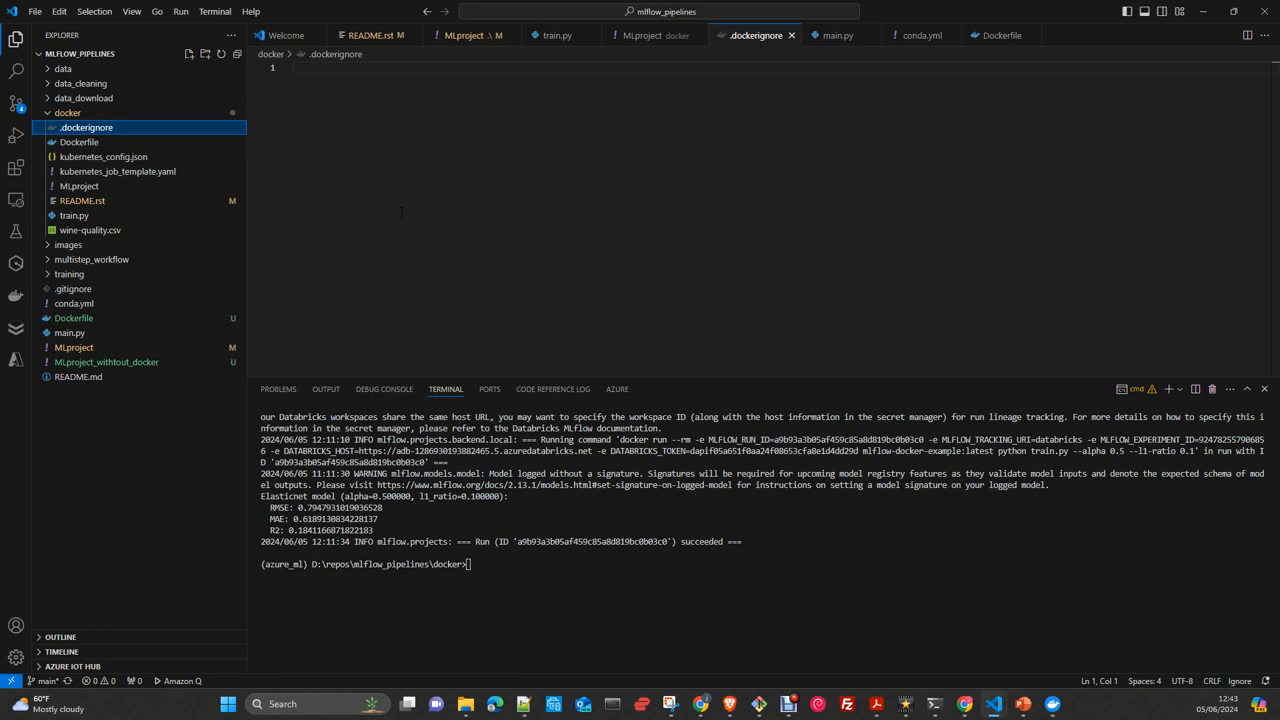
Step: Return to the Dockerfile showing the python:3.8-slim base image and COPY steps
click(79, 142)
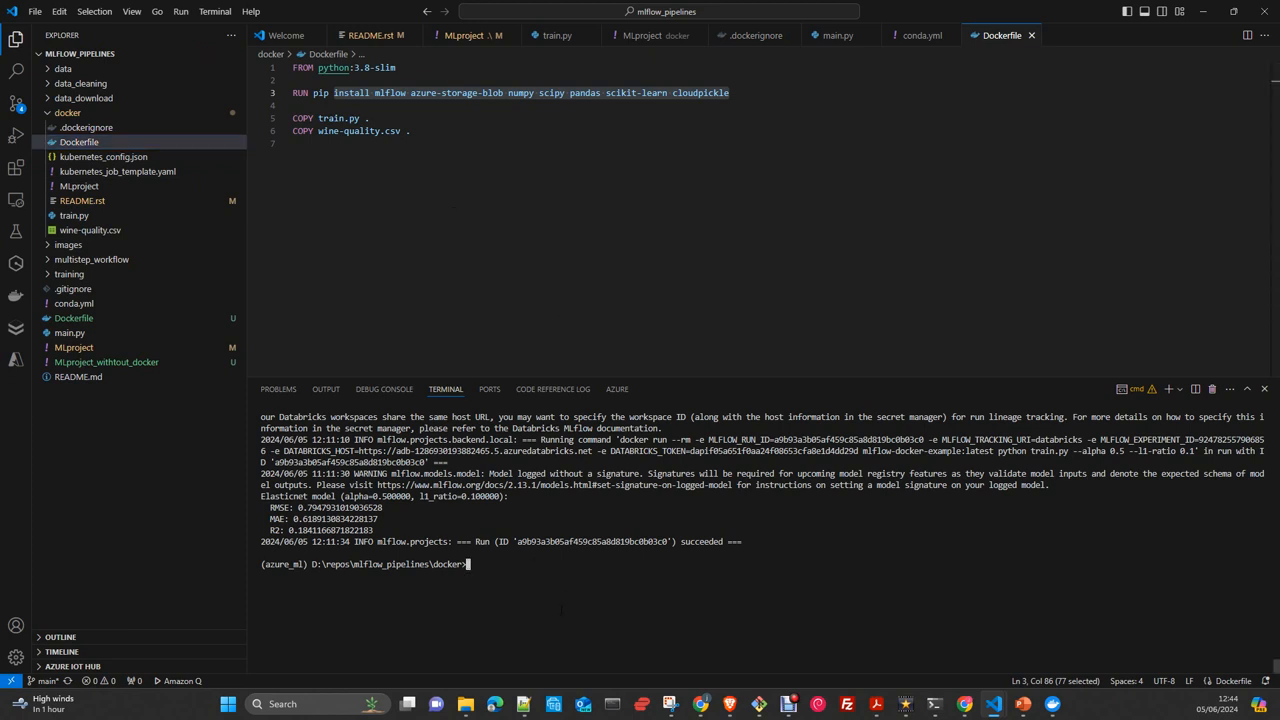
Step: Start the docker build command with --pull, --rm and -f Dockerfile options
text(docker)
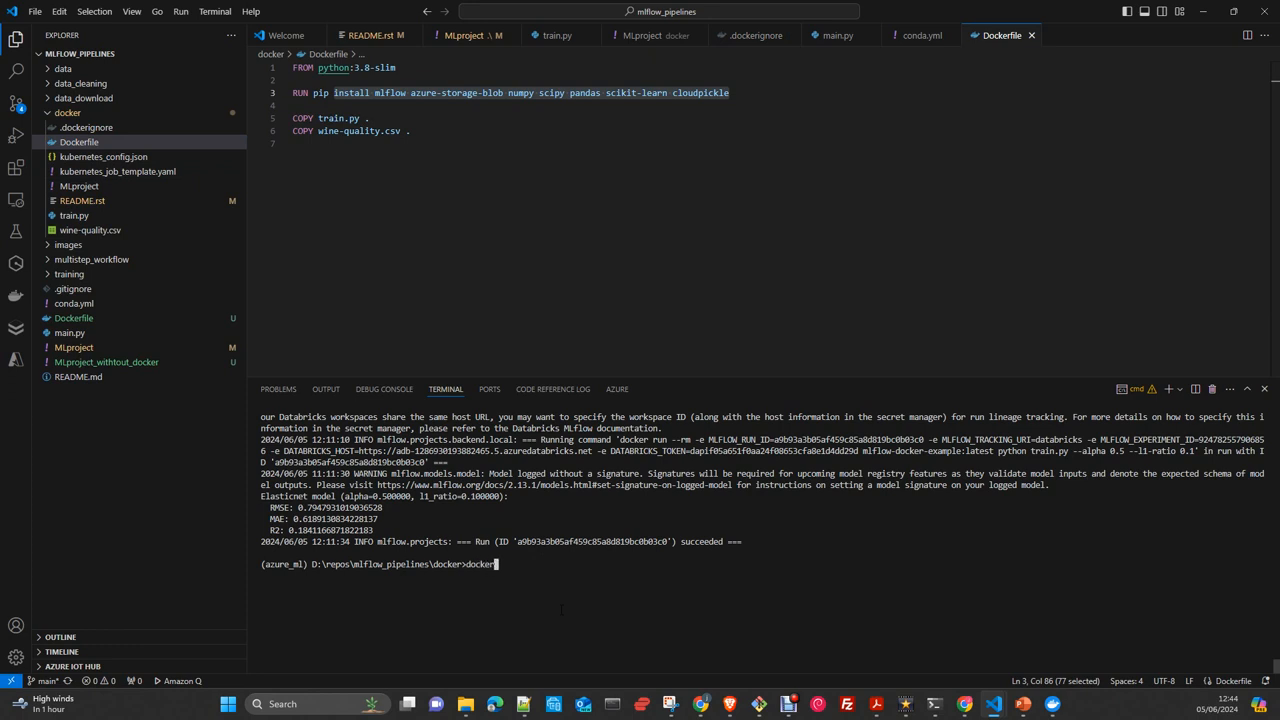
text(b)
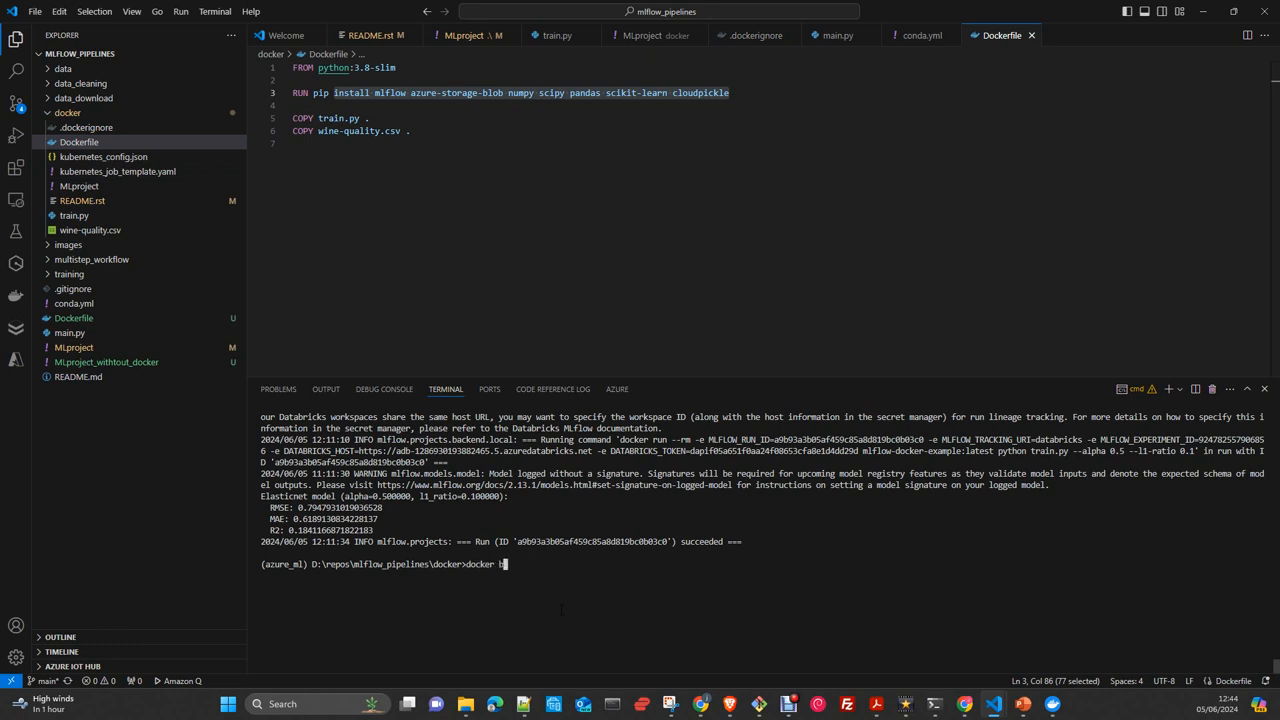
text(uild)
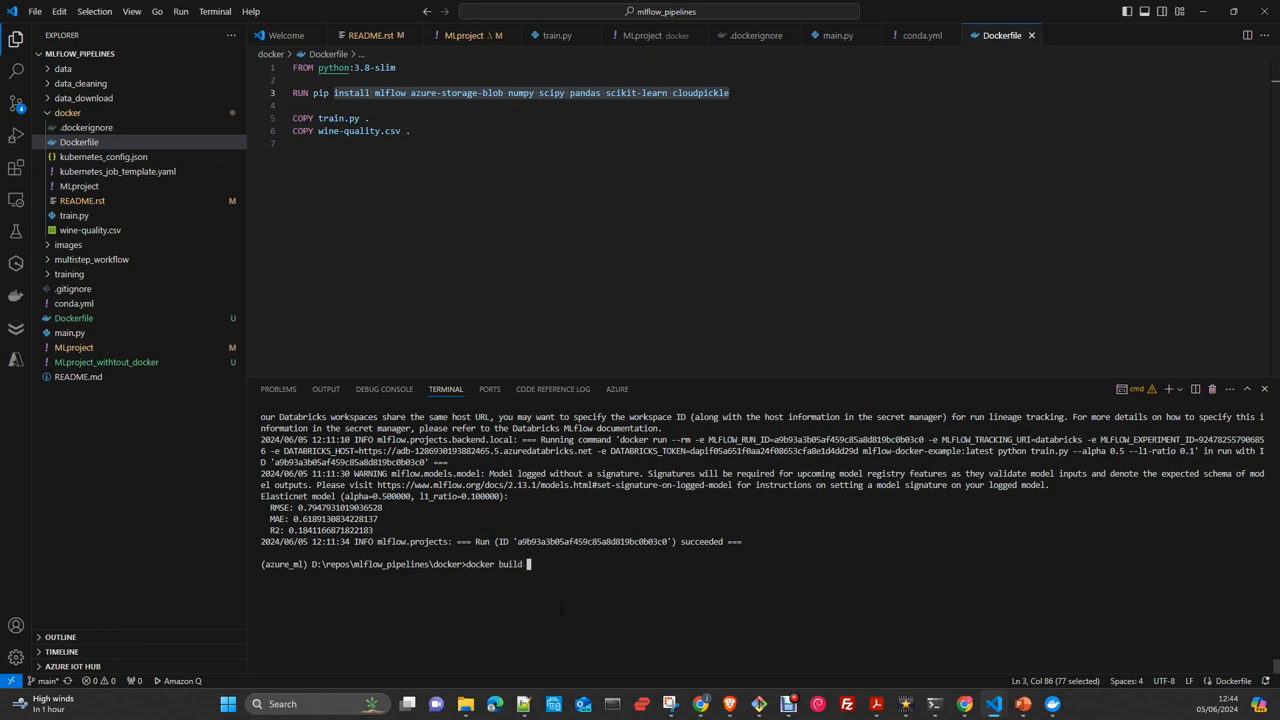
text(--p)
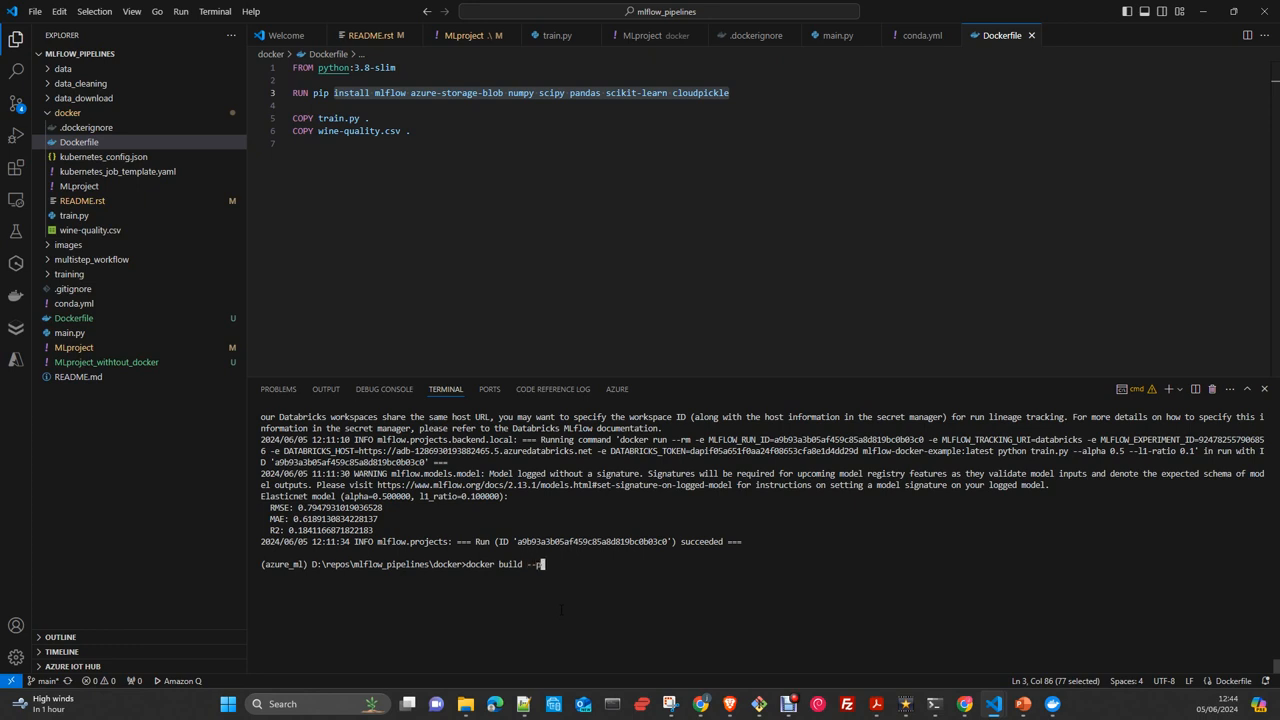
text(ull)
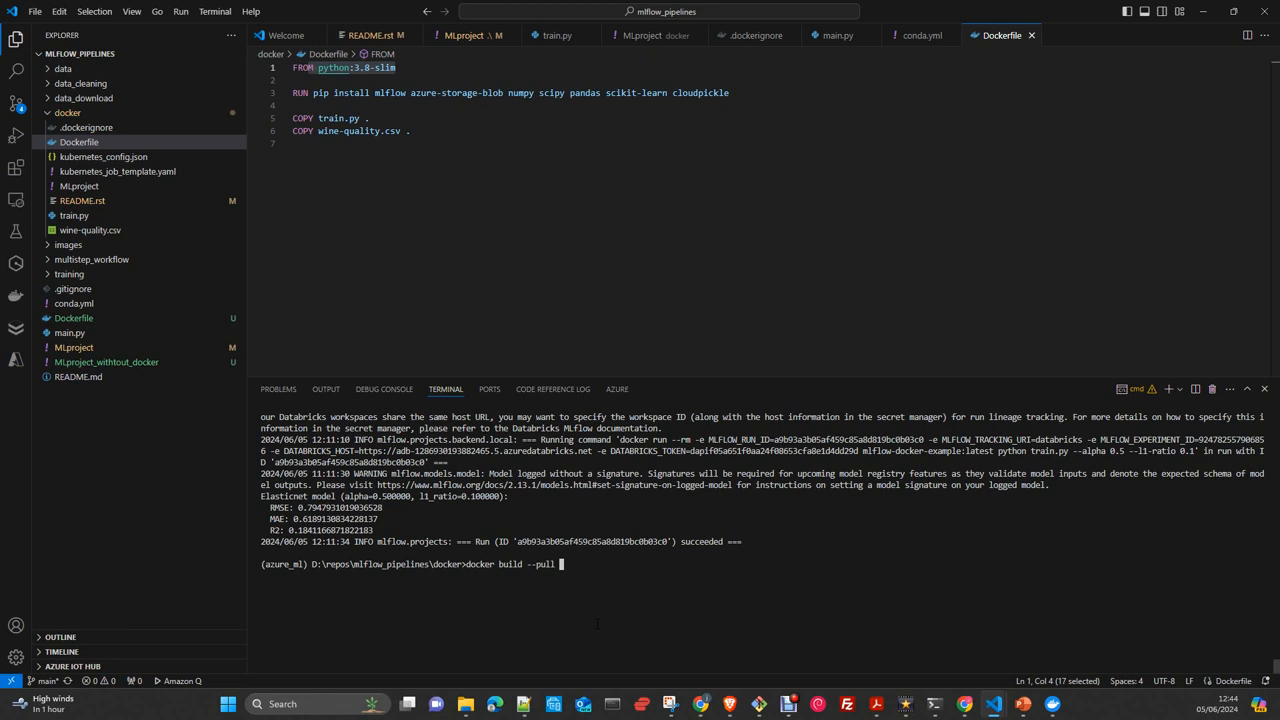
text(--rm -f)
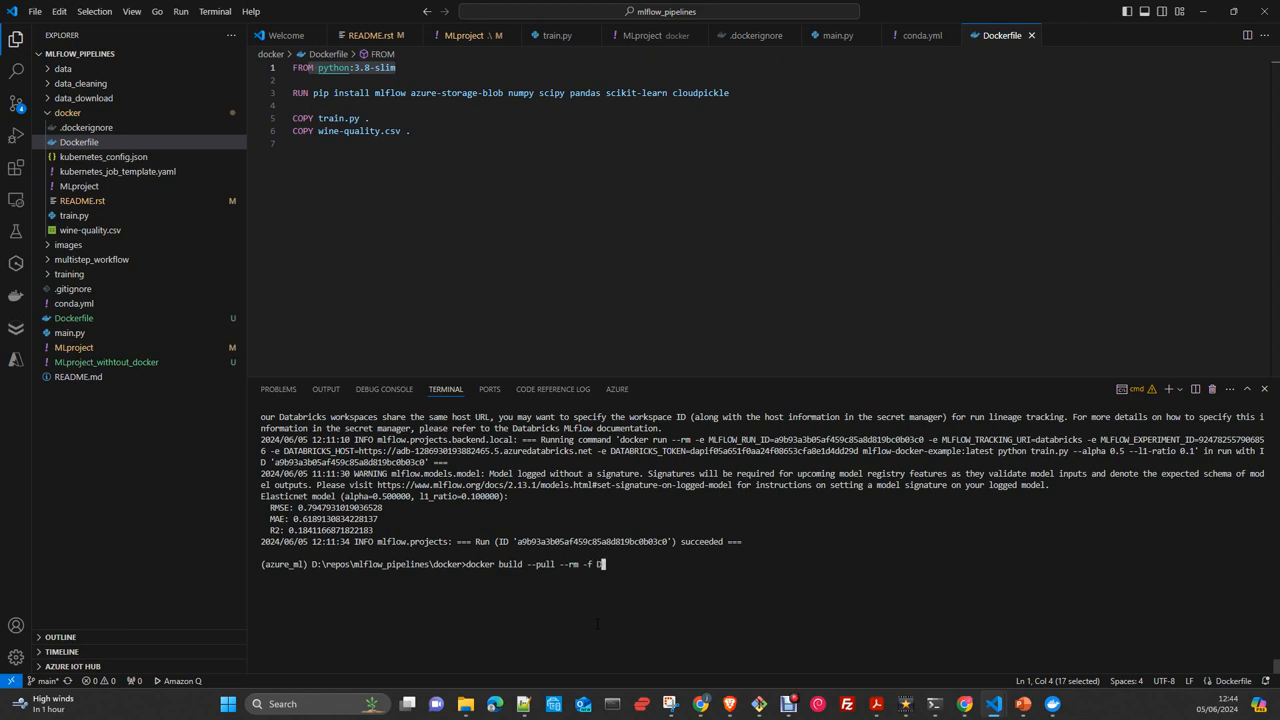
text(Dockerfile)
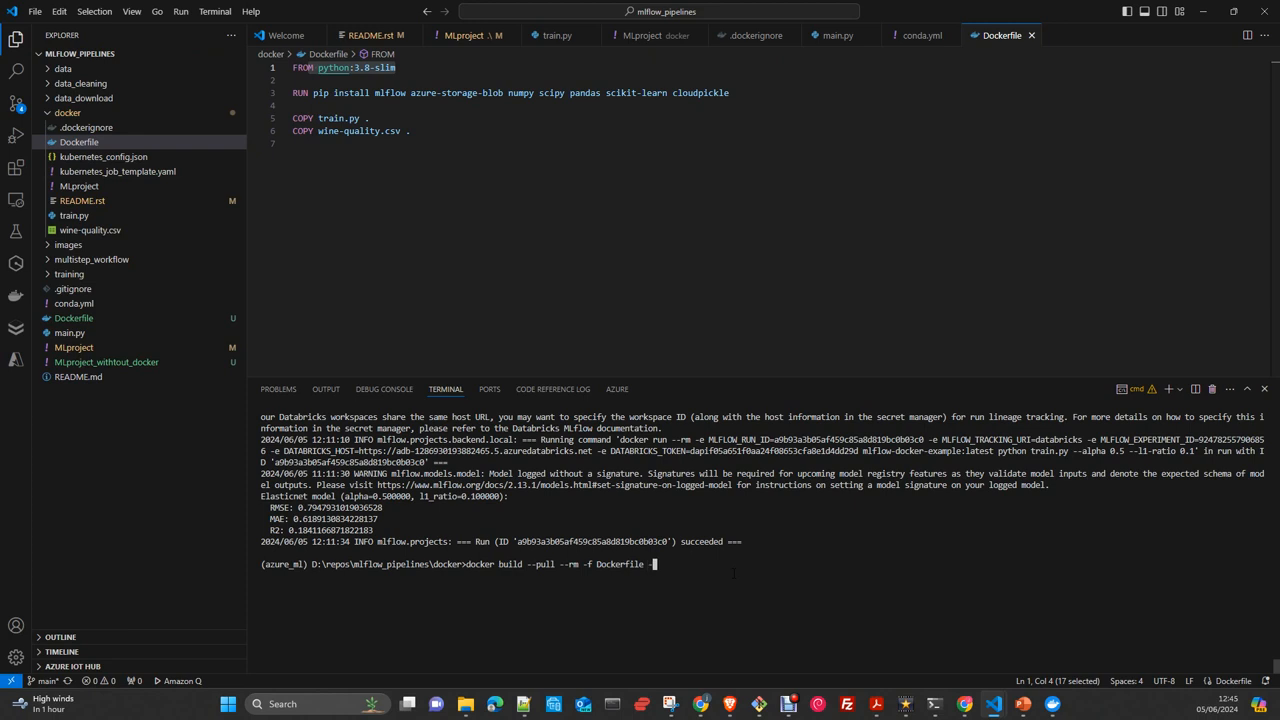
text(-t)
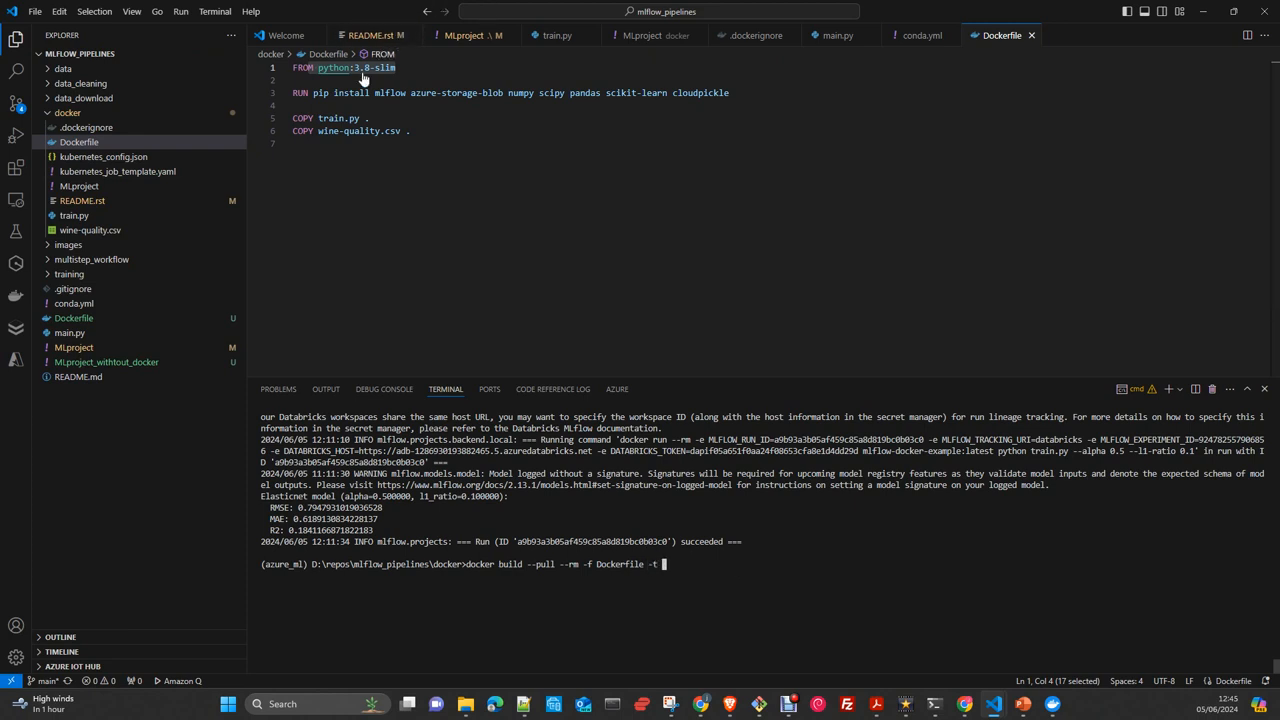
Step: Check MLproject's image name, then run the build tagged mlflow-docker-example:latest
click(470, 35)
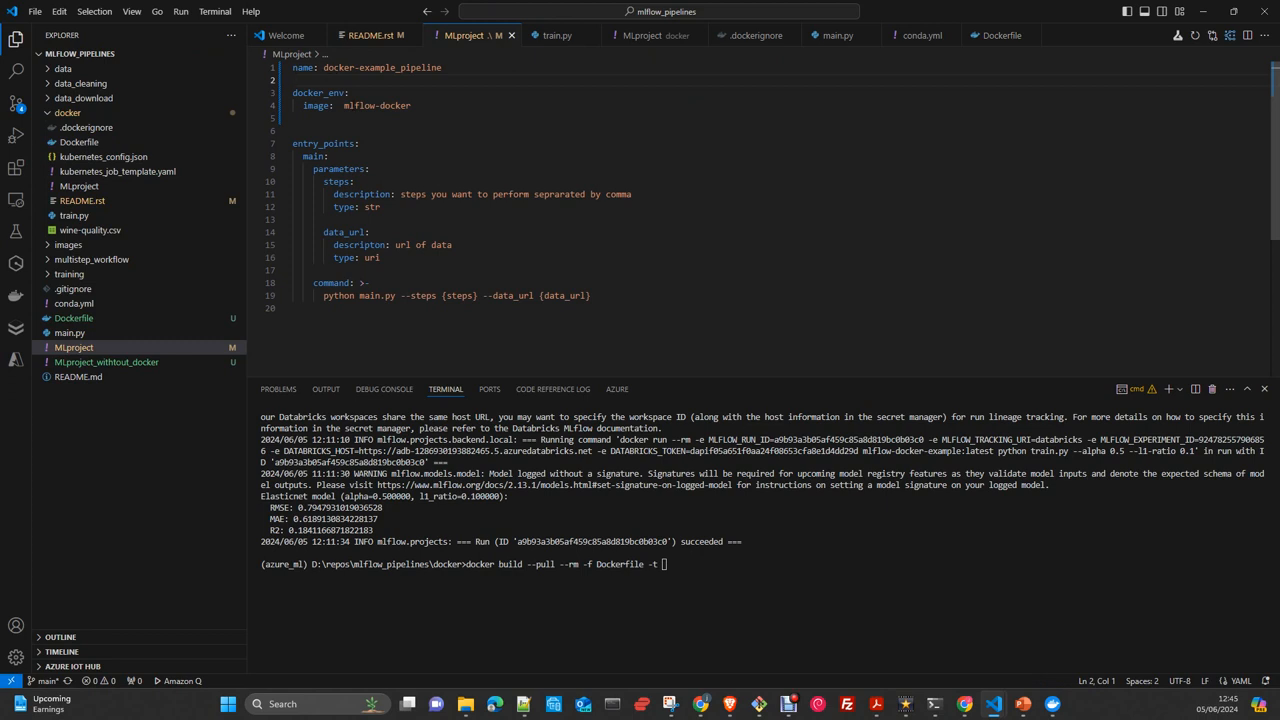
mouse_move(79, 142)
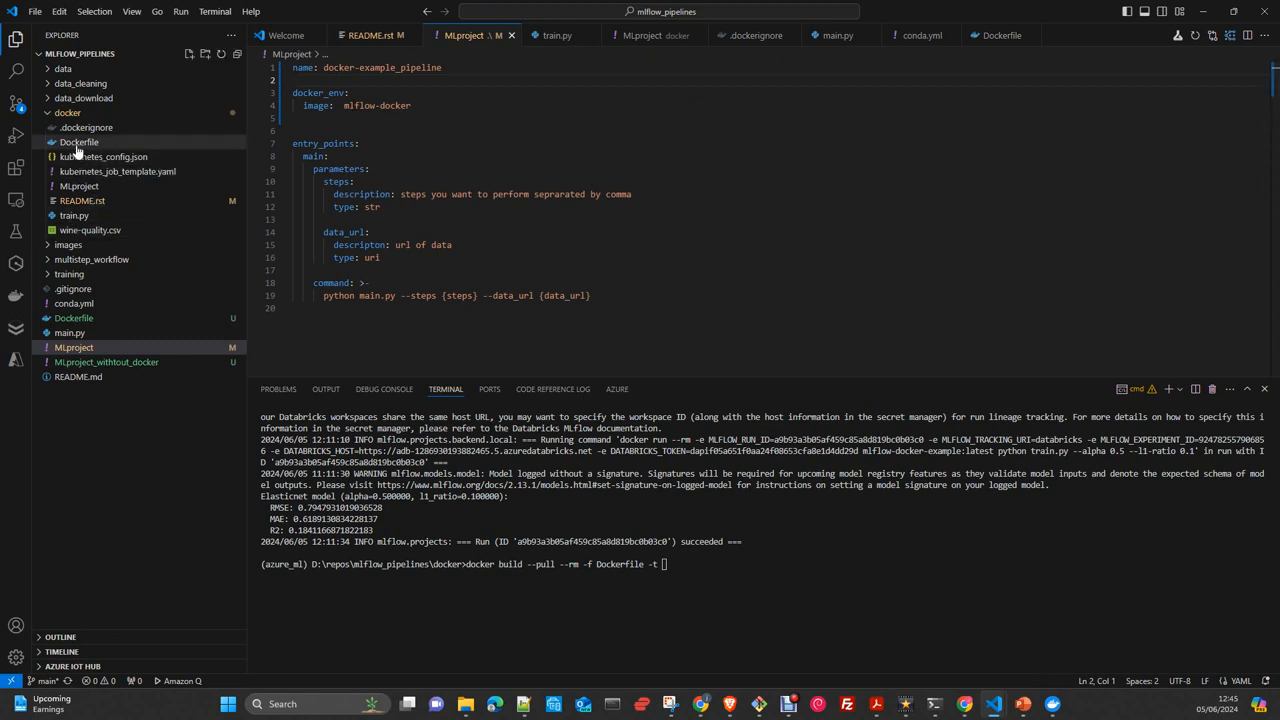
click(78, 141)
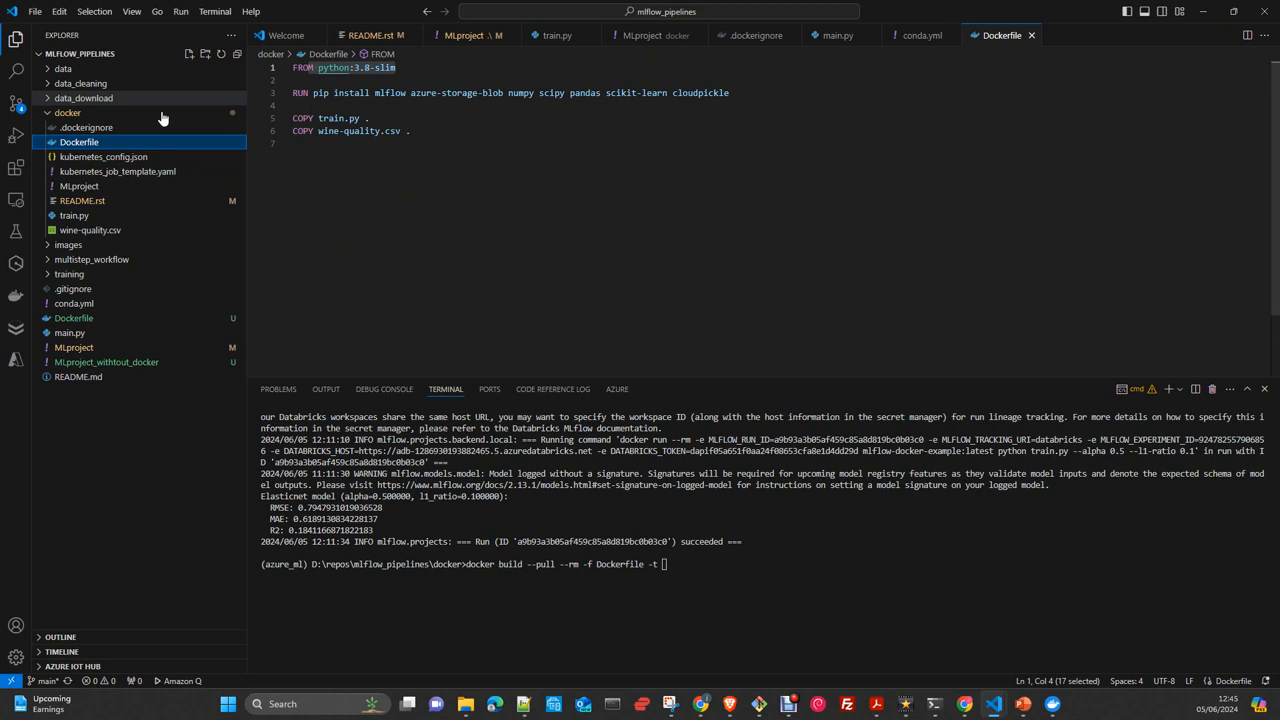
click(78, 186)
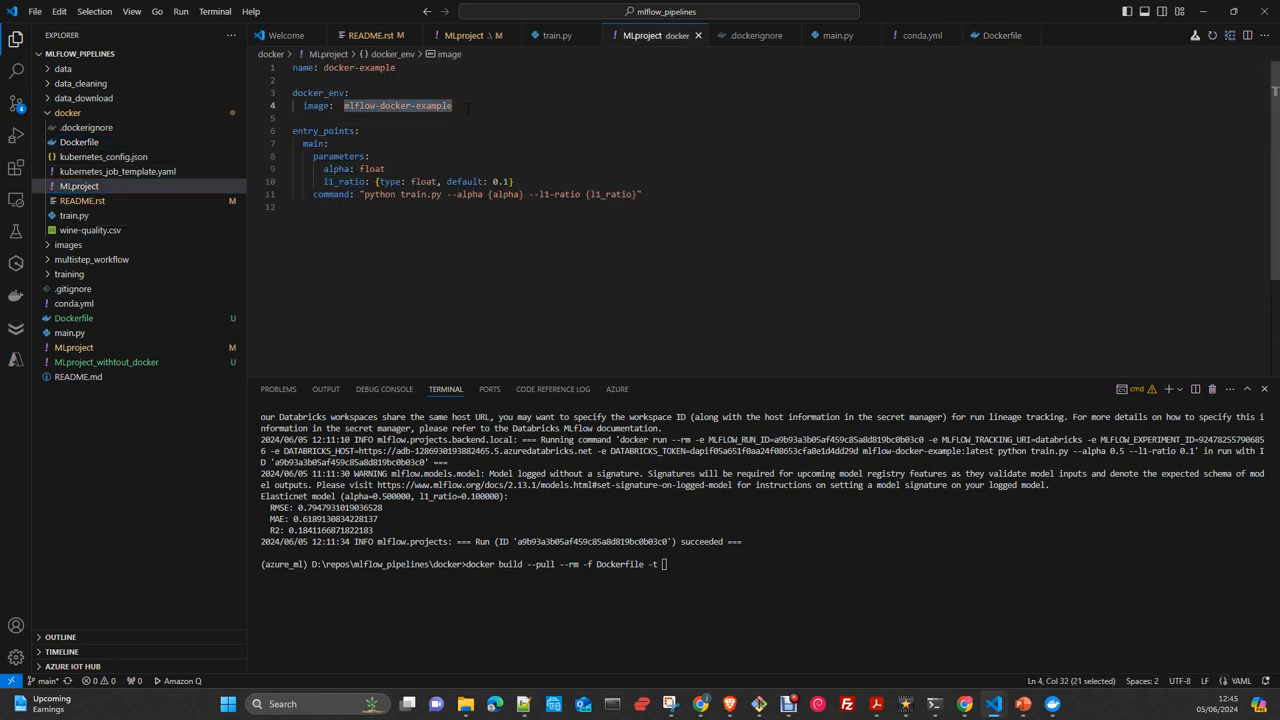
text(mlflow-docker-example)
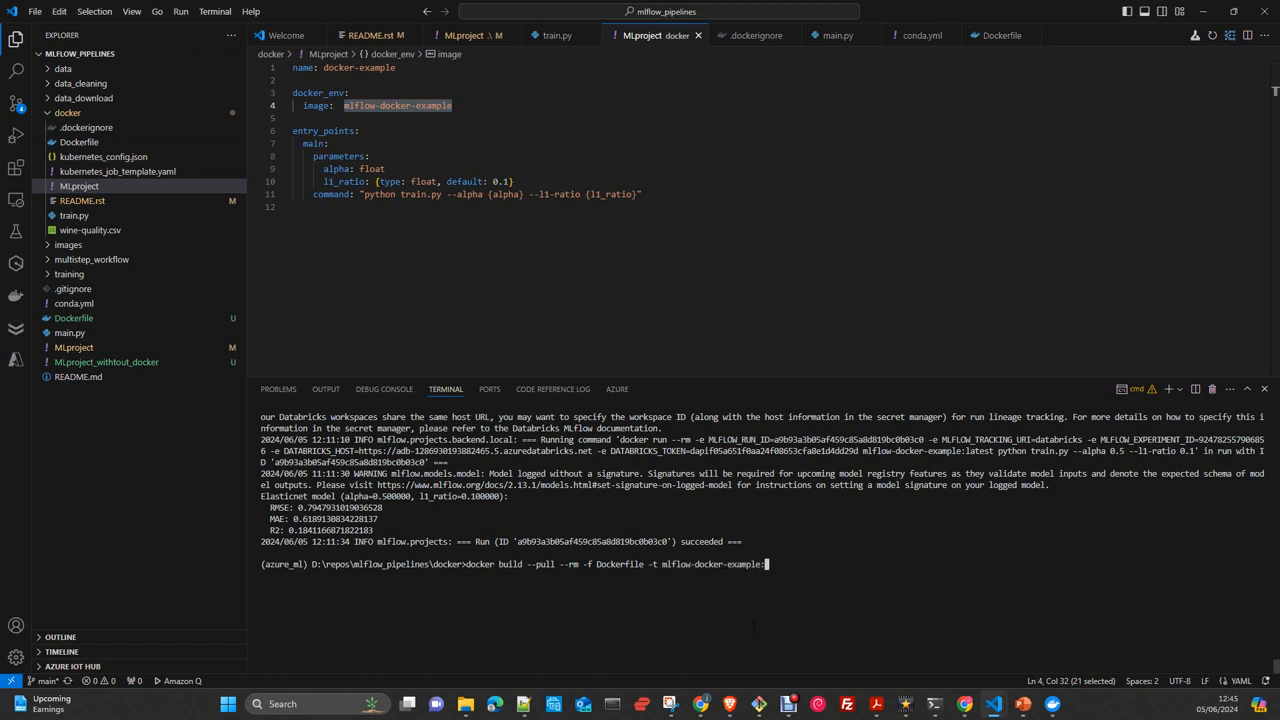
text(:latest)
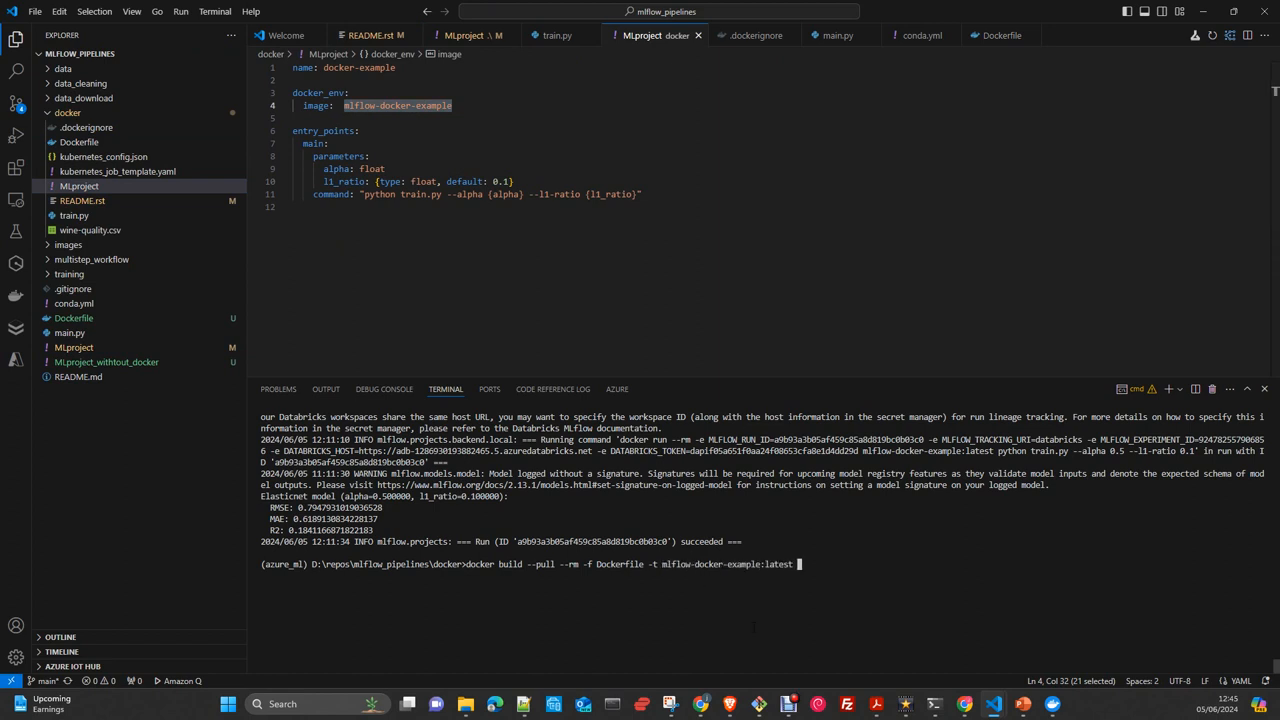
text(.)
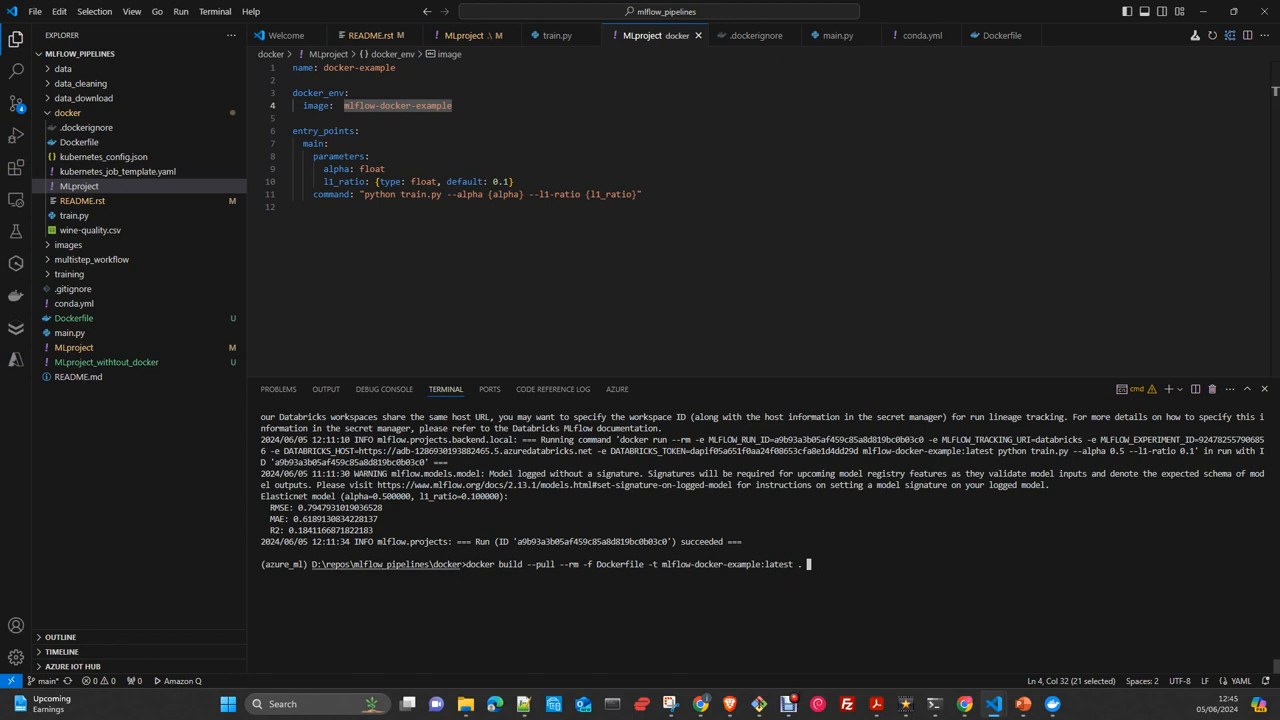
mouse_move(80, 142)
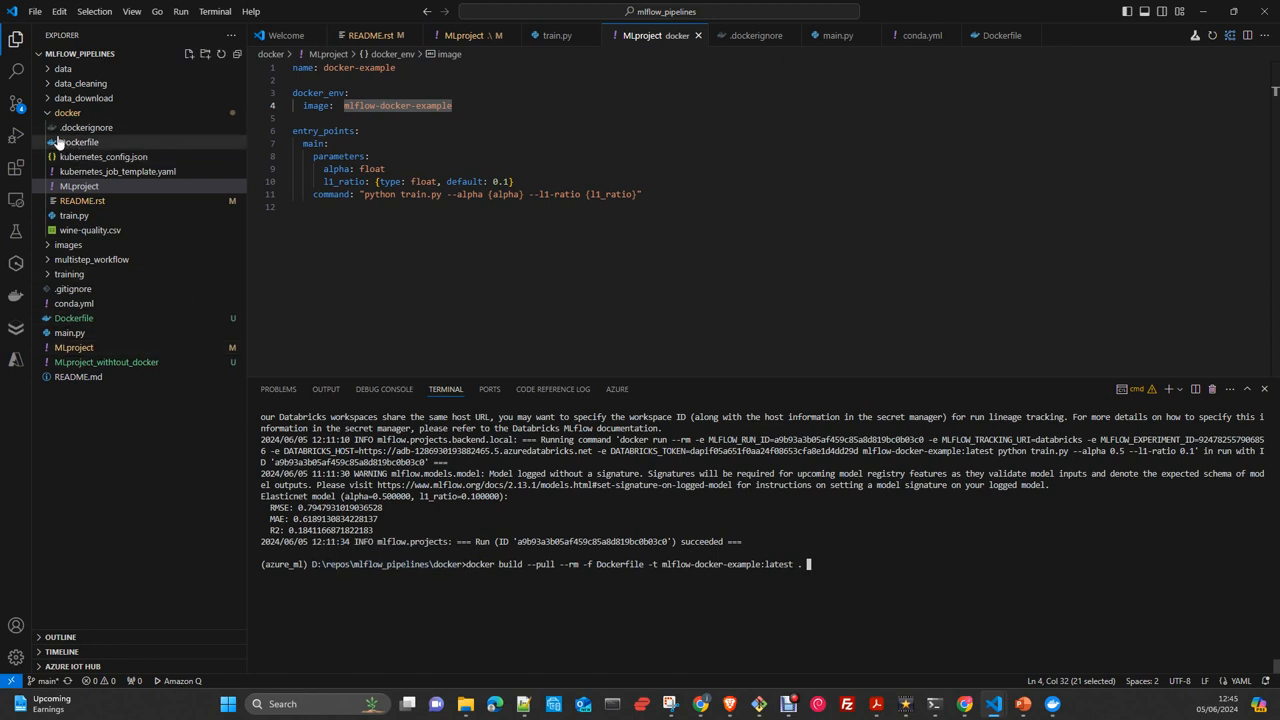
mouse_move(67, 113)
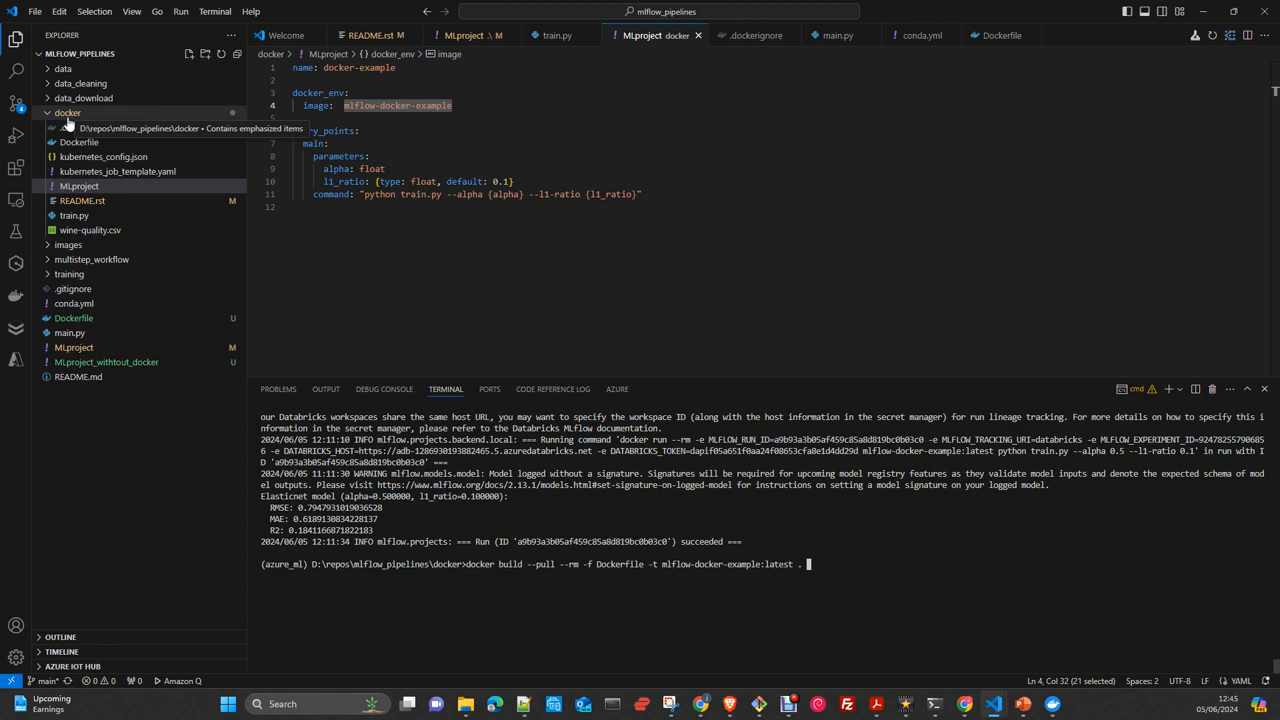
mouse_move(74, 215)
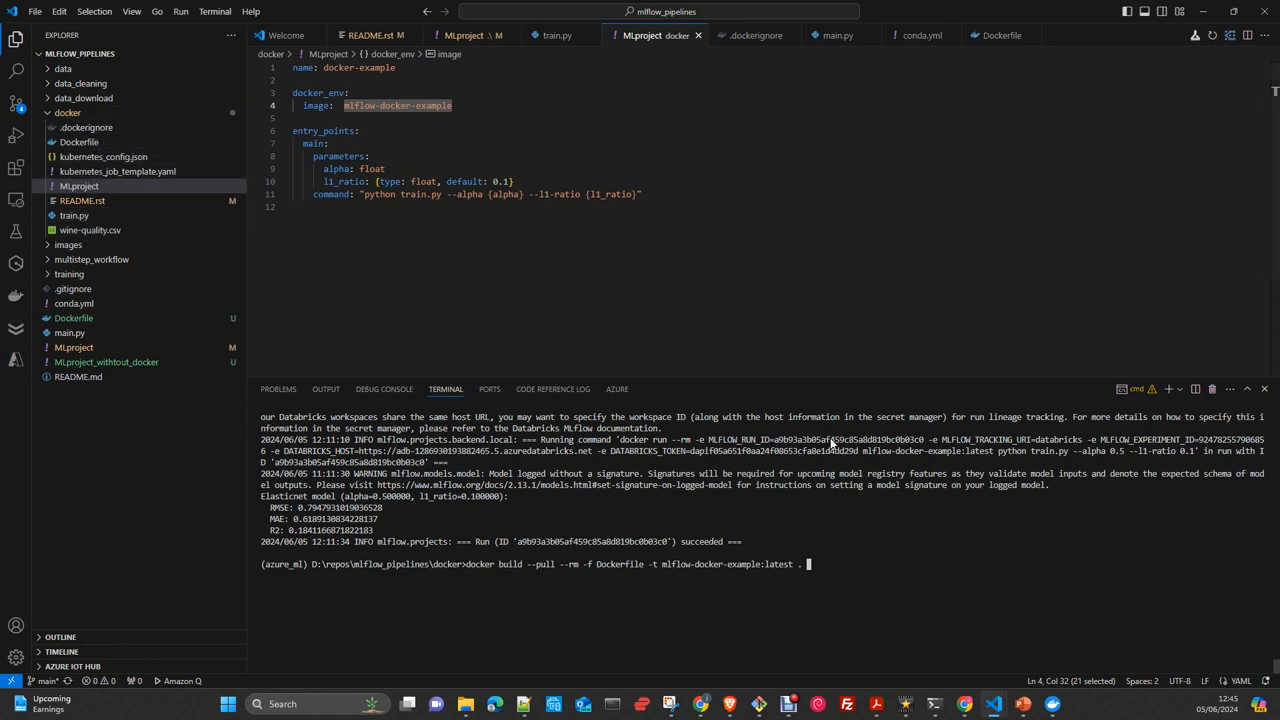
mouse_move(74, 215)
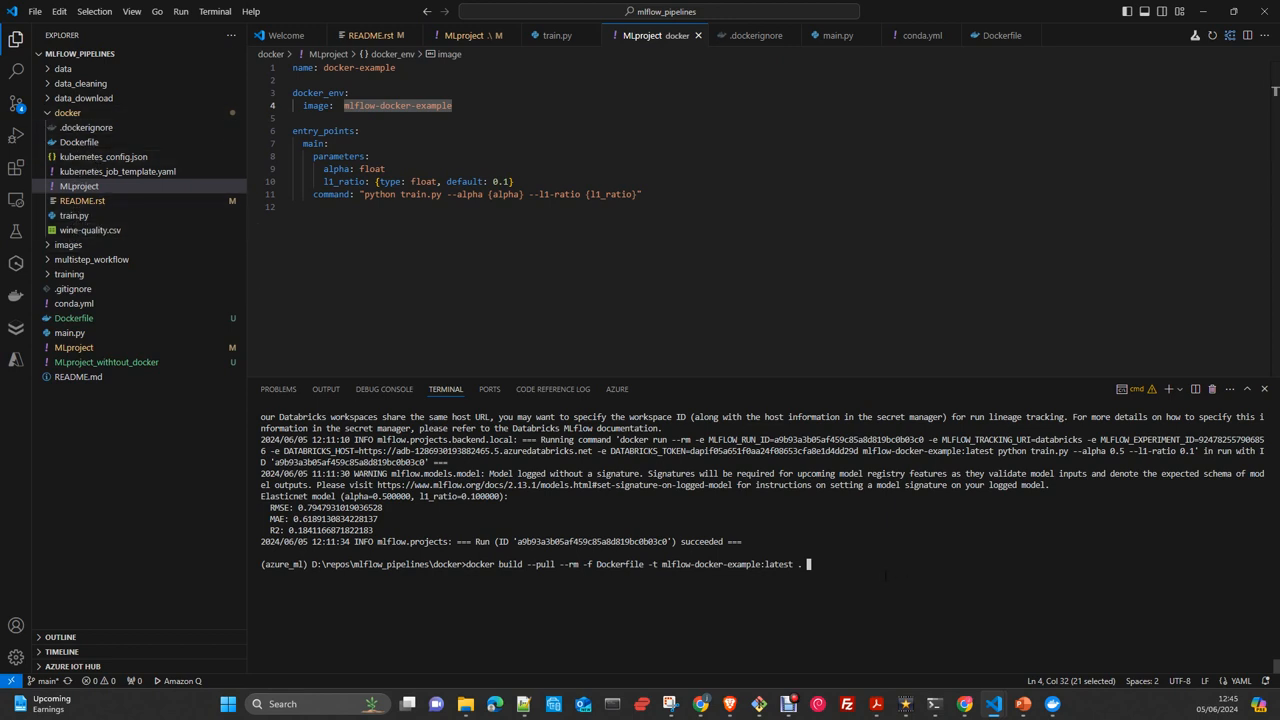
key(Return)
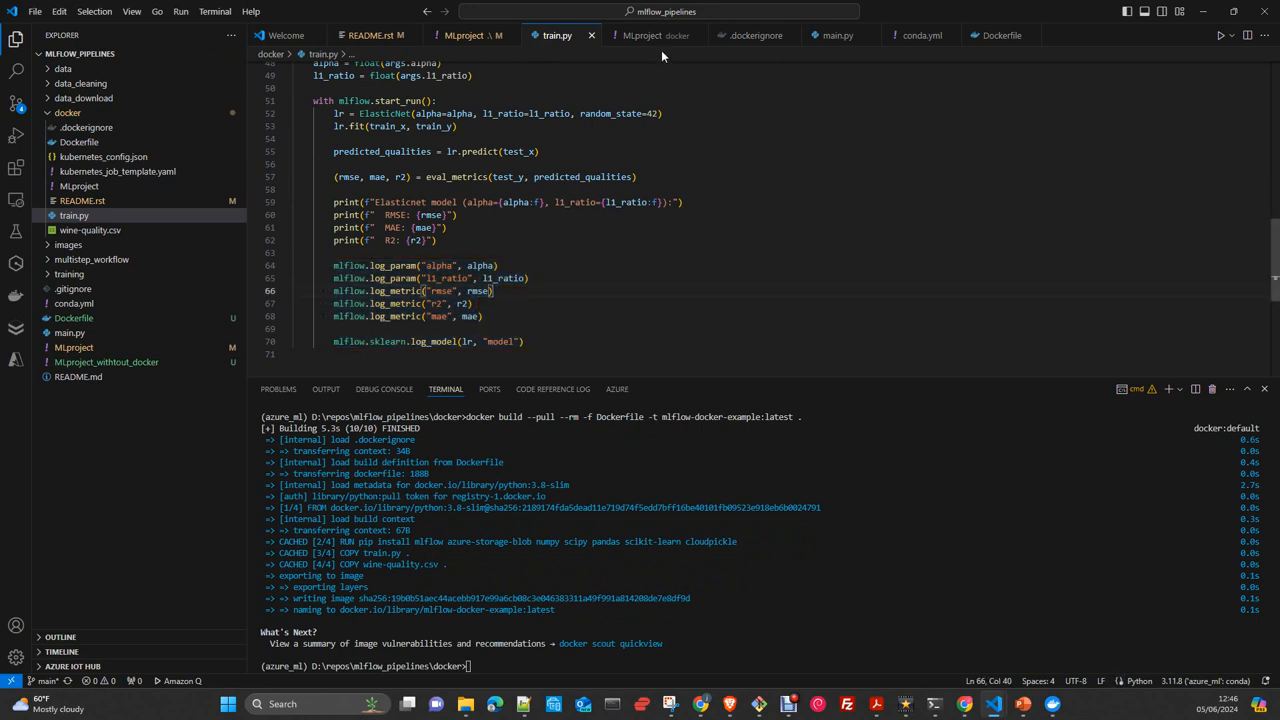
mouse_move(920, 35)
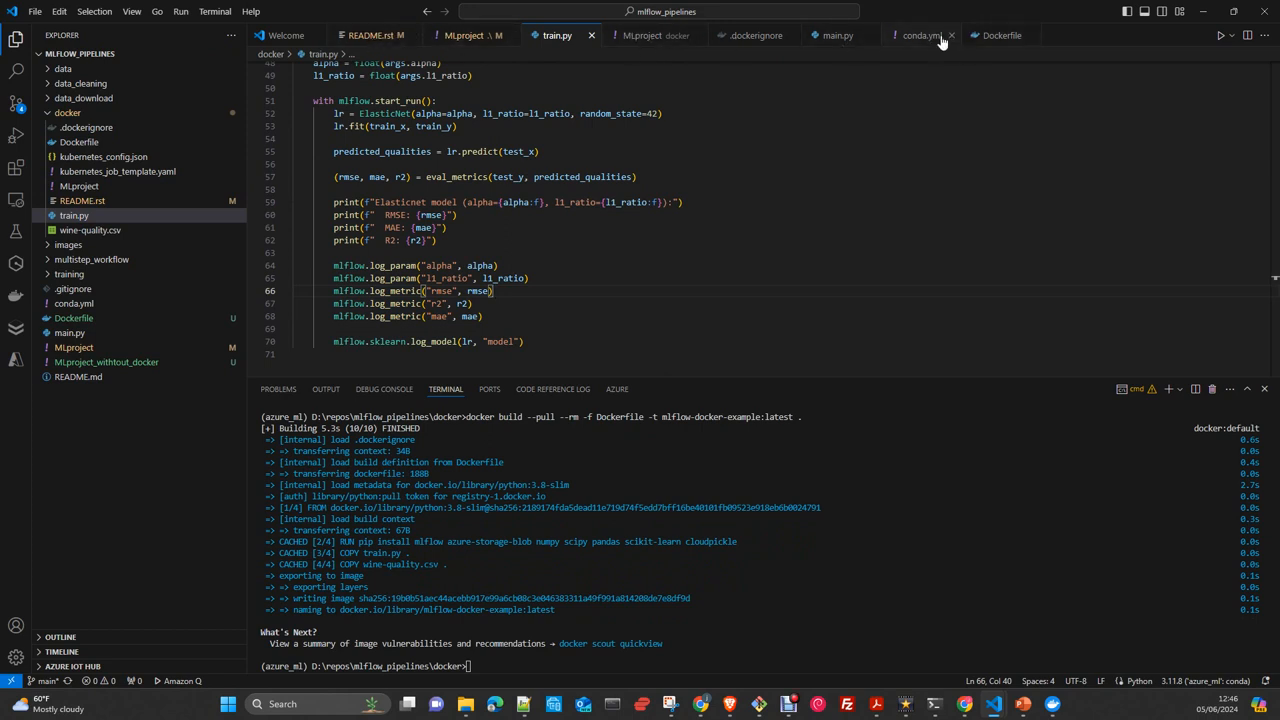
Step: Return to the Dockerfile with the cursor at the end of its pip install line
click(1001, 35)
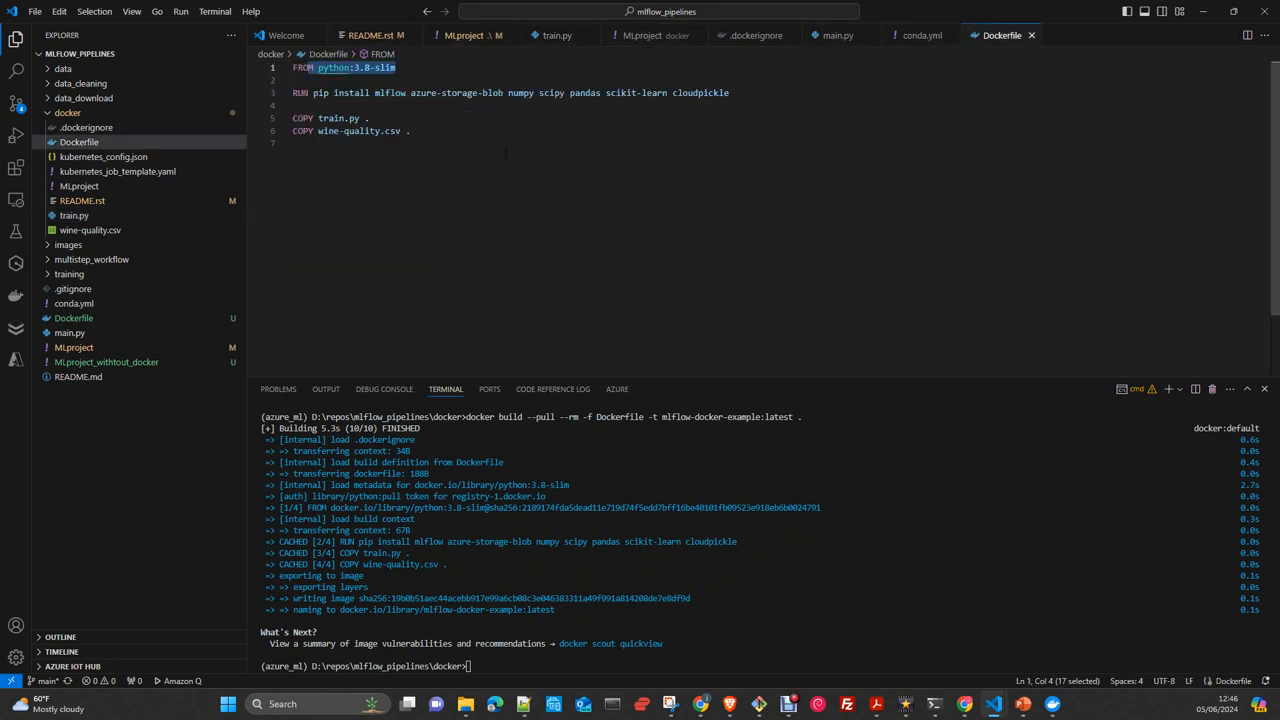
click(300, 143)
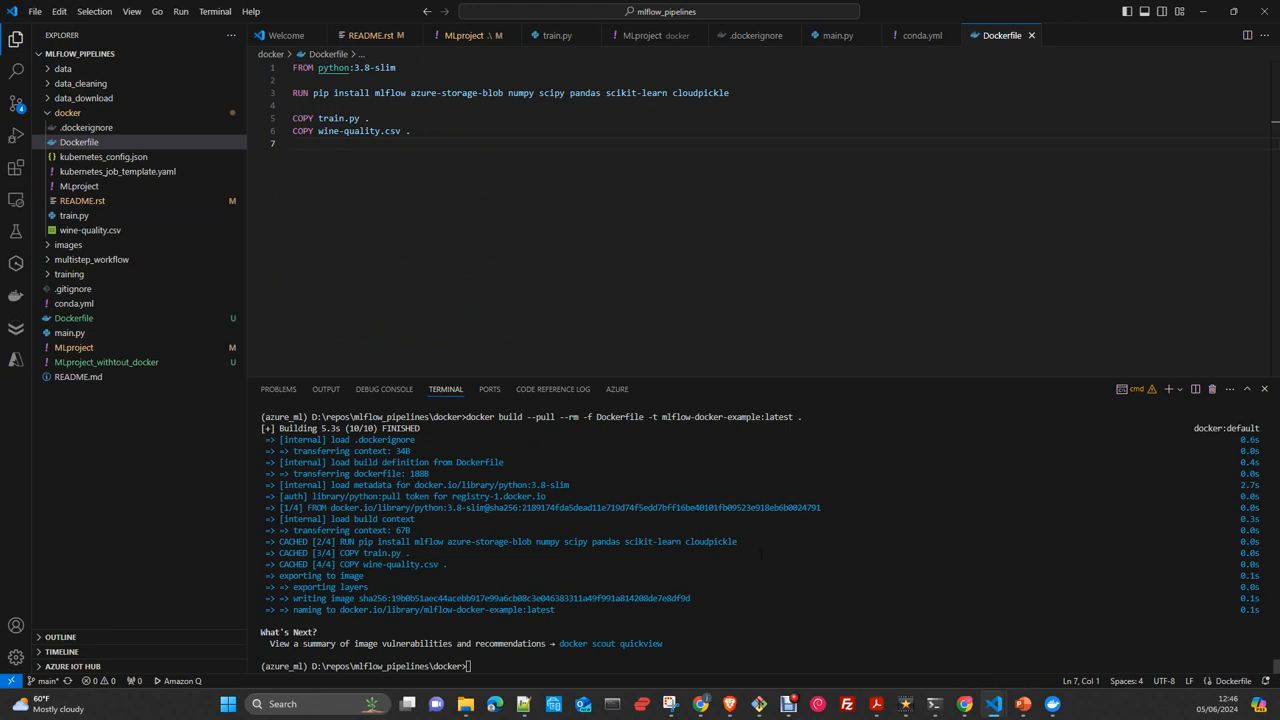
click(730, 93)
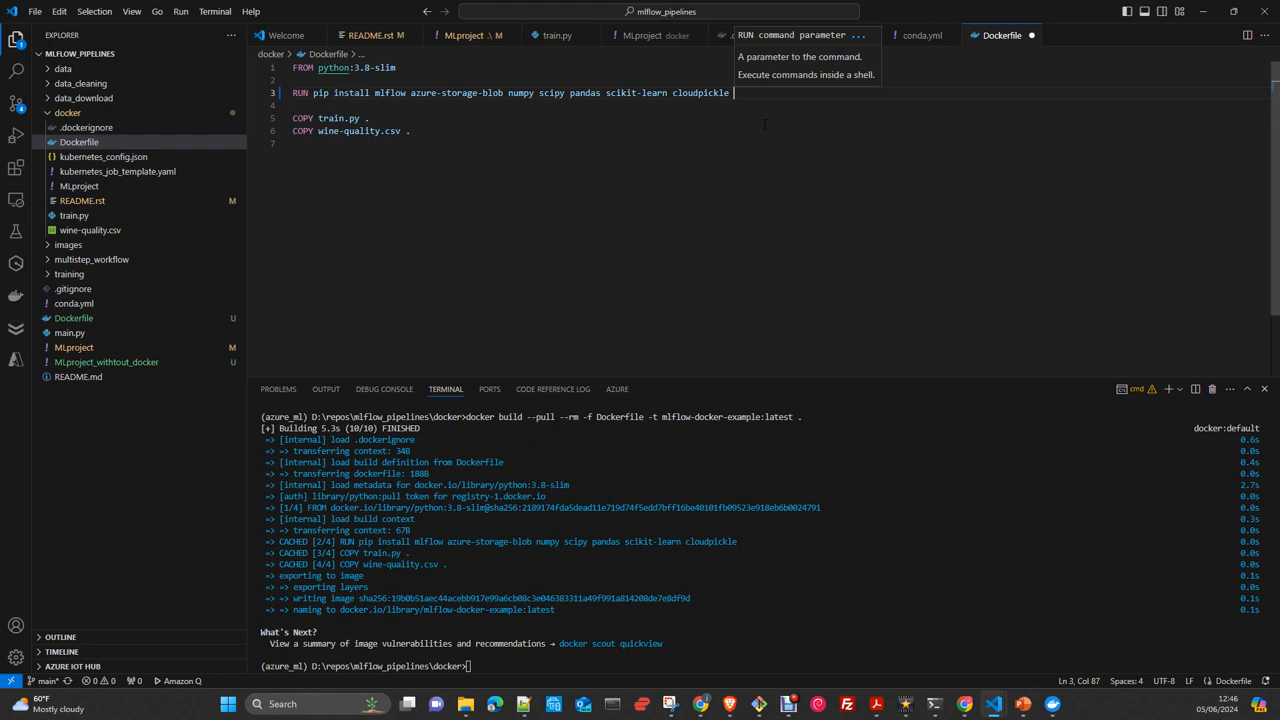
Step: Append Faker to the Dockerfile's pip install line
text(Faker)
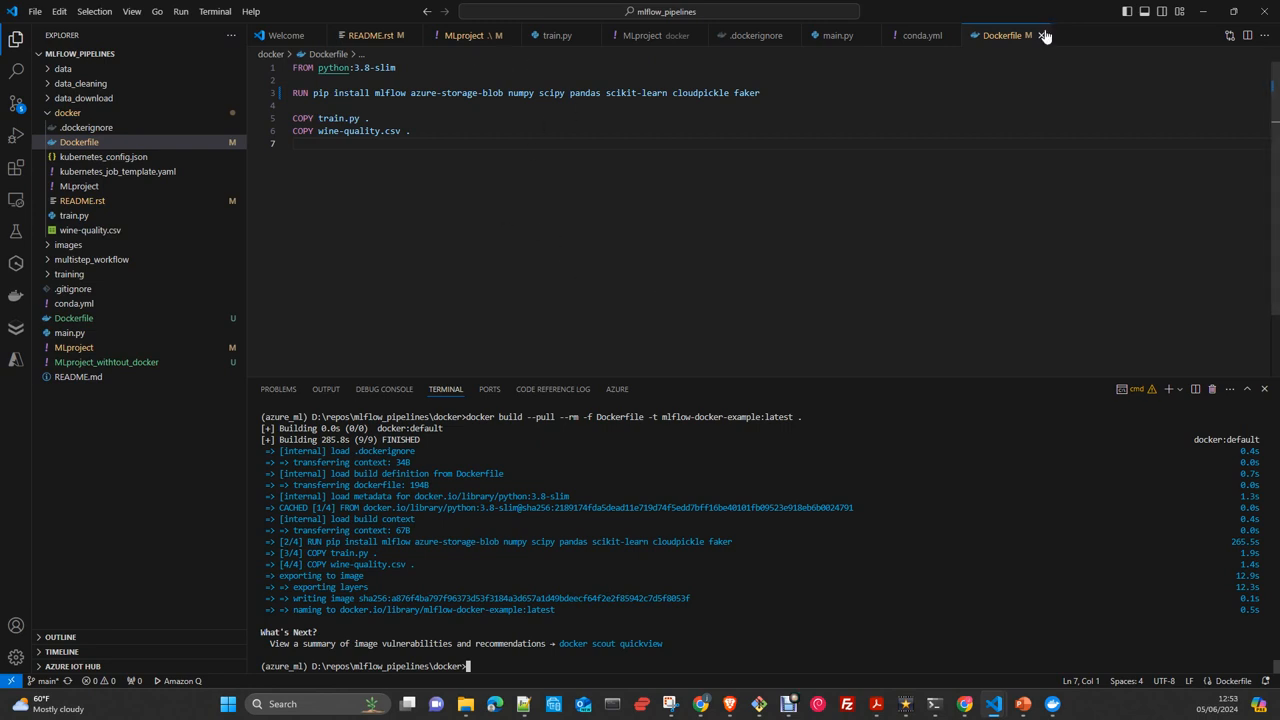
Step: Permanently delete the four dangling <none> images from Docker Desktop's image list
click(1044, 35)
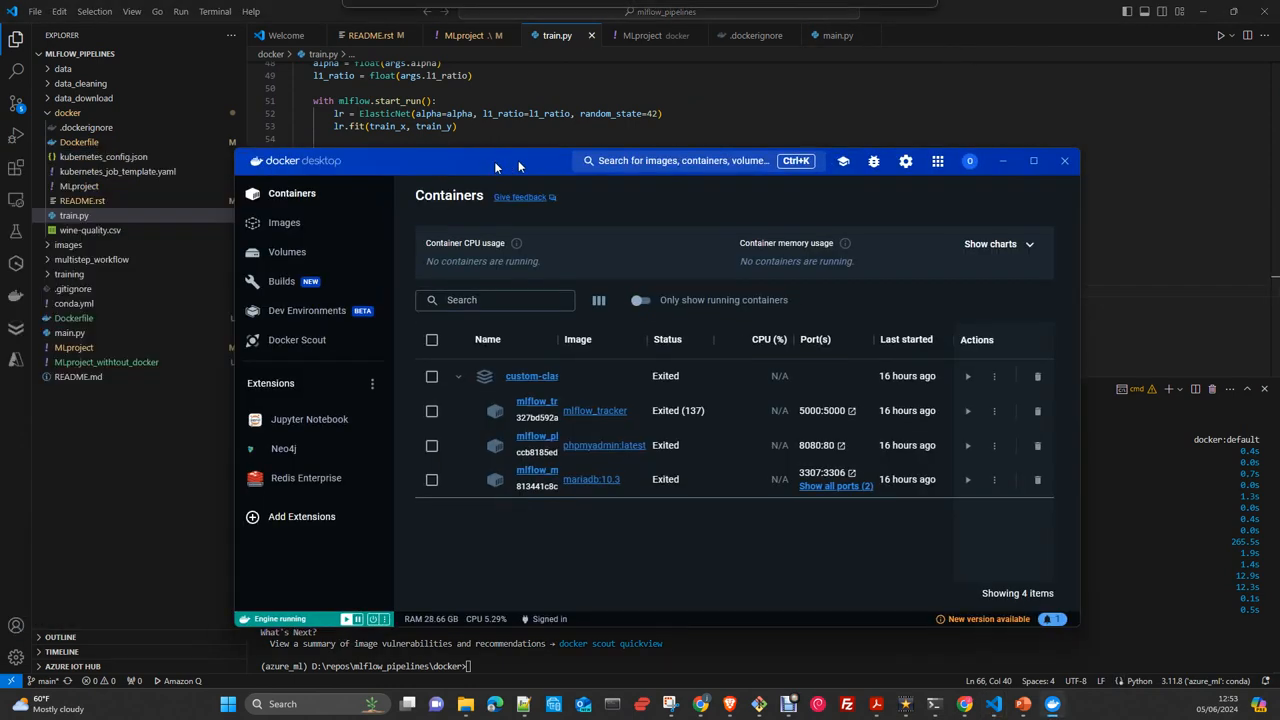
click(1033, 160)
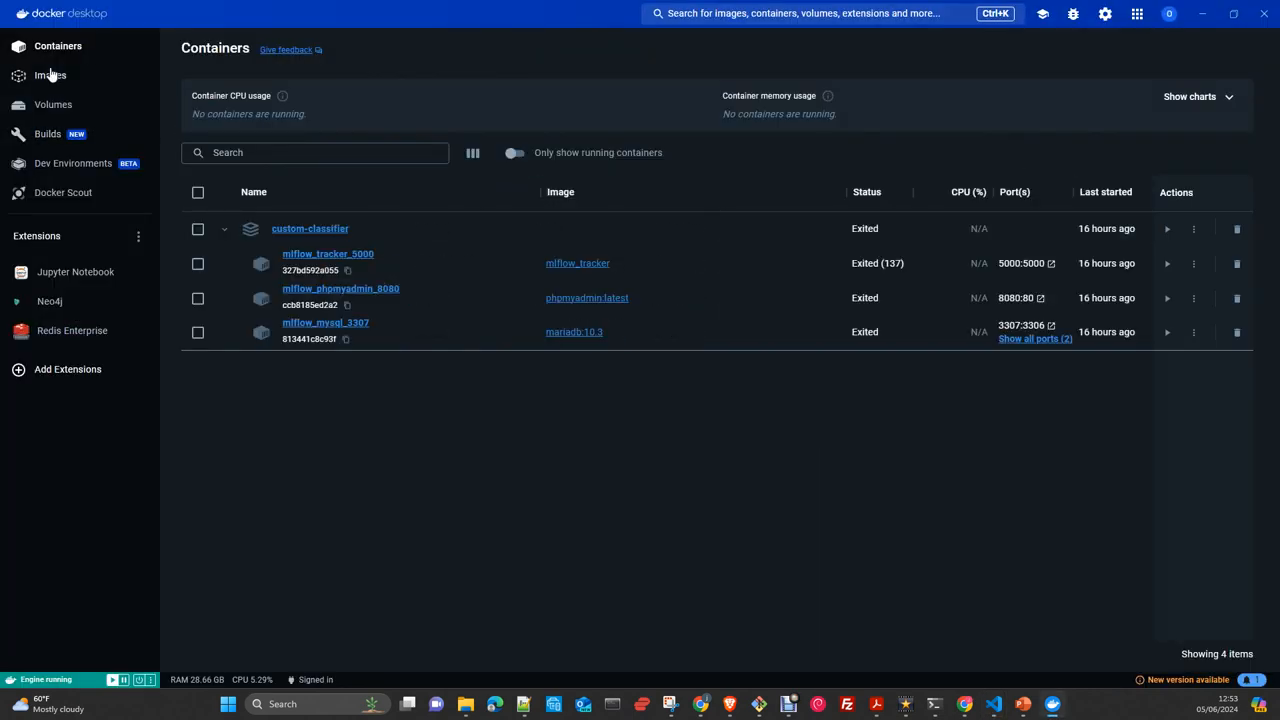
click(50, 75)
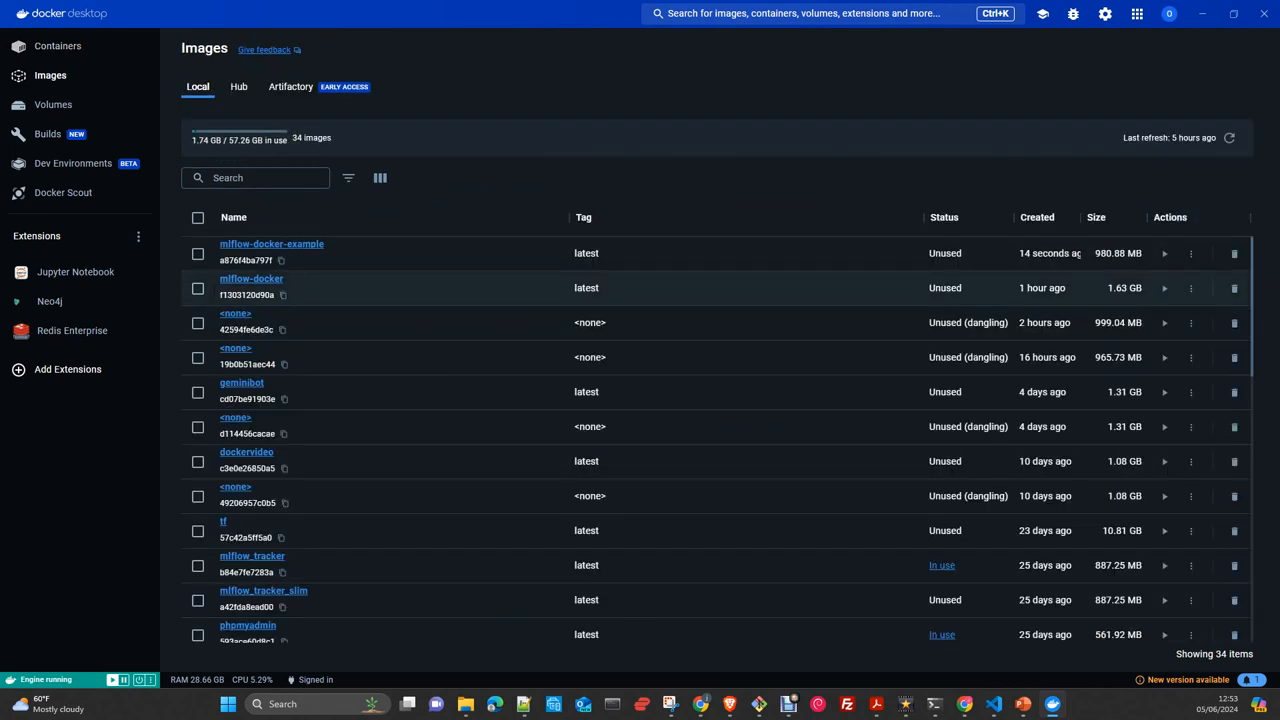
click(197, 323)
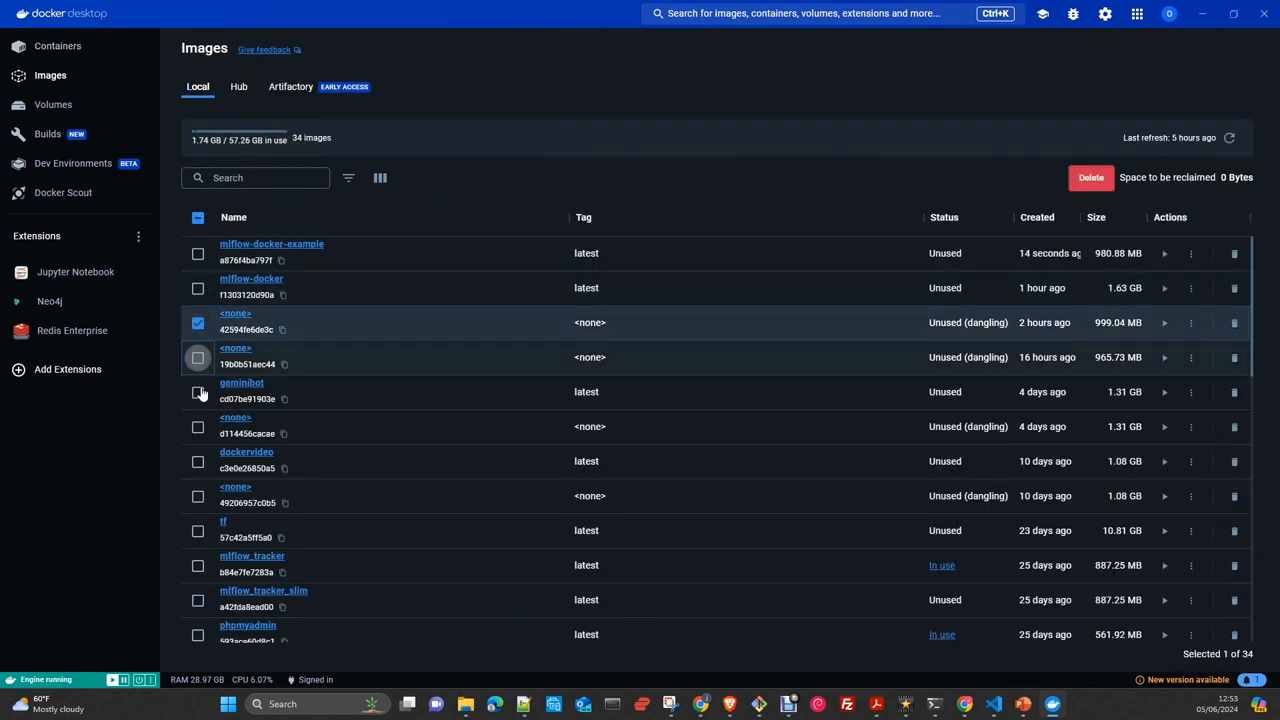
click(198, 357)
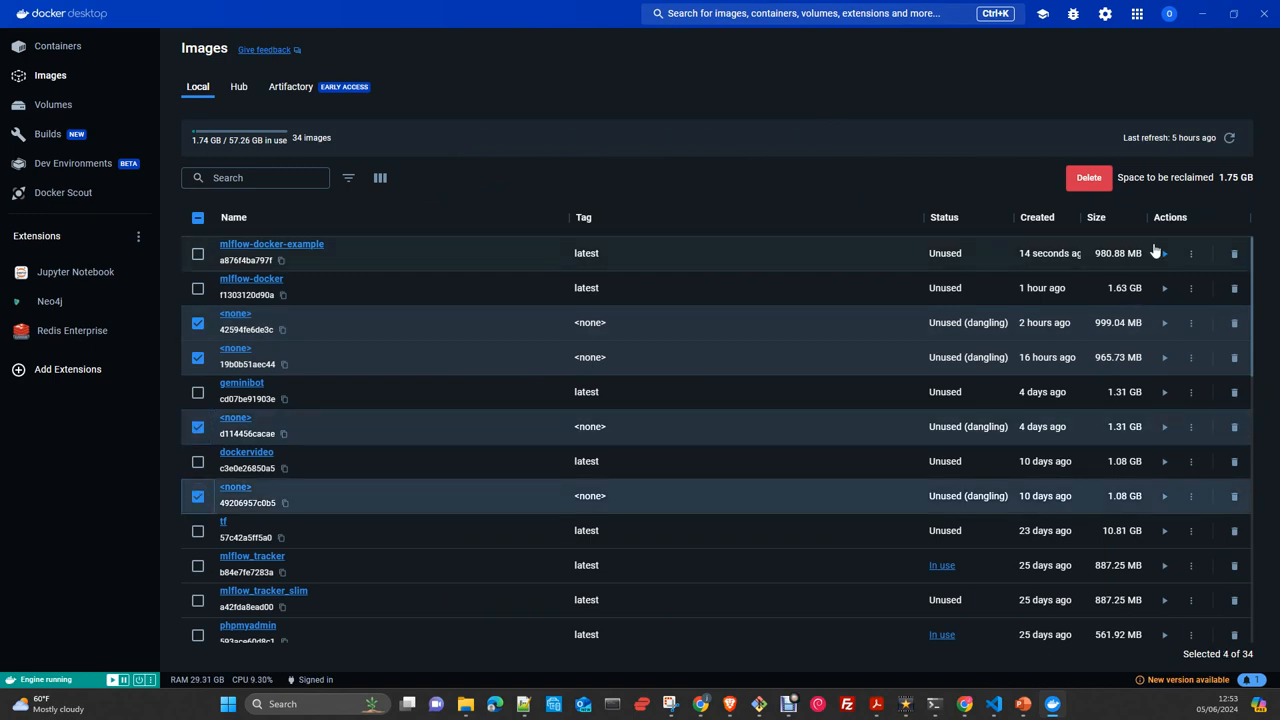
click(1088, 177)
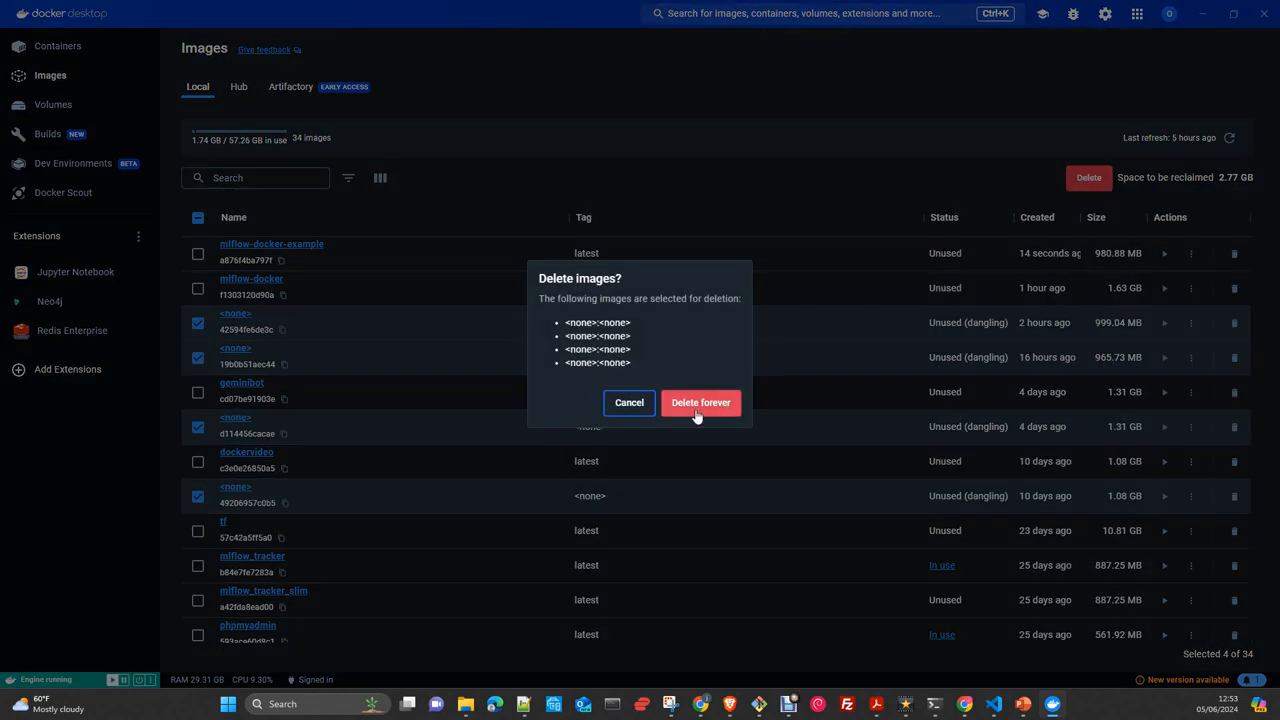
click(701, 402)
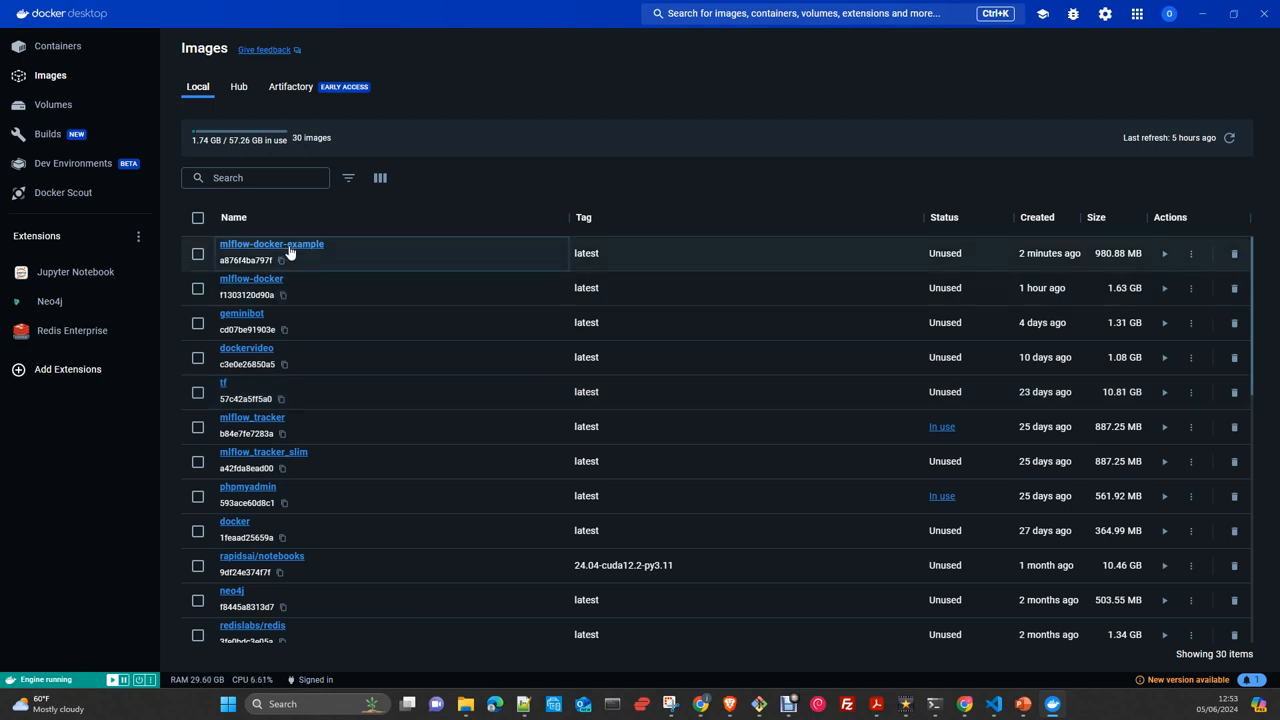
Step: Inspect the mlflow-docker-example:latest image details, then return to the images list
click(271, 244)
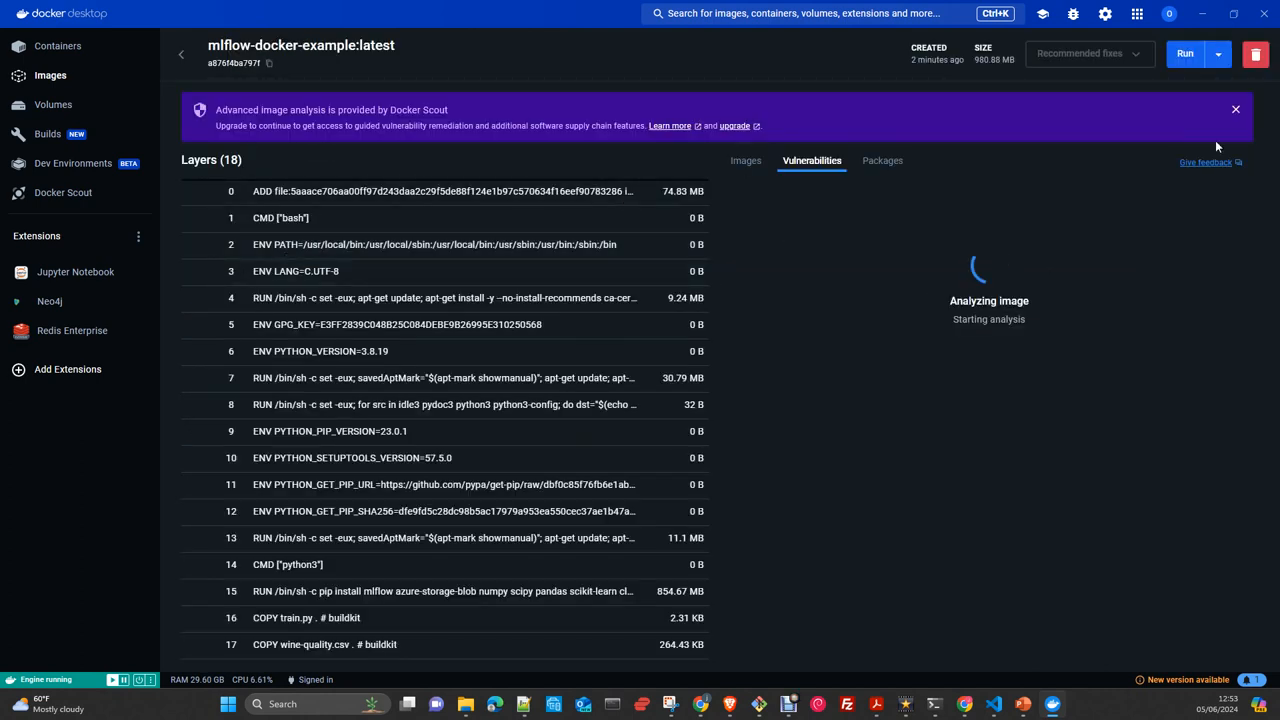
click(1235, 109)
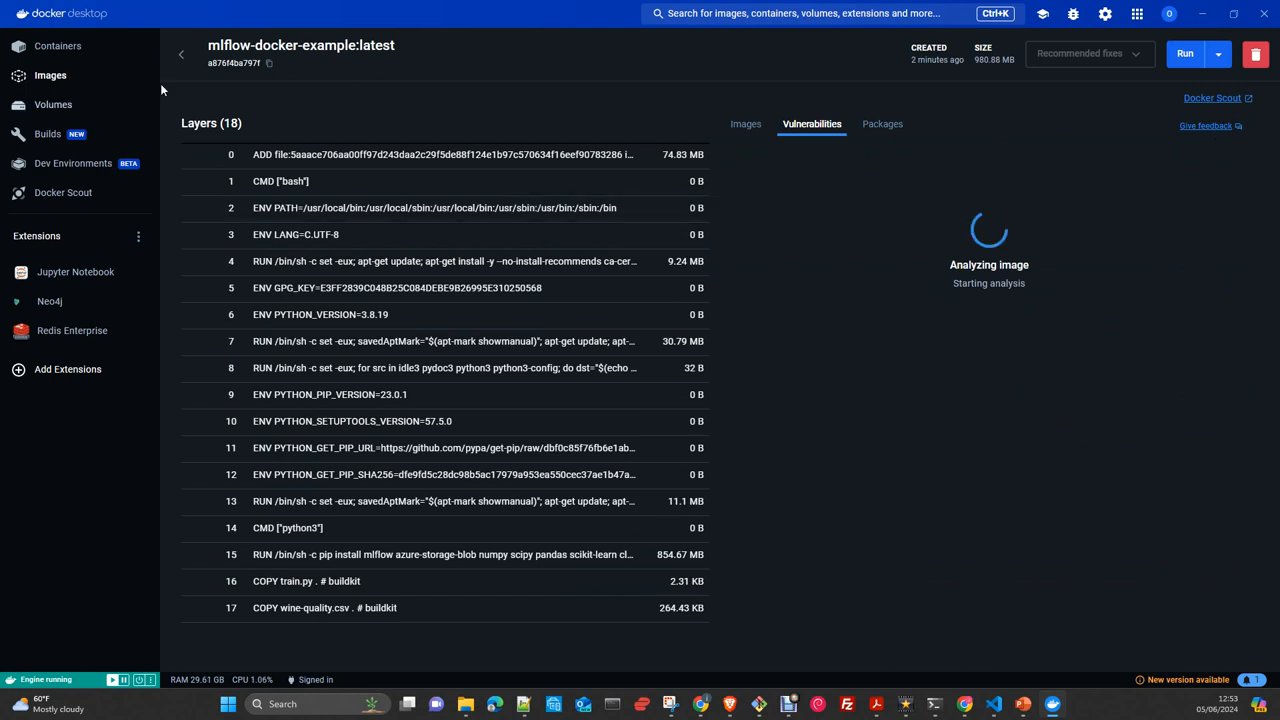
click(181, 54)
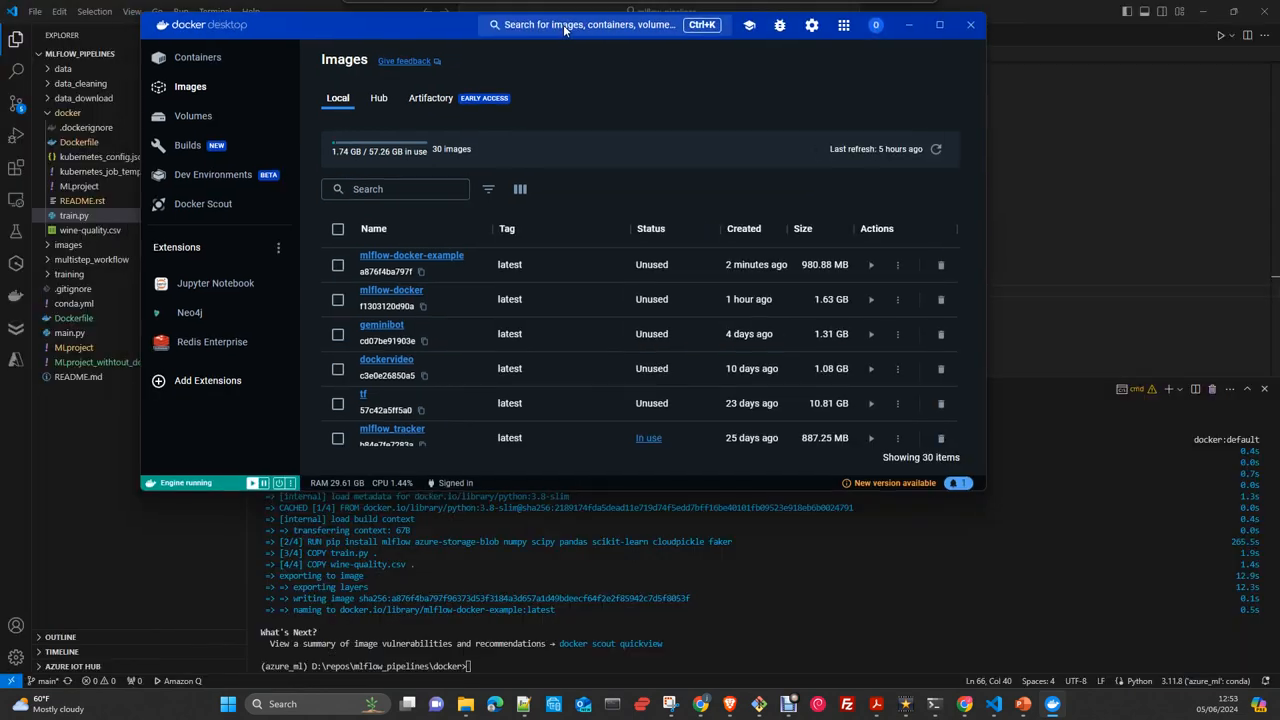
Step: Review README.rst's mlflow run command and the top-level README.md notes
click(197, 57)
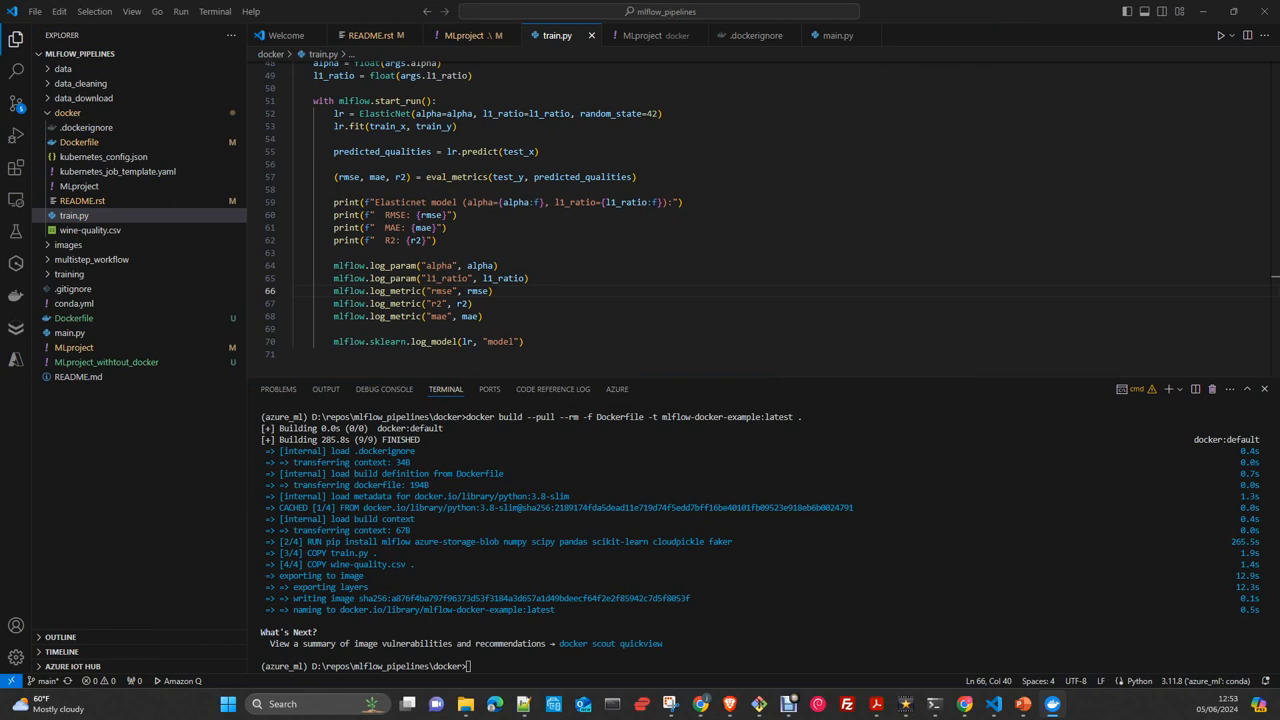
click(463, 35)
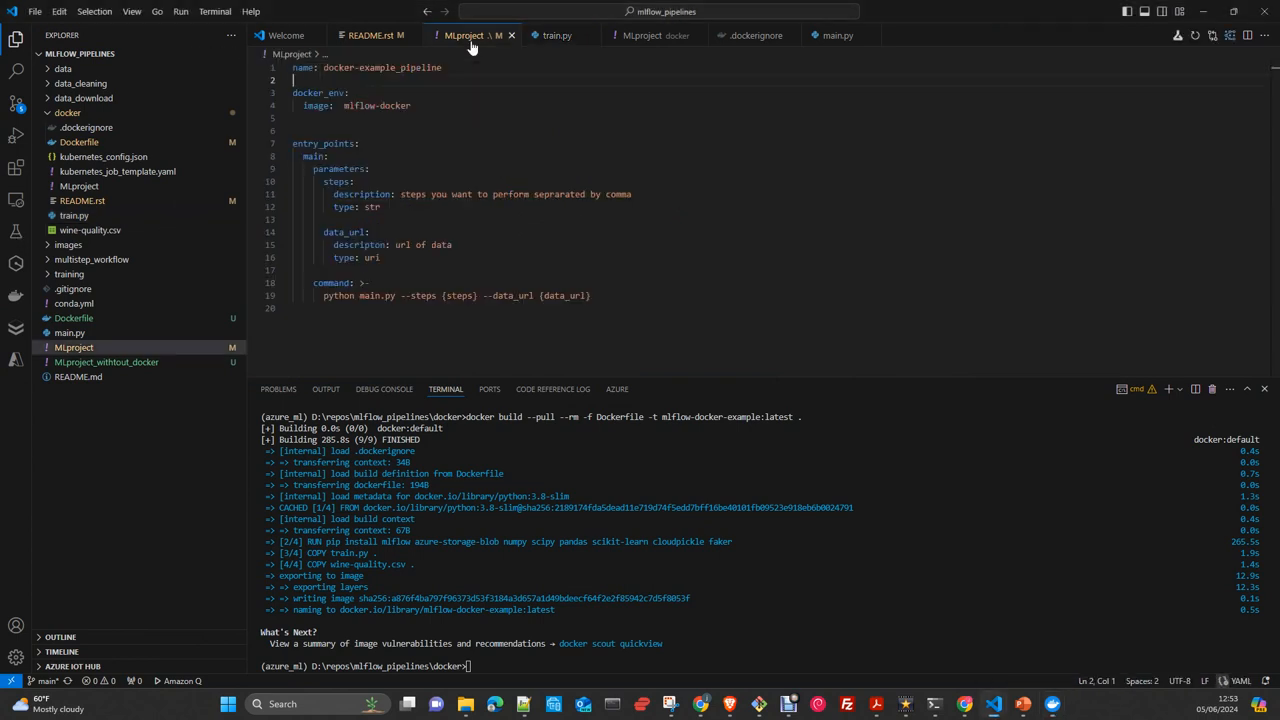
click(557, 35)
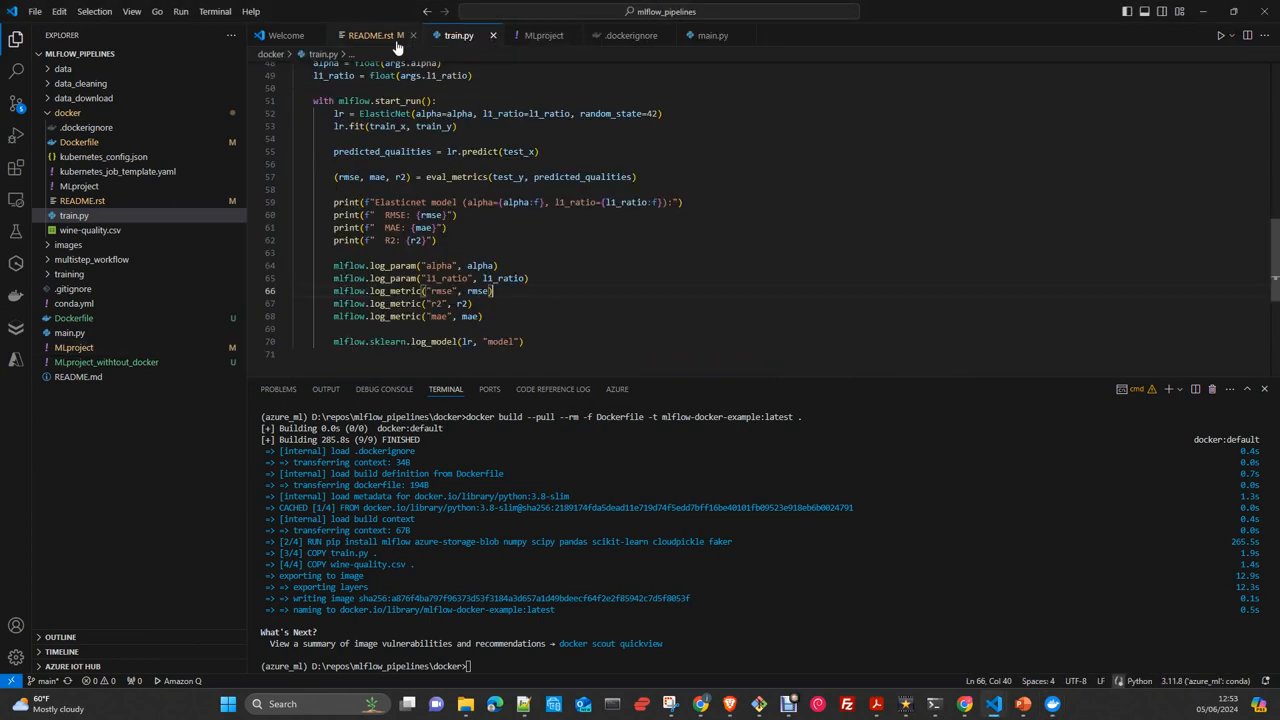
click(372, 35)
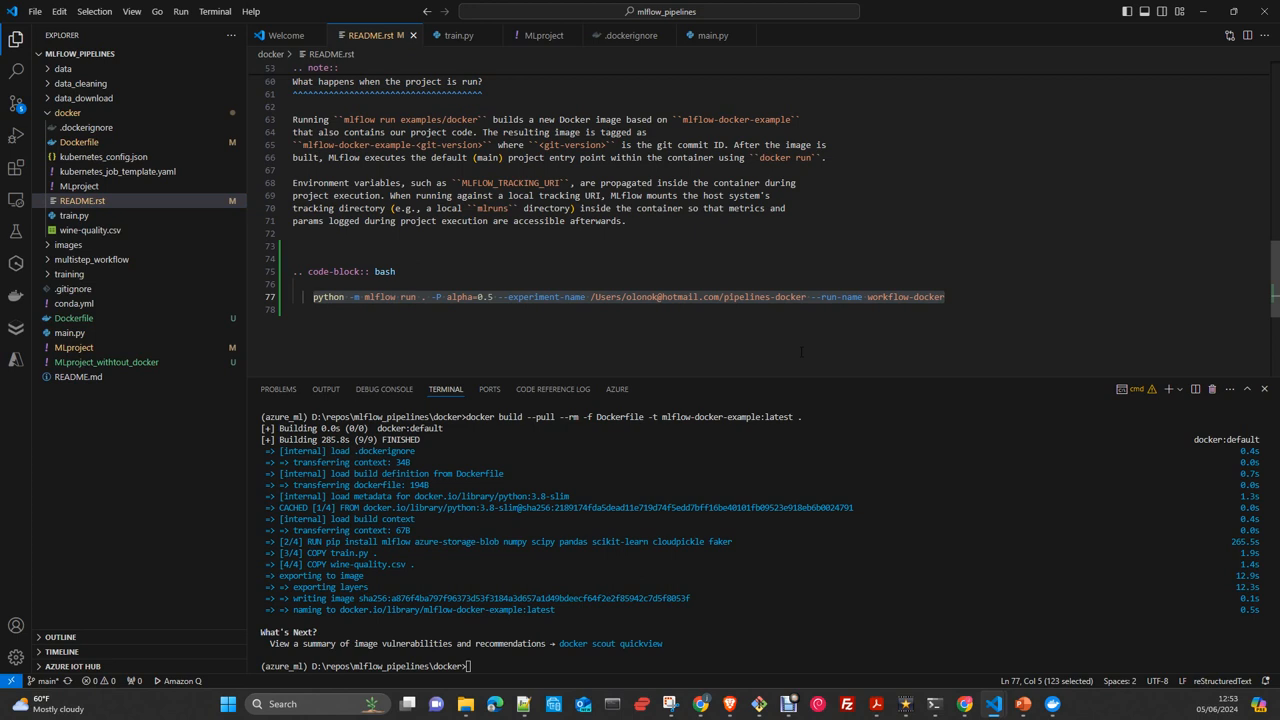
mouse_move(68, 245)
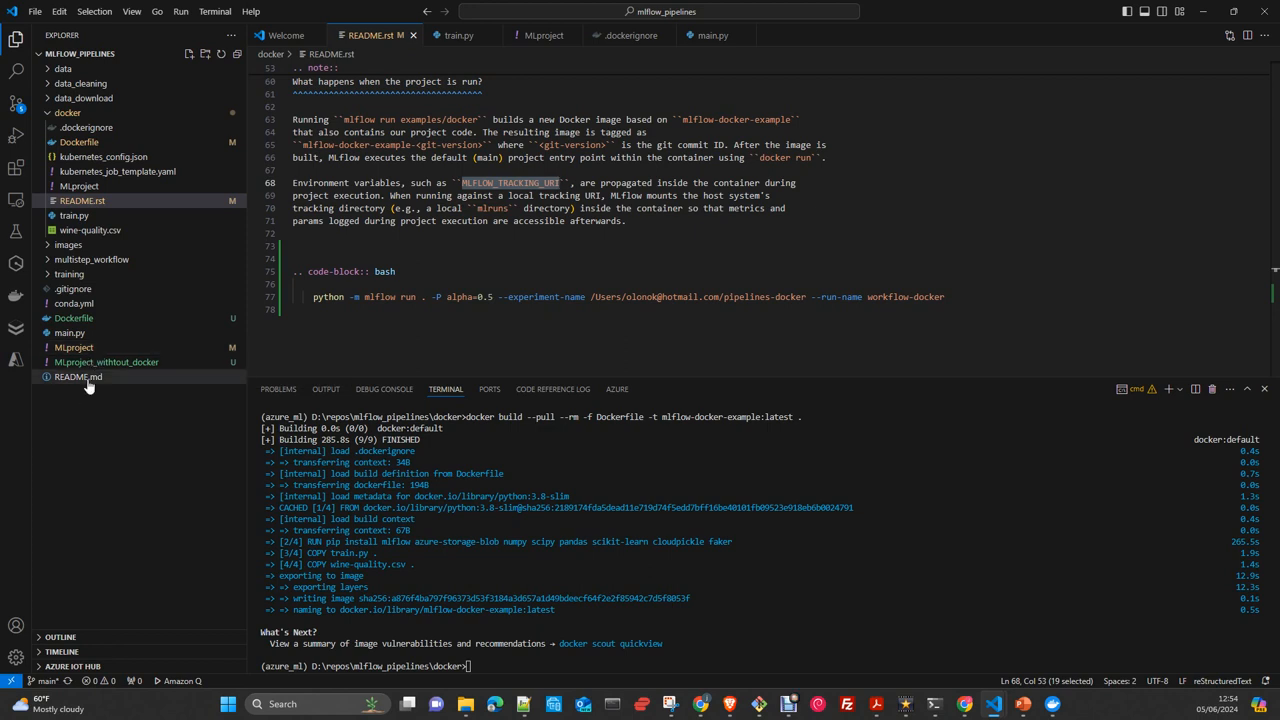
click(77, 377)
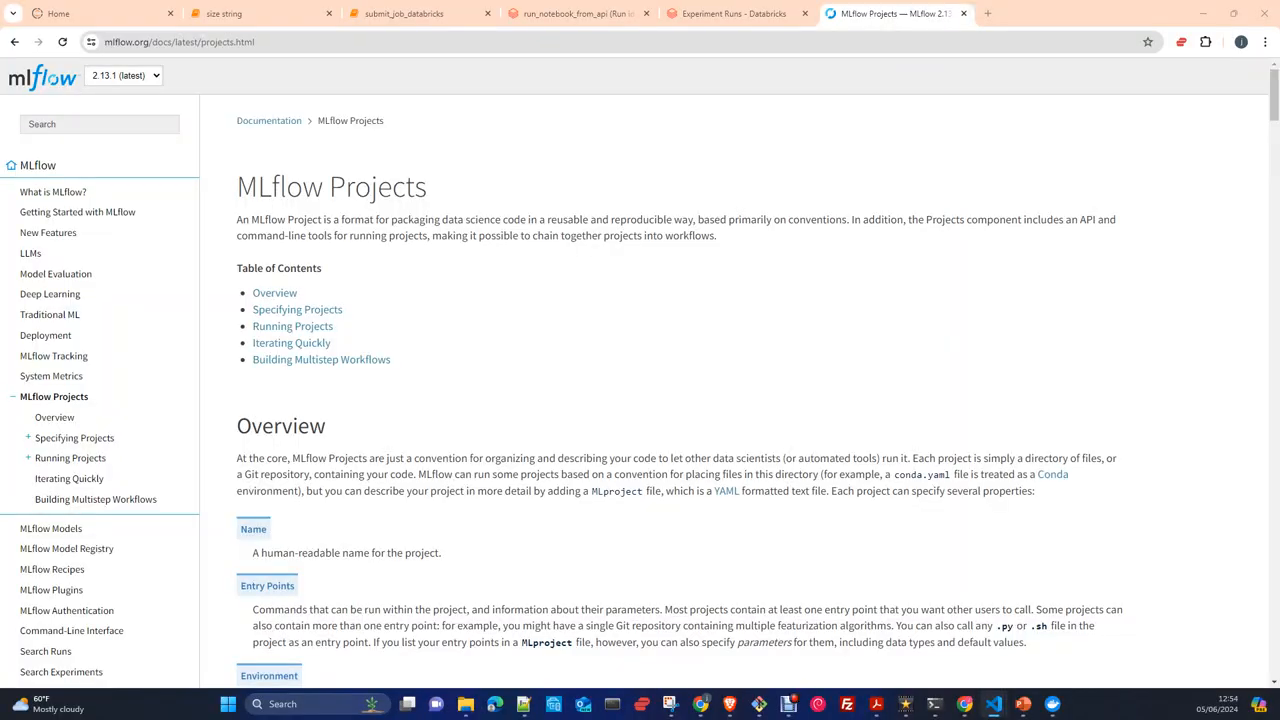
Step: Show the workflow-docker run's artifacts in the Databricks Experiment Runs tab
click(735, 13)
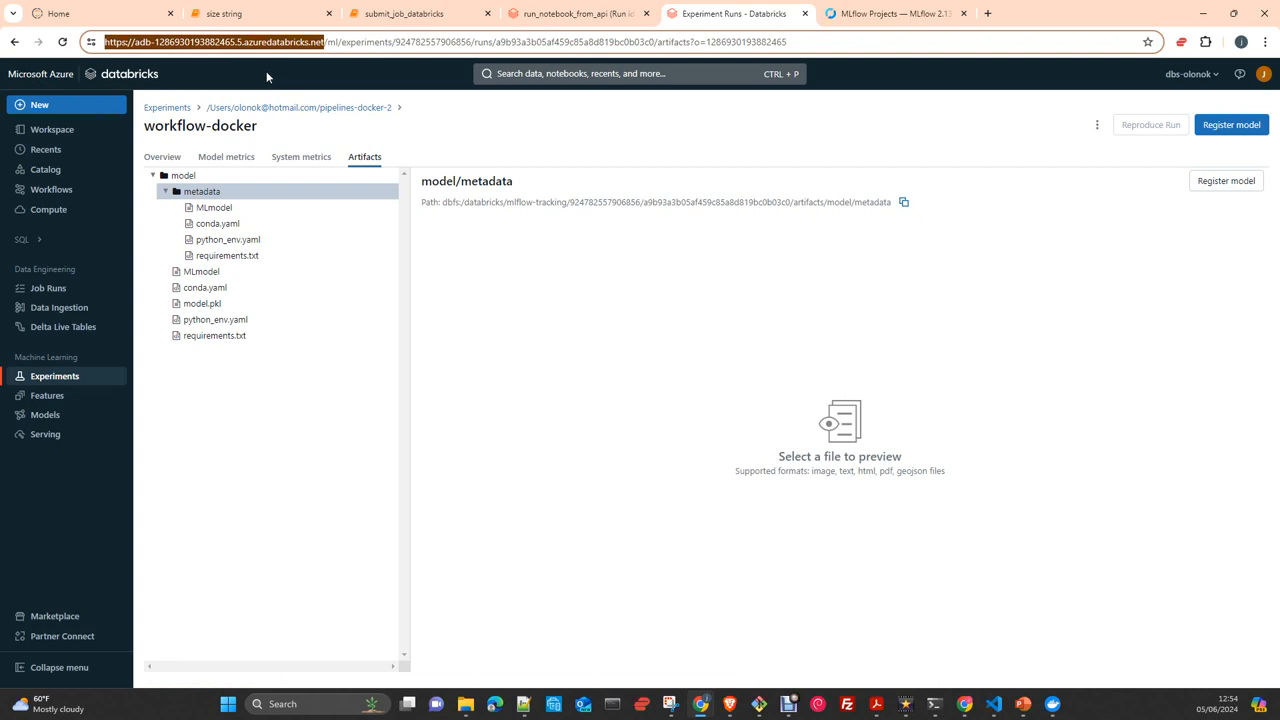
mouse_move(1263, 100)
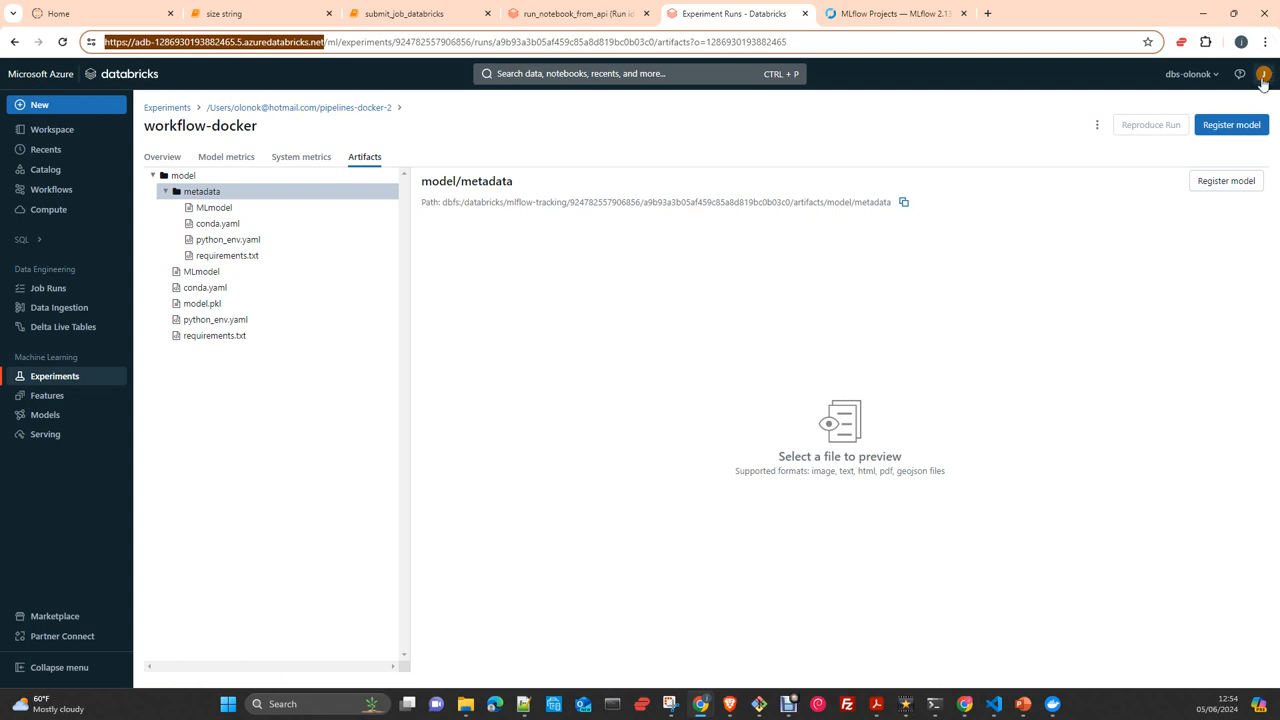
Step: Go to Databricks Settings > Developer > Access tokens management
click(1263, 73)
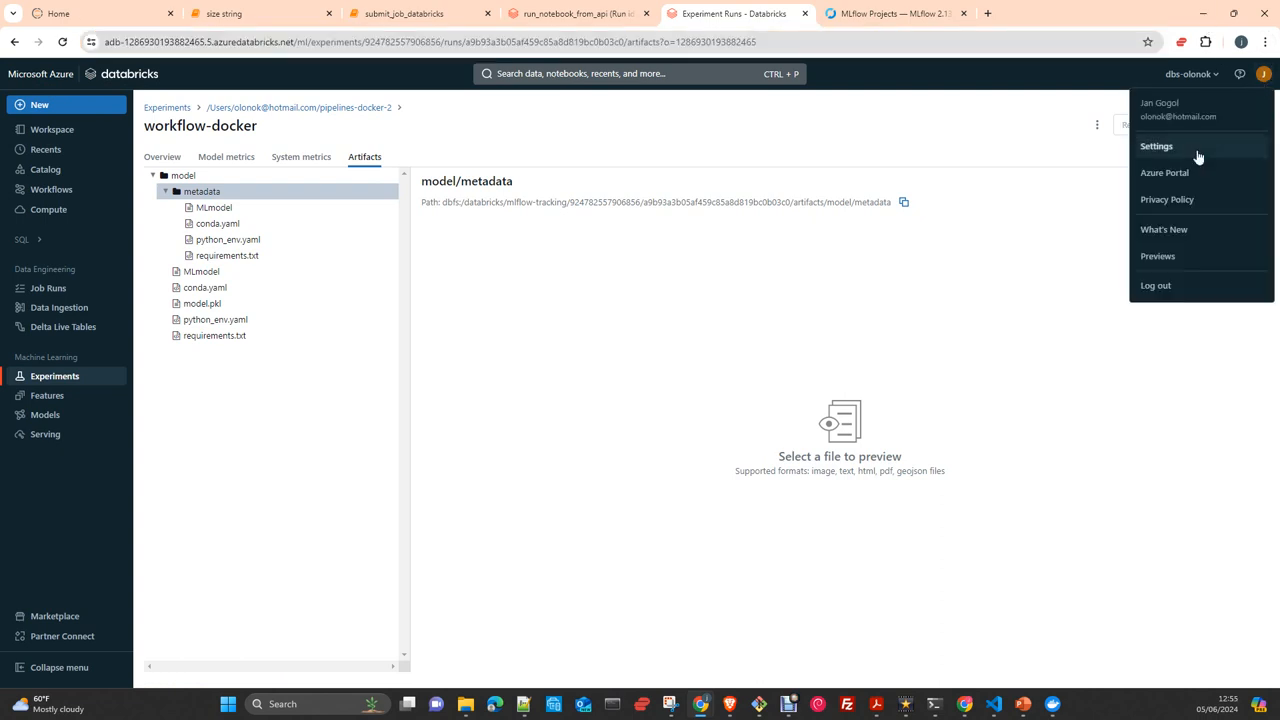
click(1156, 146)
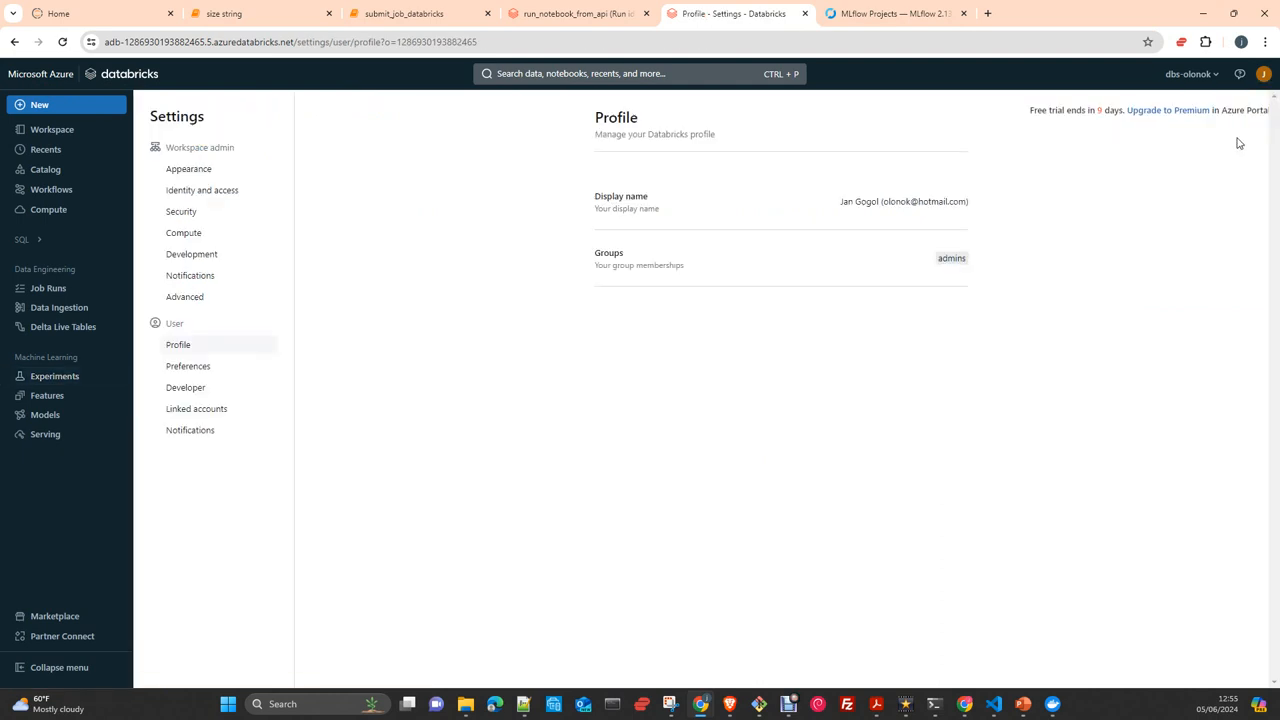
mouse_move(185, 388)
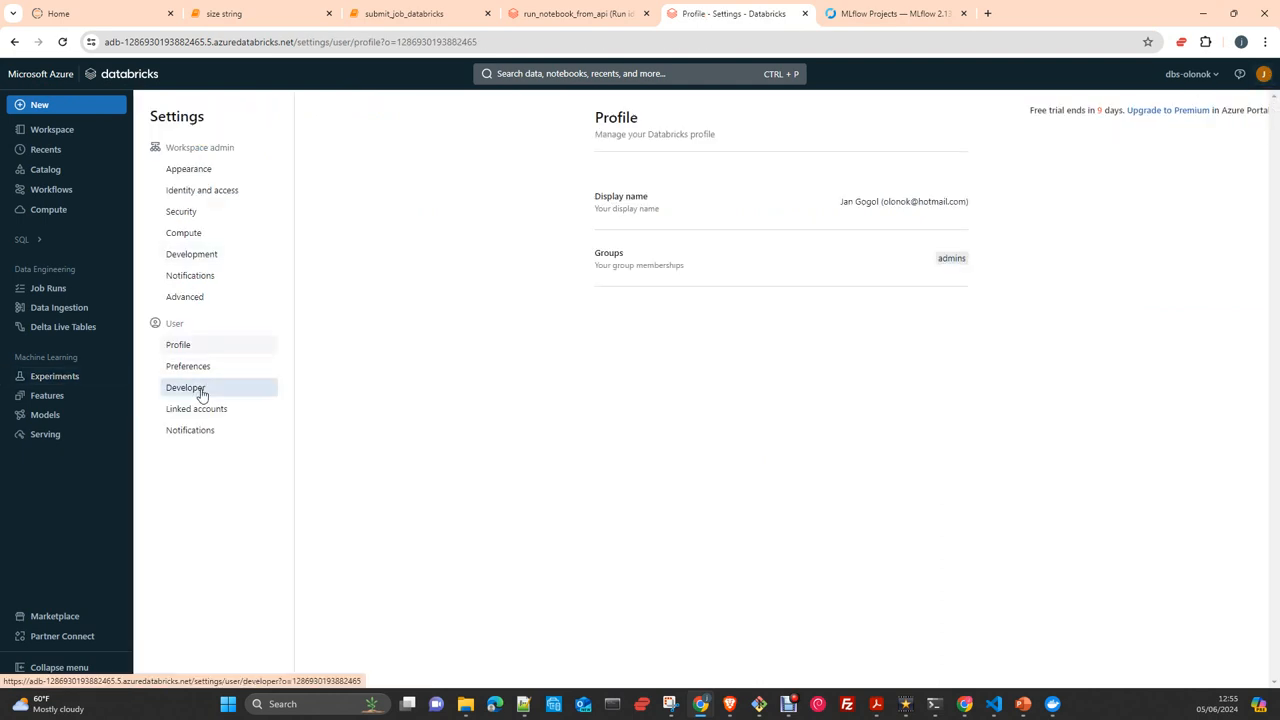
click(185, 387)
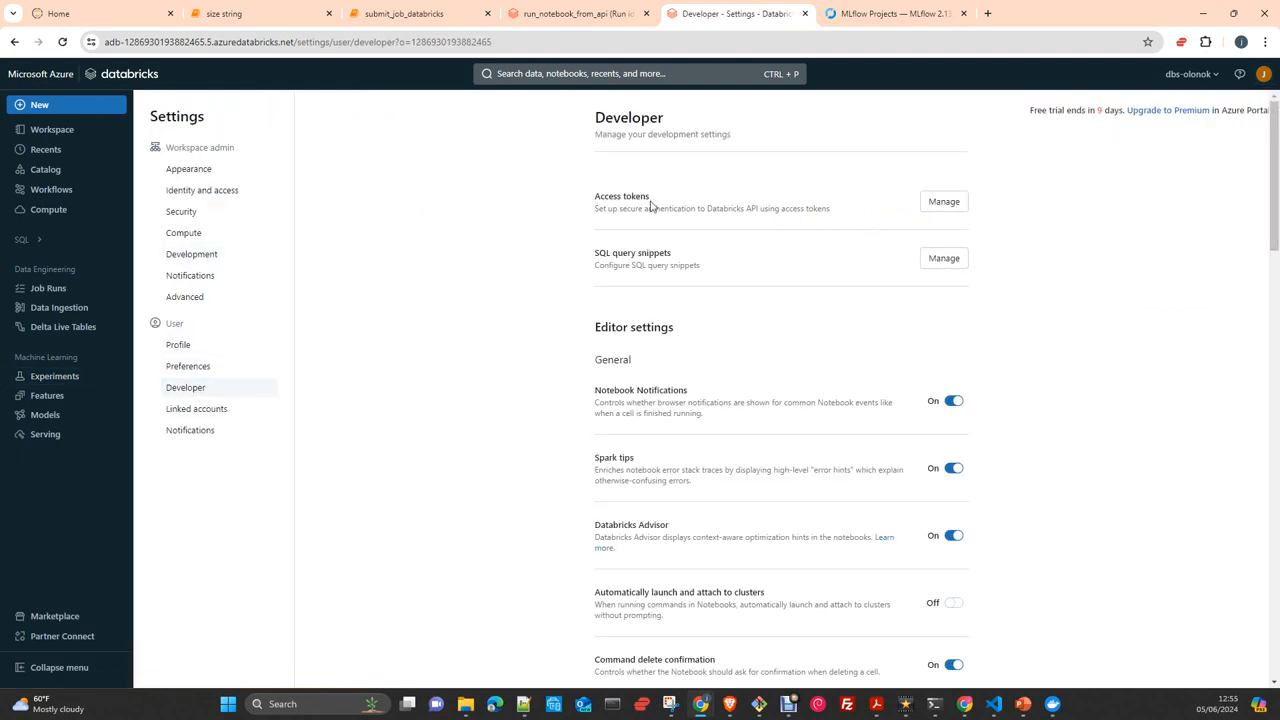
click(942, 201)
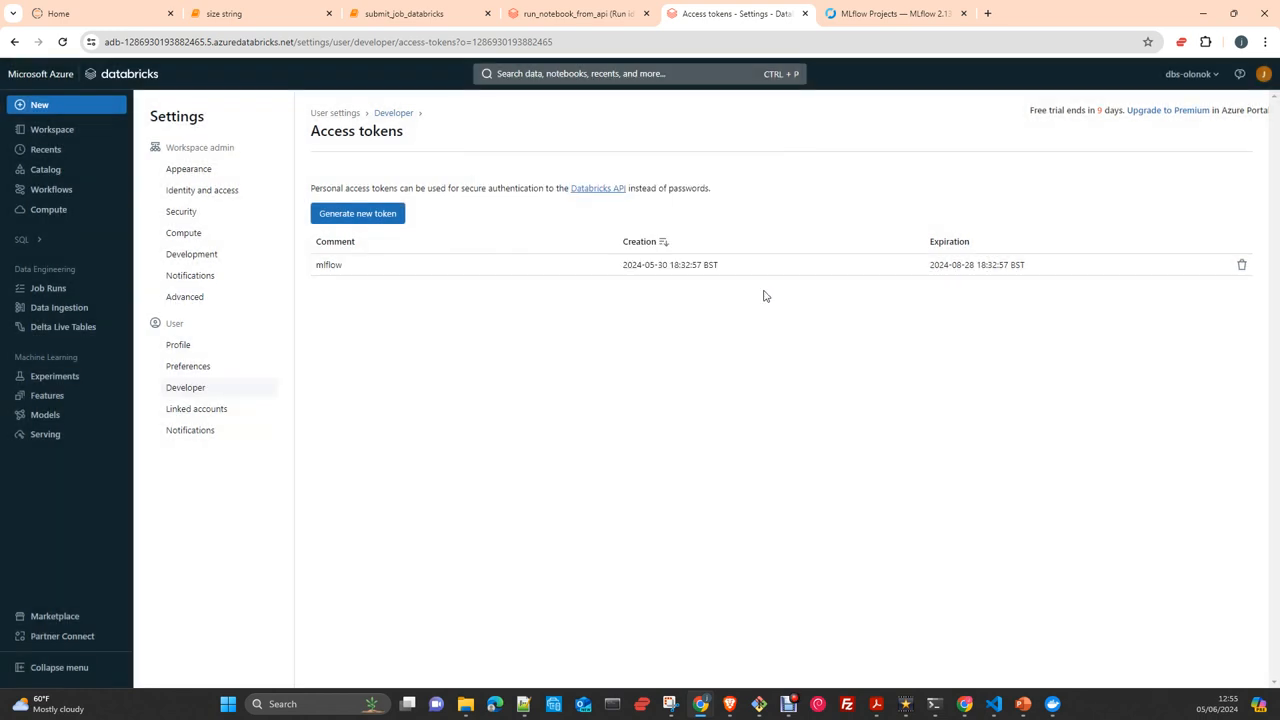
Step: Generate a new personal access token and revoke the accidental duplicate
click(357, 213)
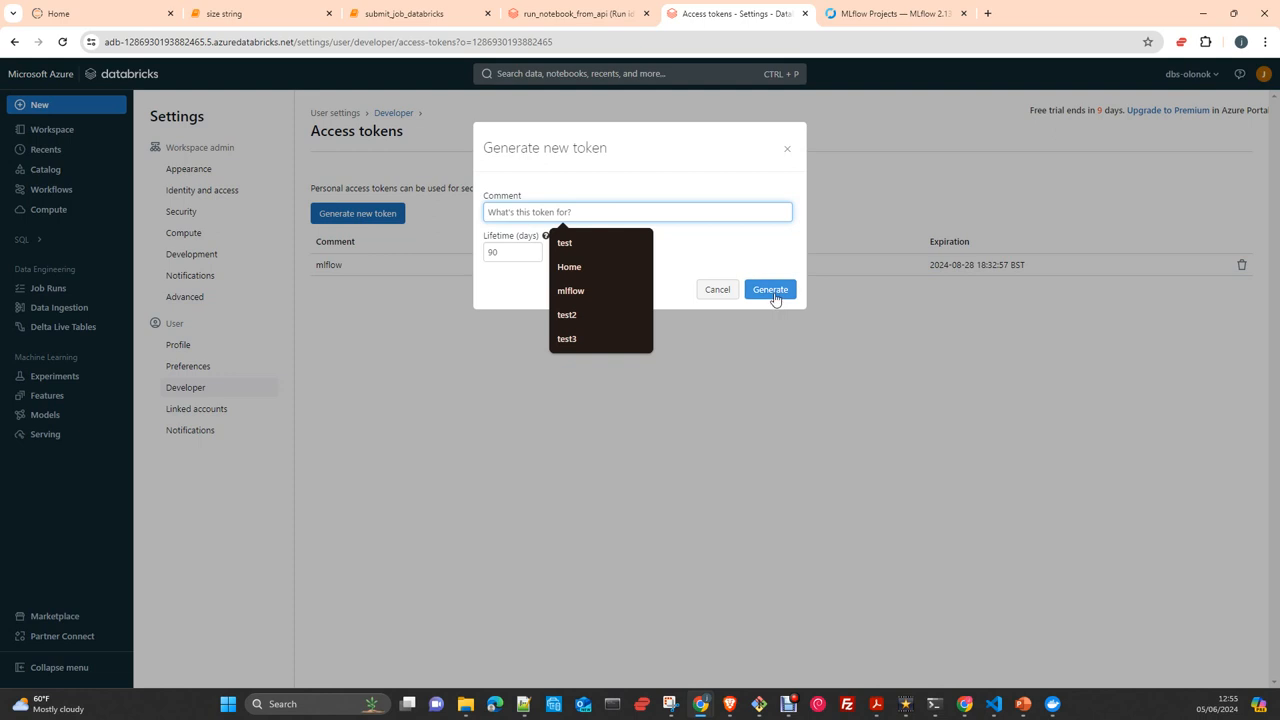
click(770, 289)
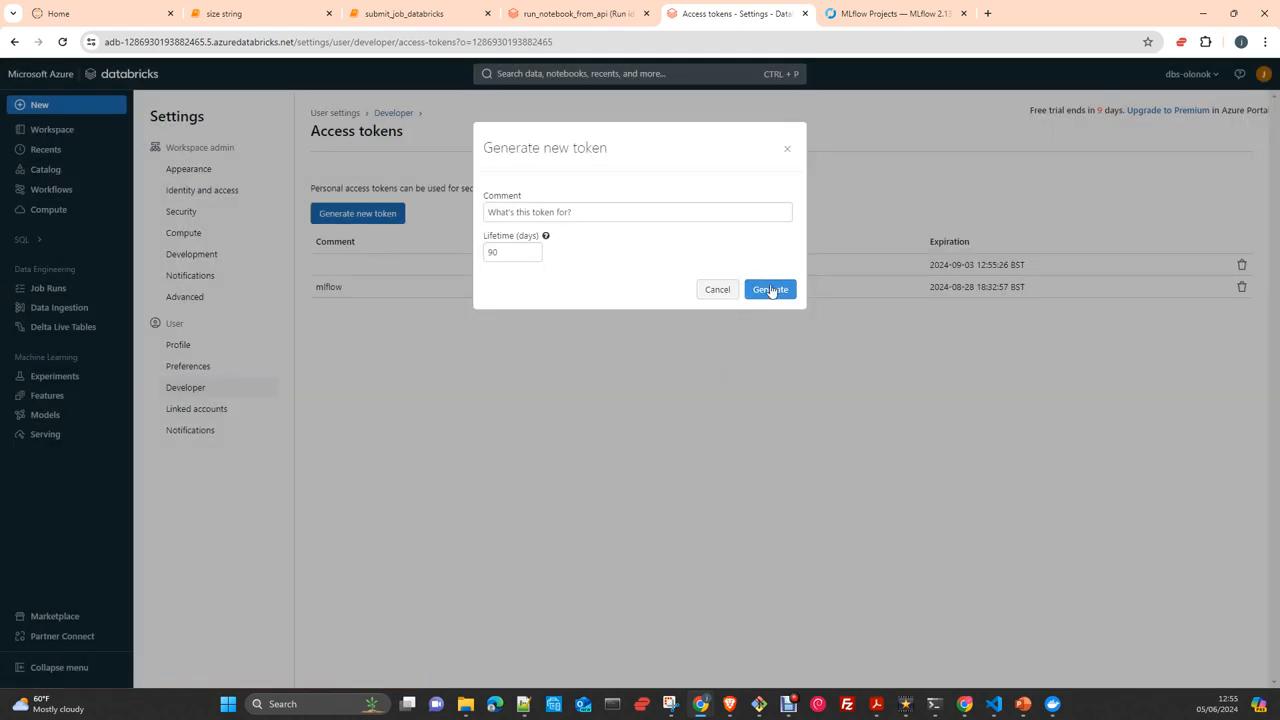
click(769, 289)
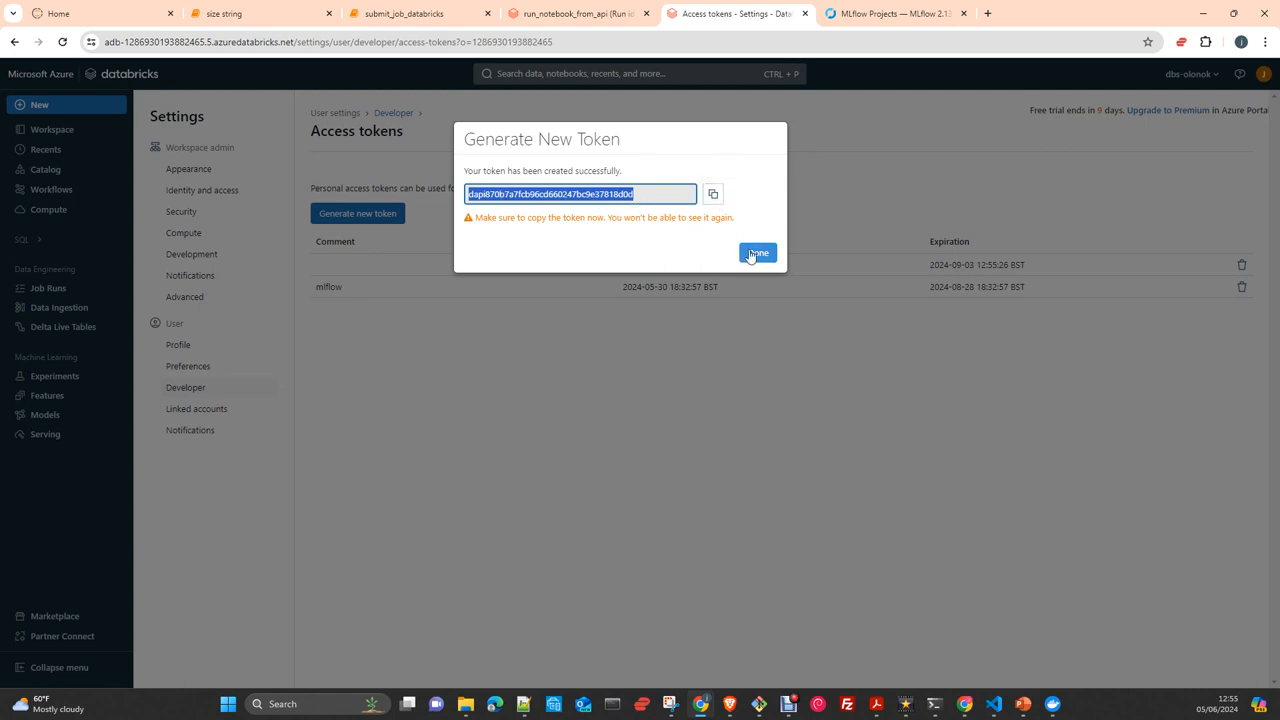
click(757, 252)
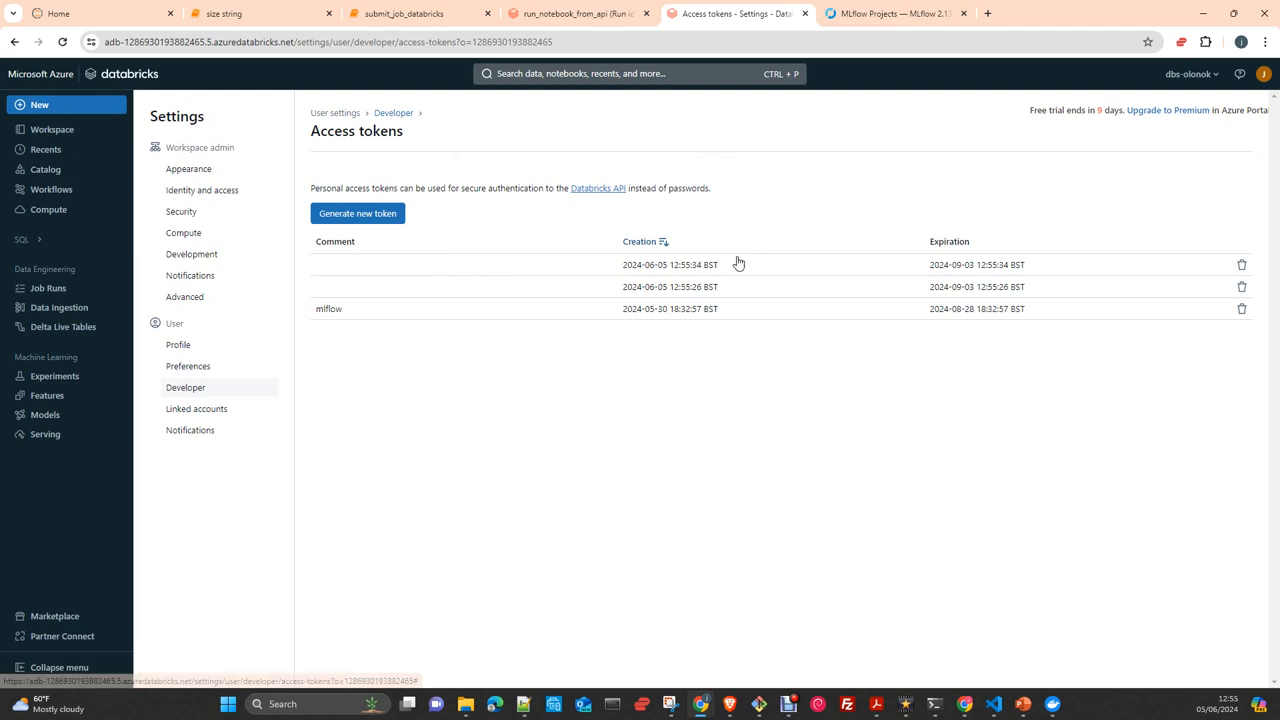
click(1241, 264)
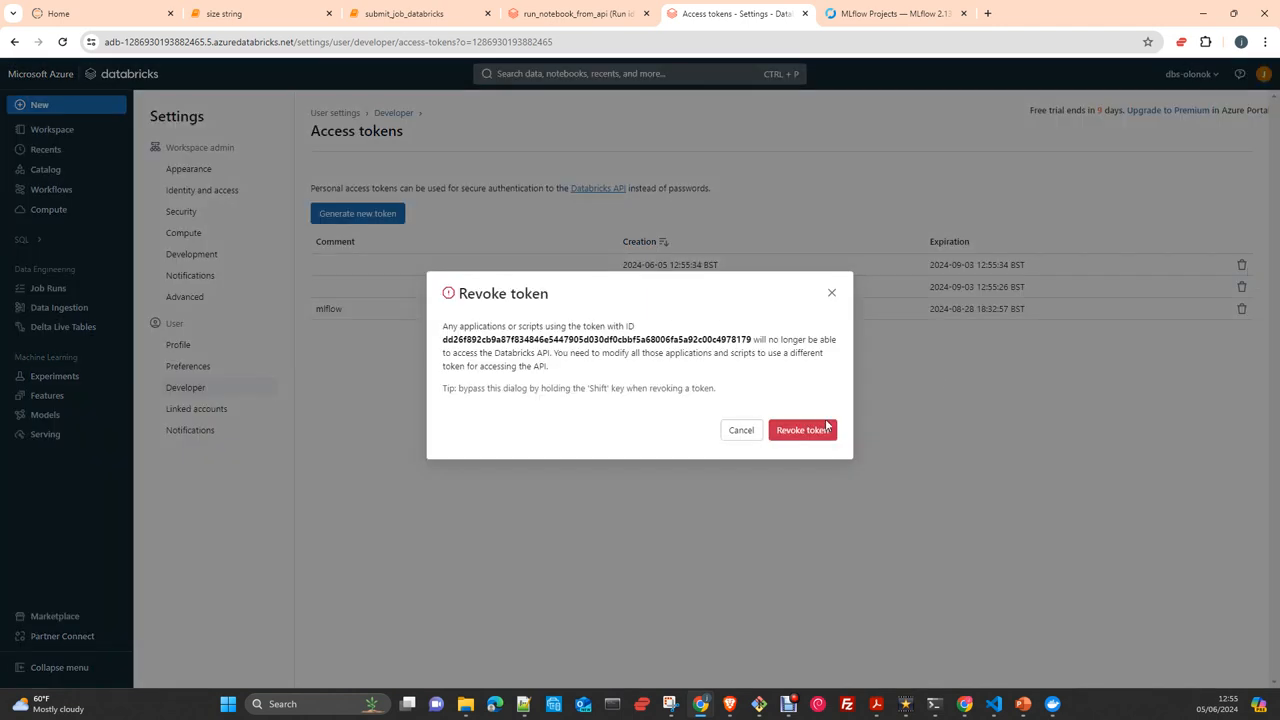
click(802, 429)
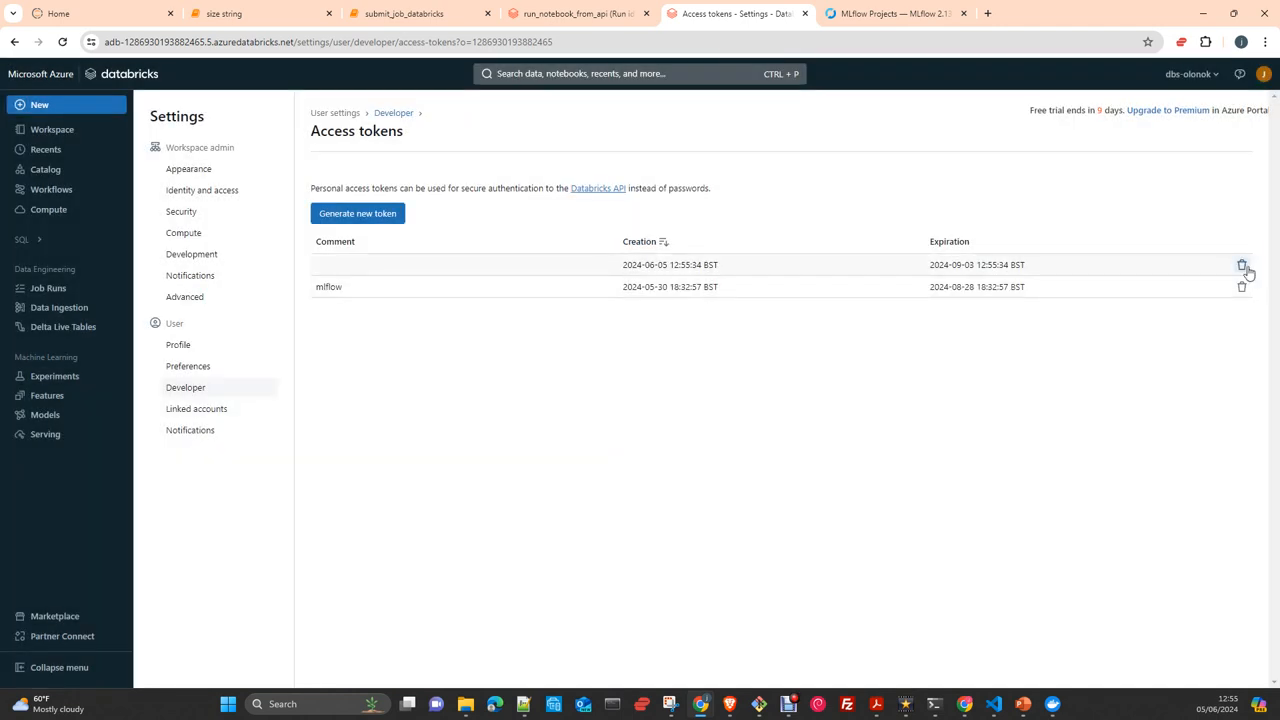
click(1242, 264)
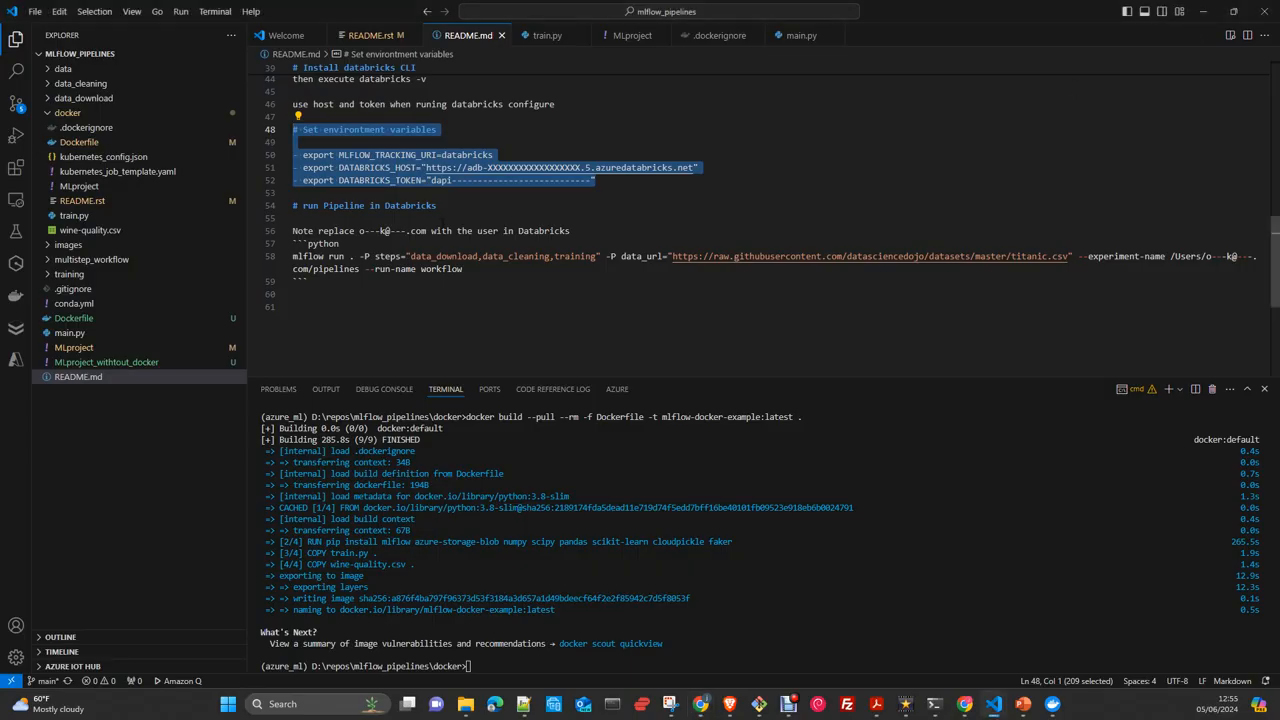
Step: Select text in README.md's Databricks environment variable notes
double_click(381, 180)
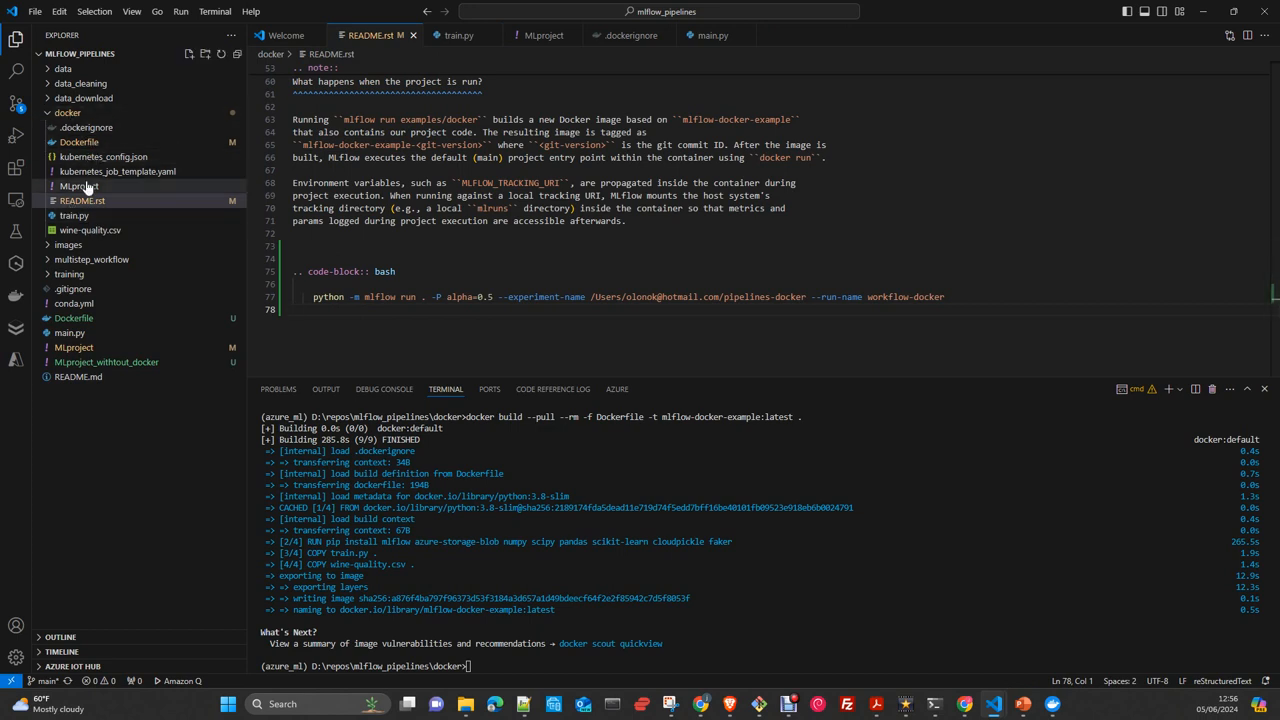
mouse_move(120, 230)
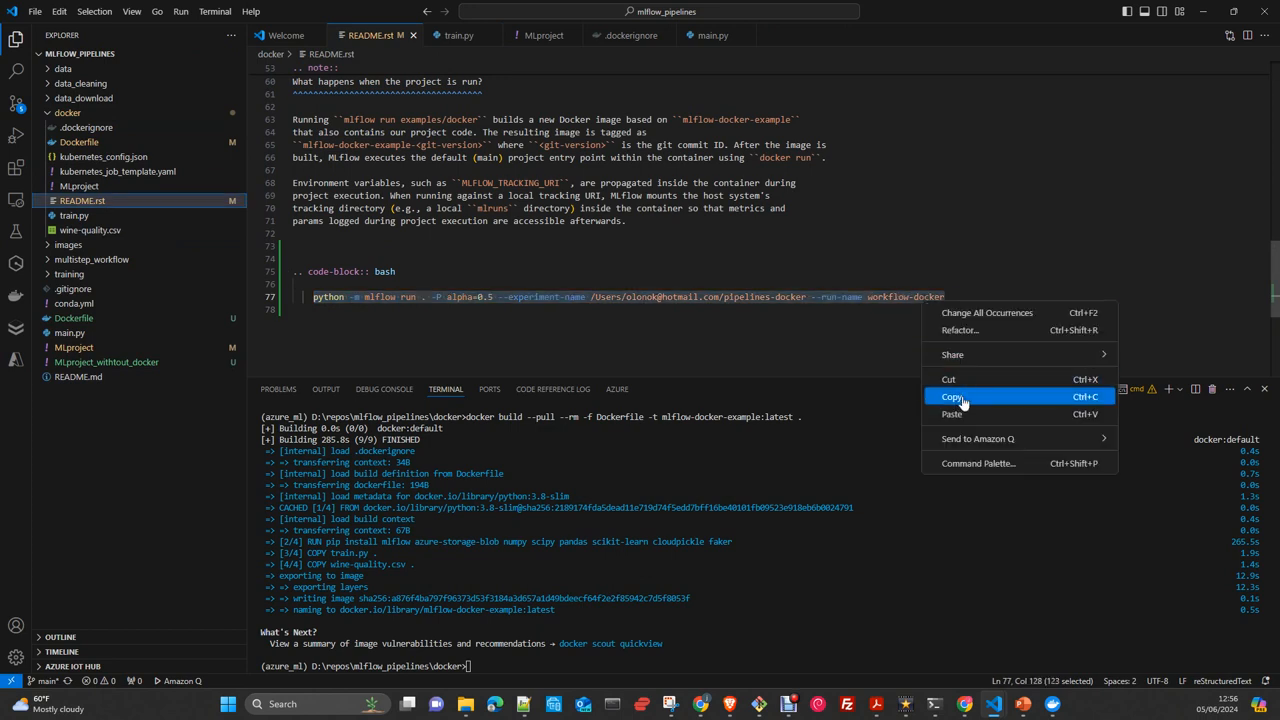
Step: Copy README.rst's mlflow run command with the Databricks experiment name
click(951, 397)
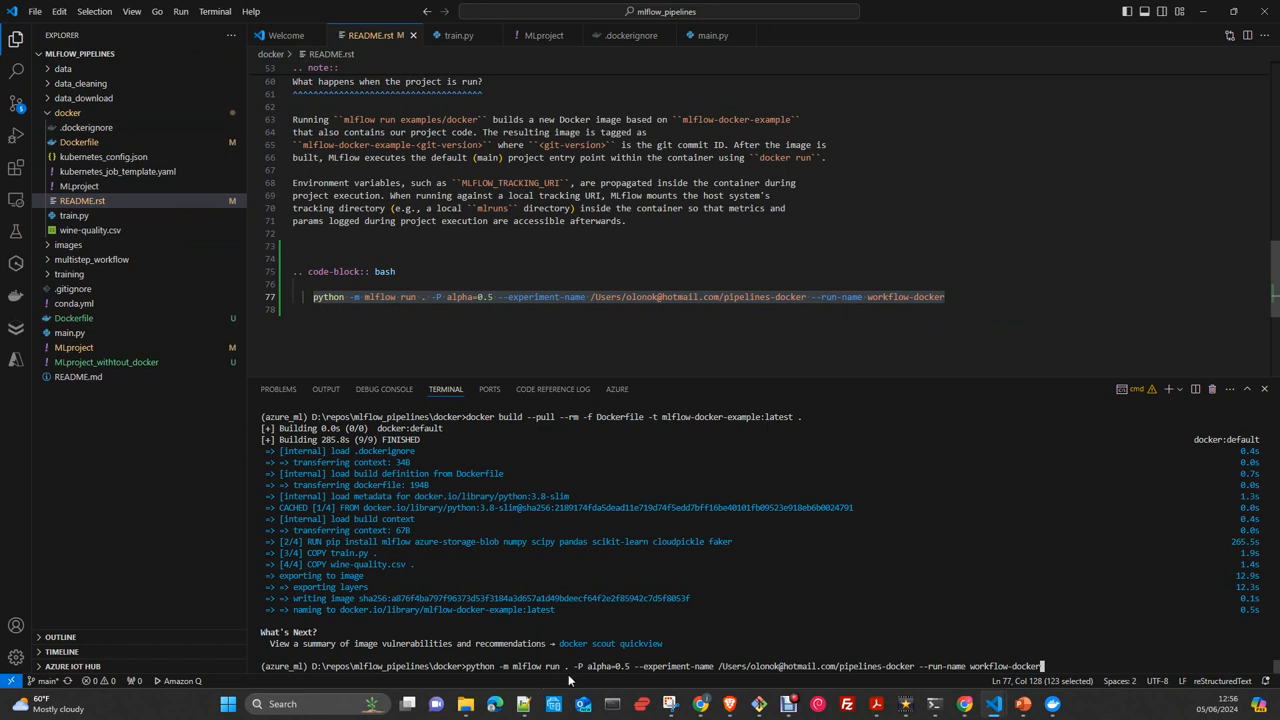
mouse_move(535, 674)
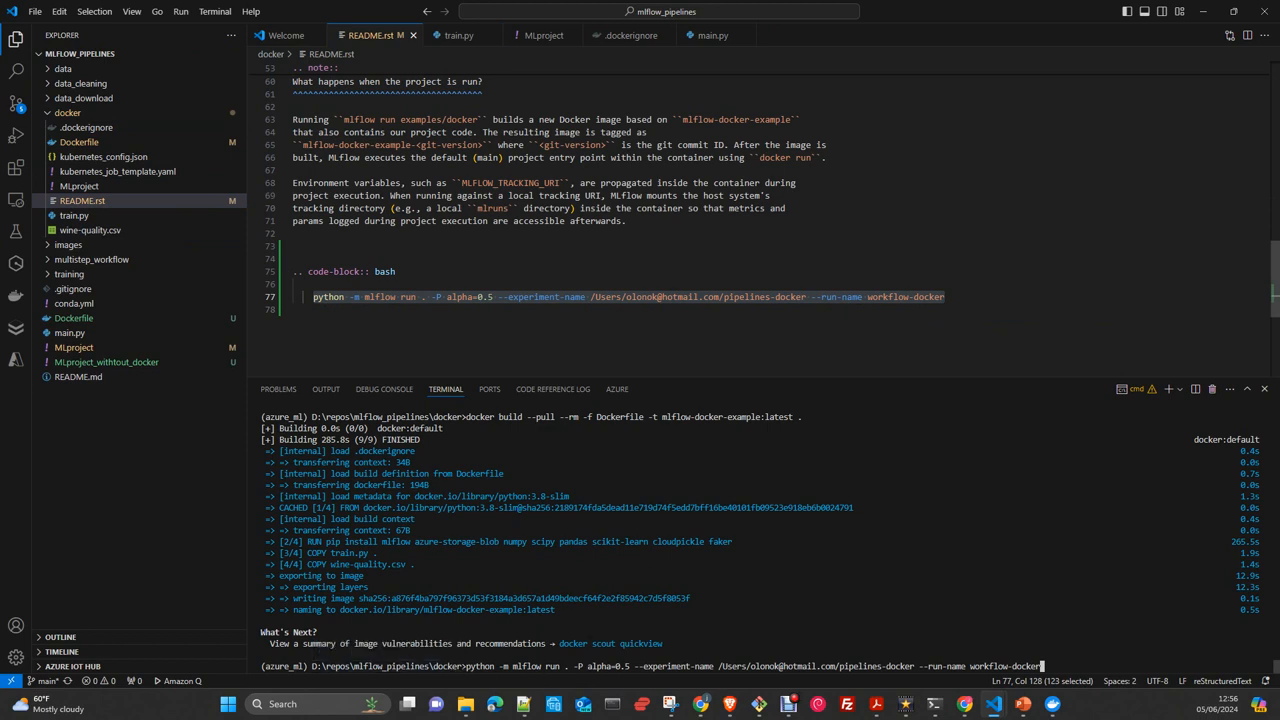
mouse_move(63, 455)
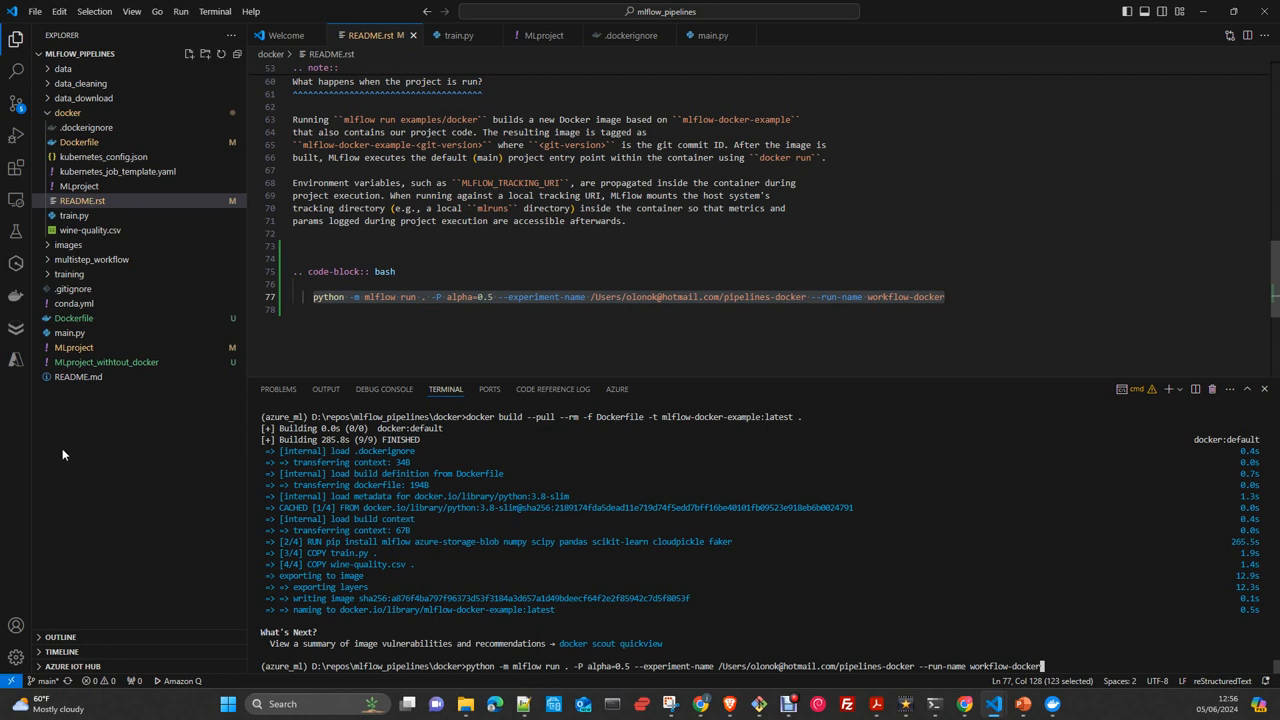
mouse_move(80, 186)
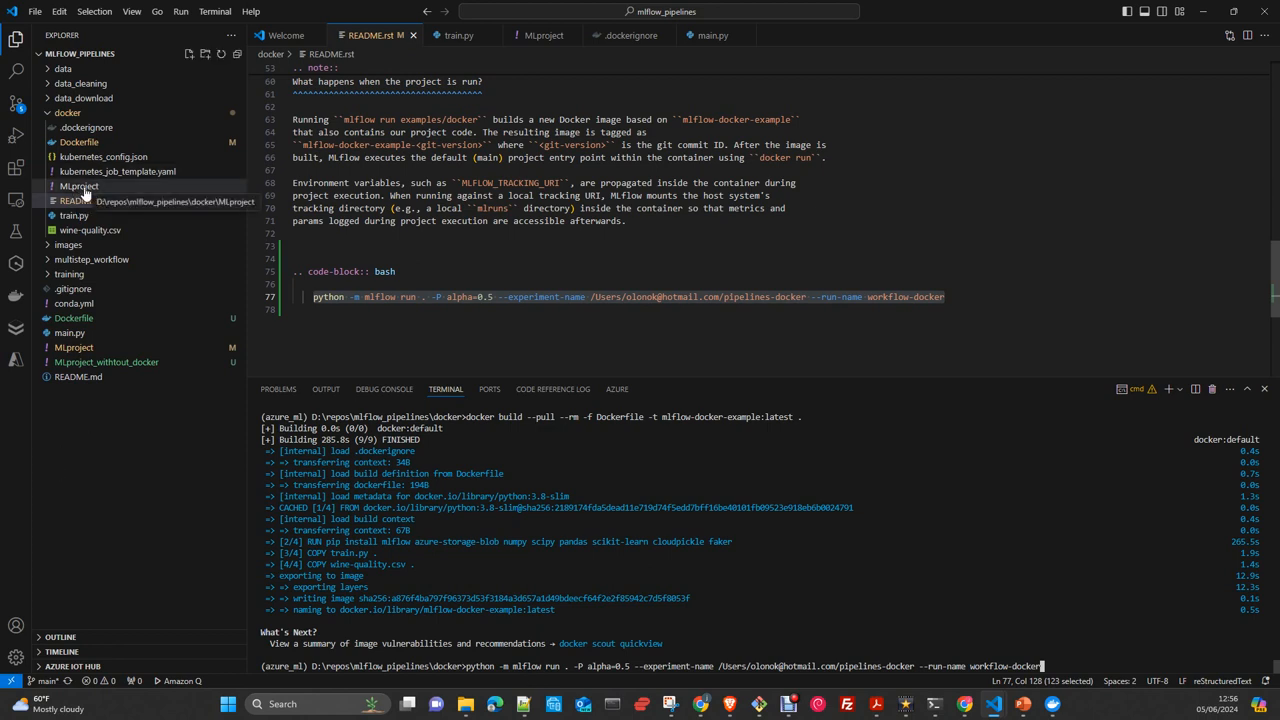
mouse_move(80, 186)
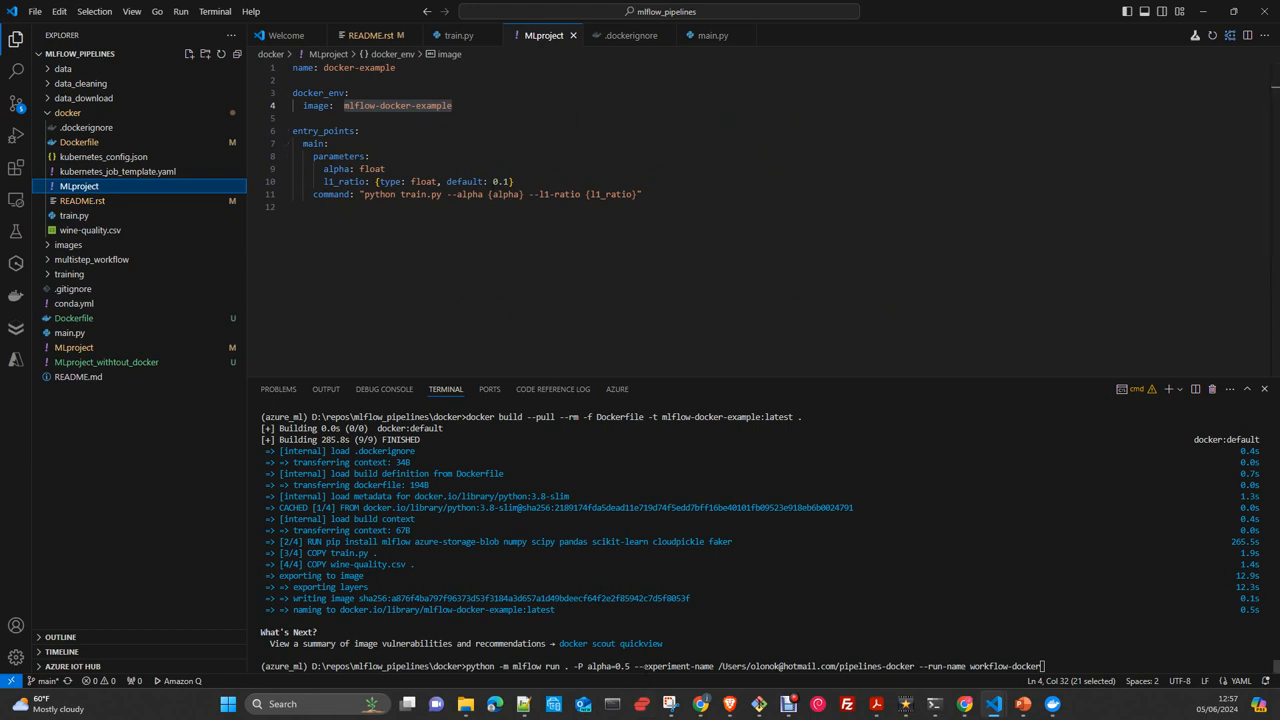
mouse_move(701, 680)
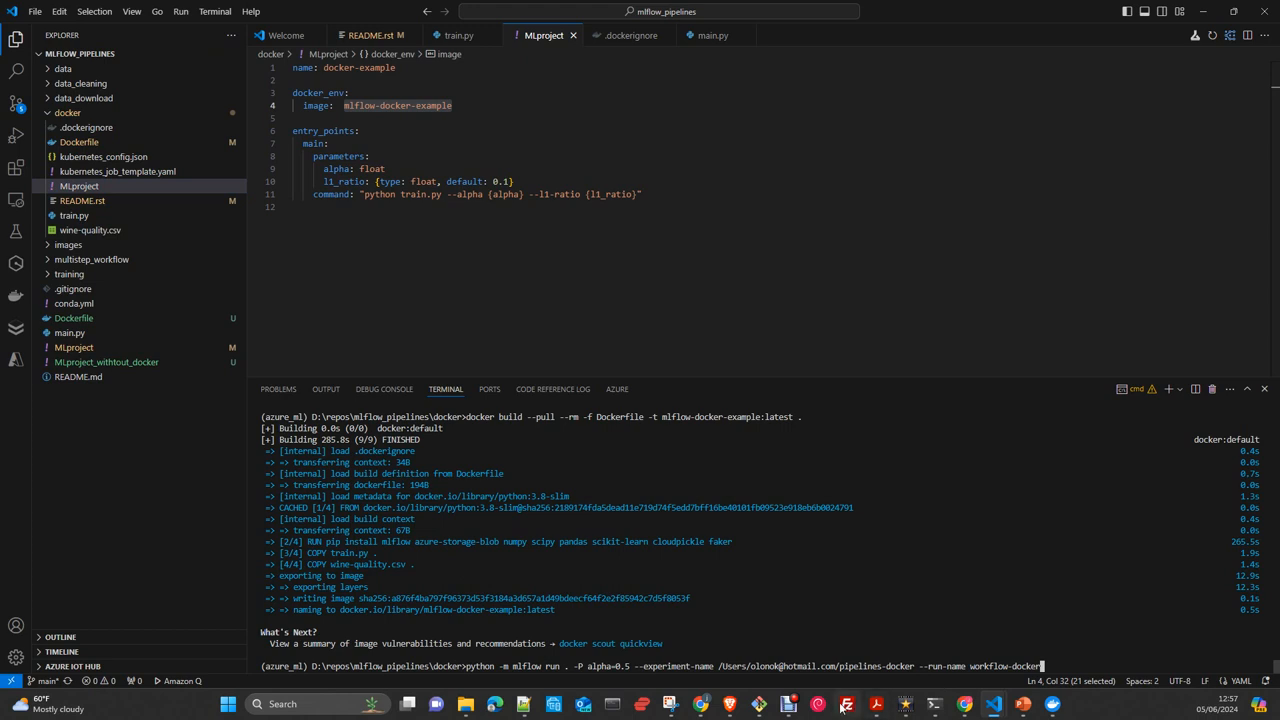
mouse_move(835, 705)
text(-new)
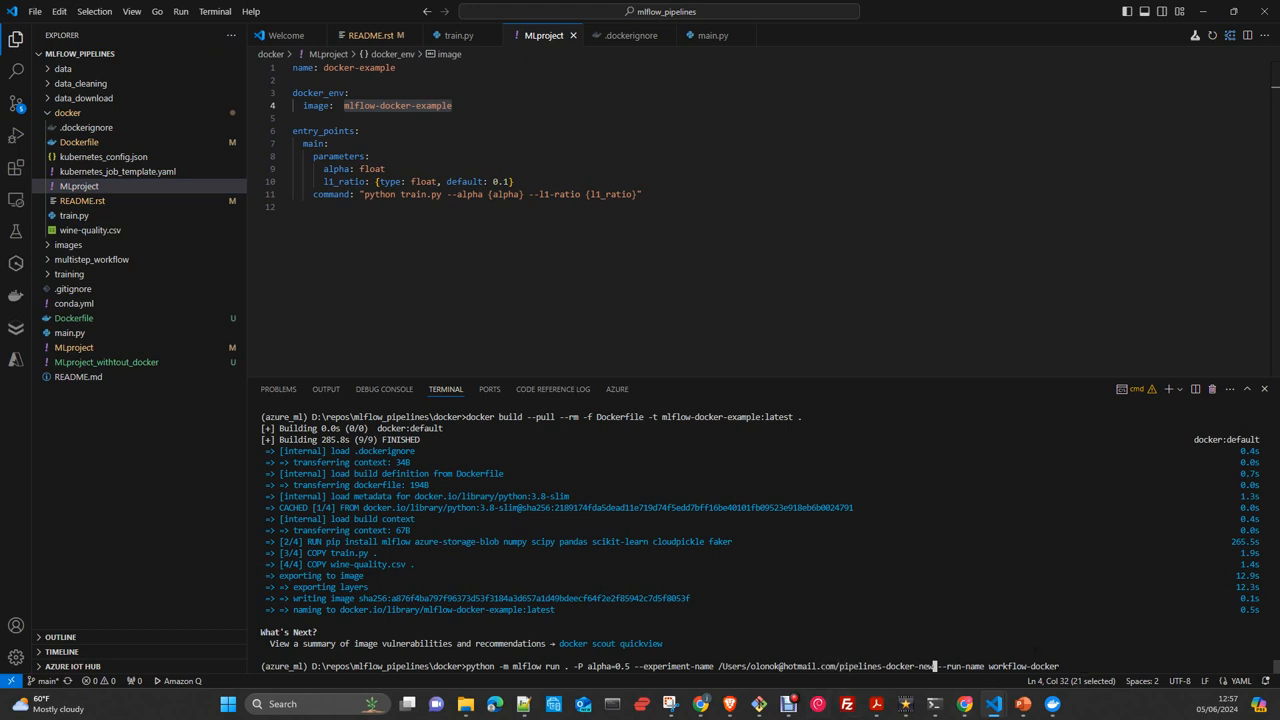
mouse_move(1070, 681)
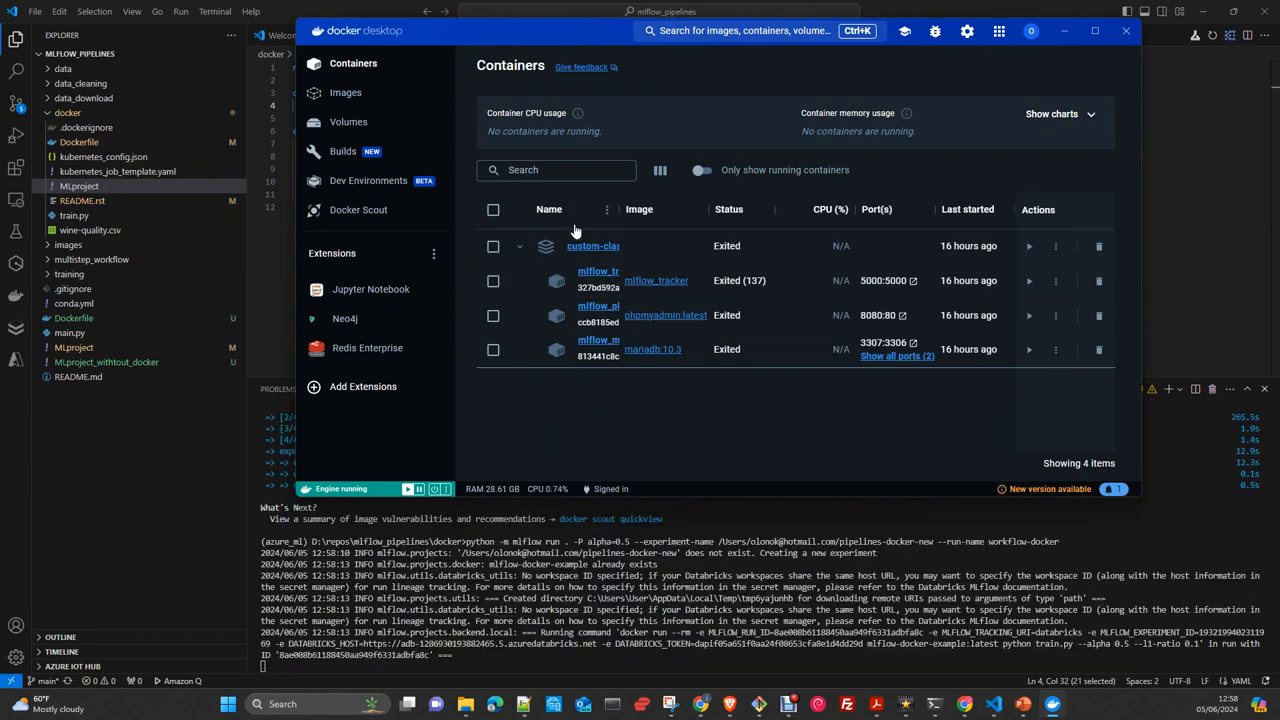
mouse_move(648, 425)
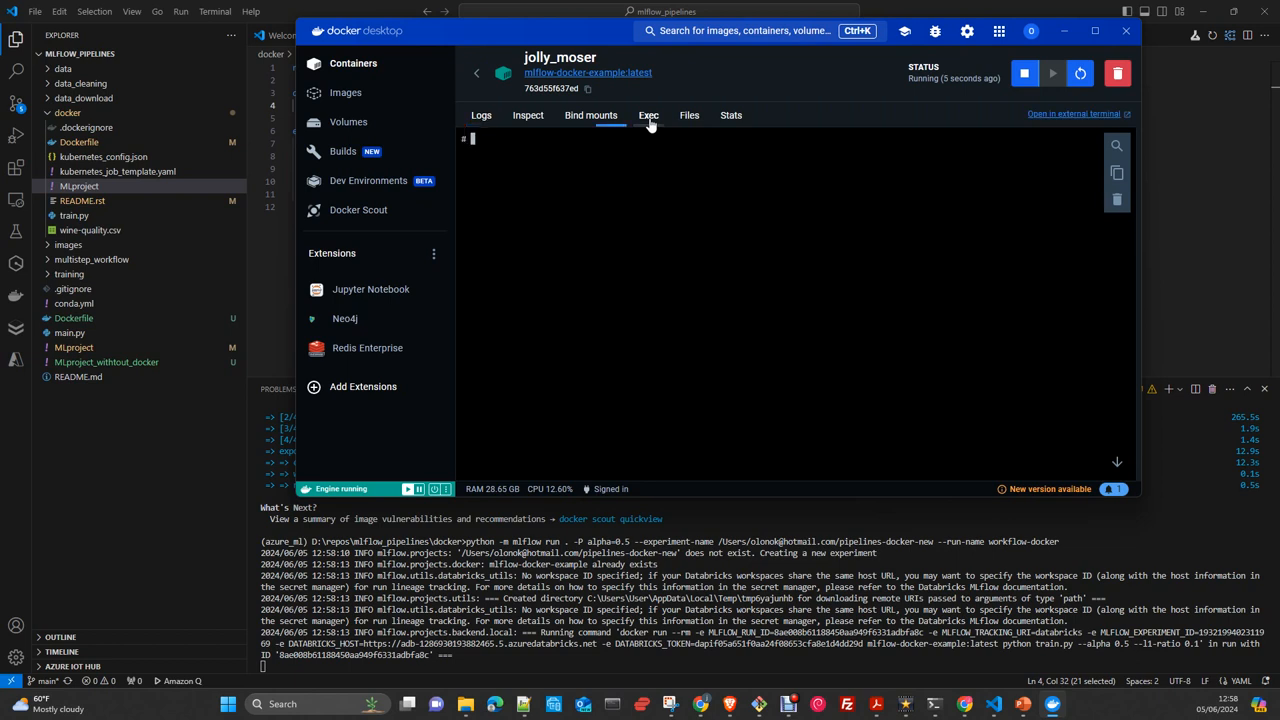
Step: List the running training container's files and bring up the container overview
text(lsa)
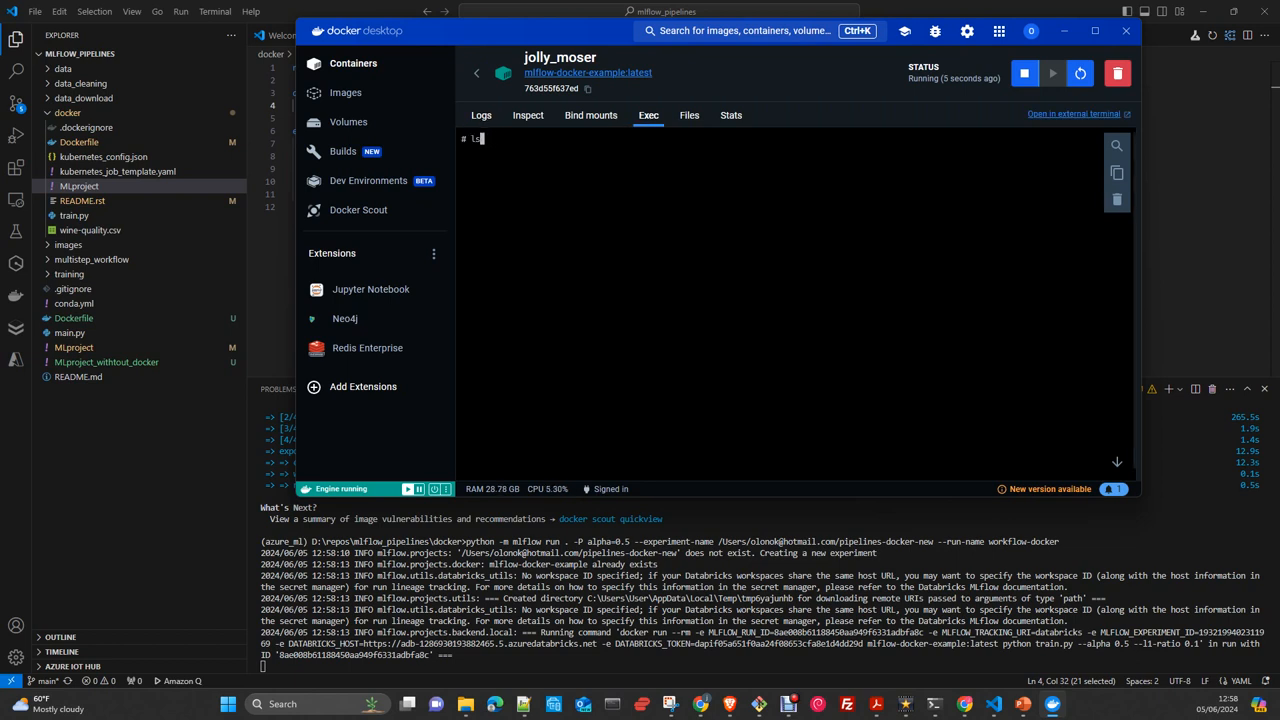
text( -l)
key(Return)
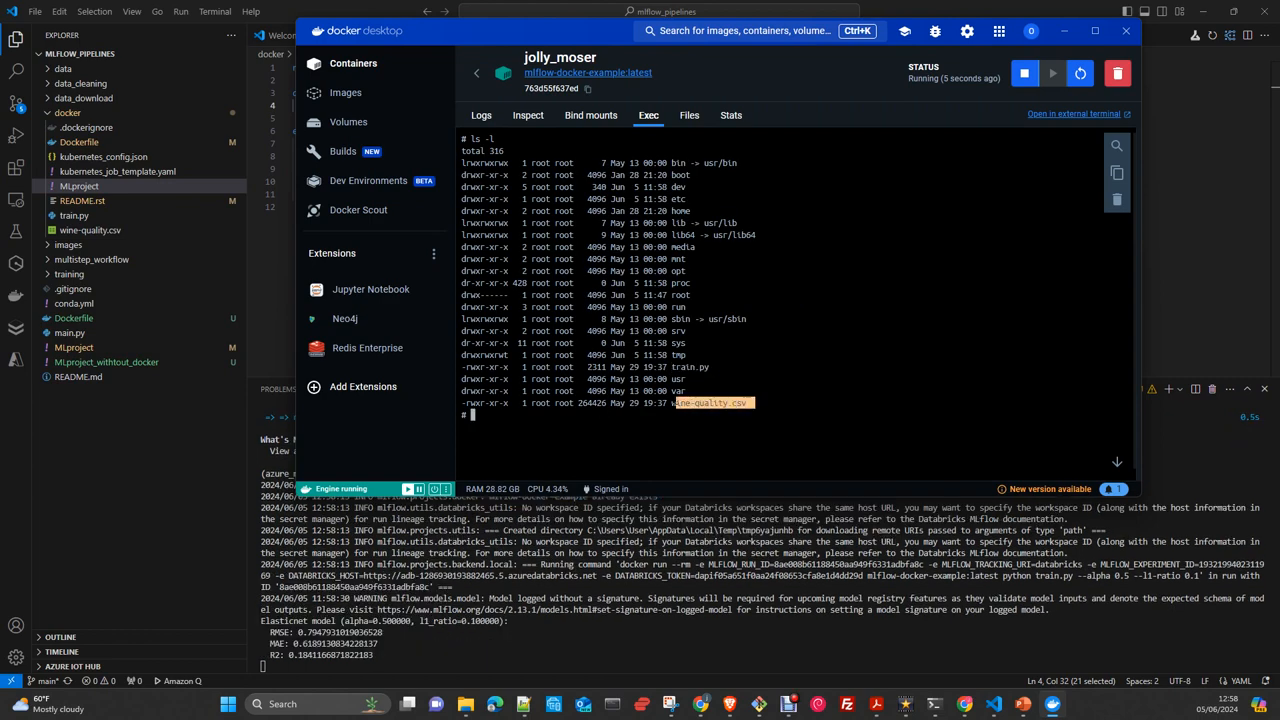
click(353, 63)
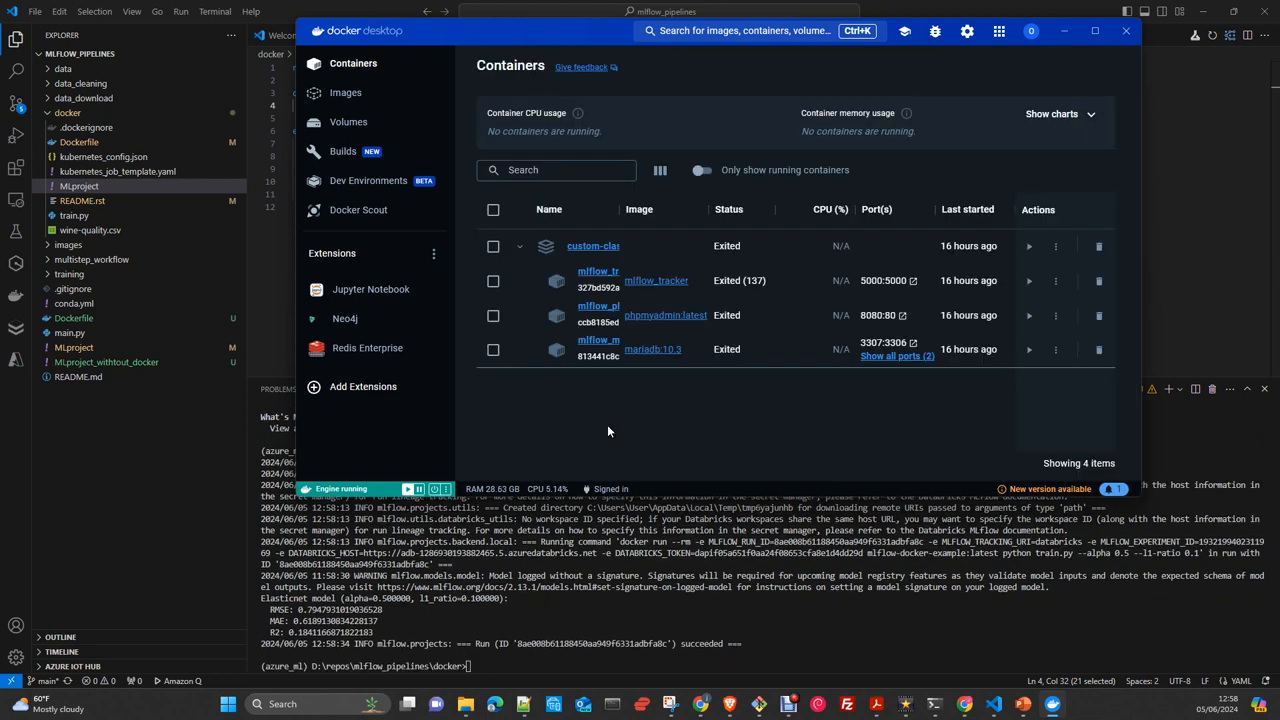
mouse_move(537, 347)
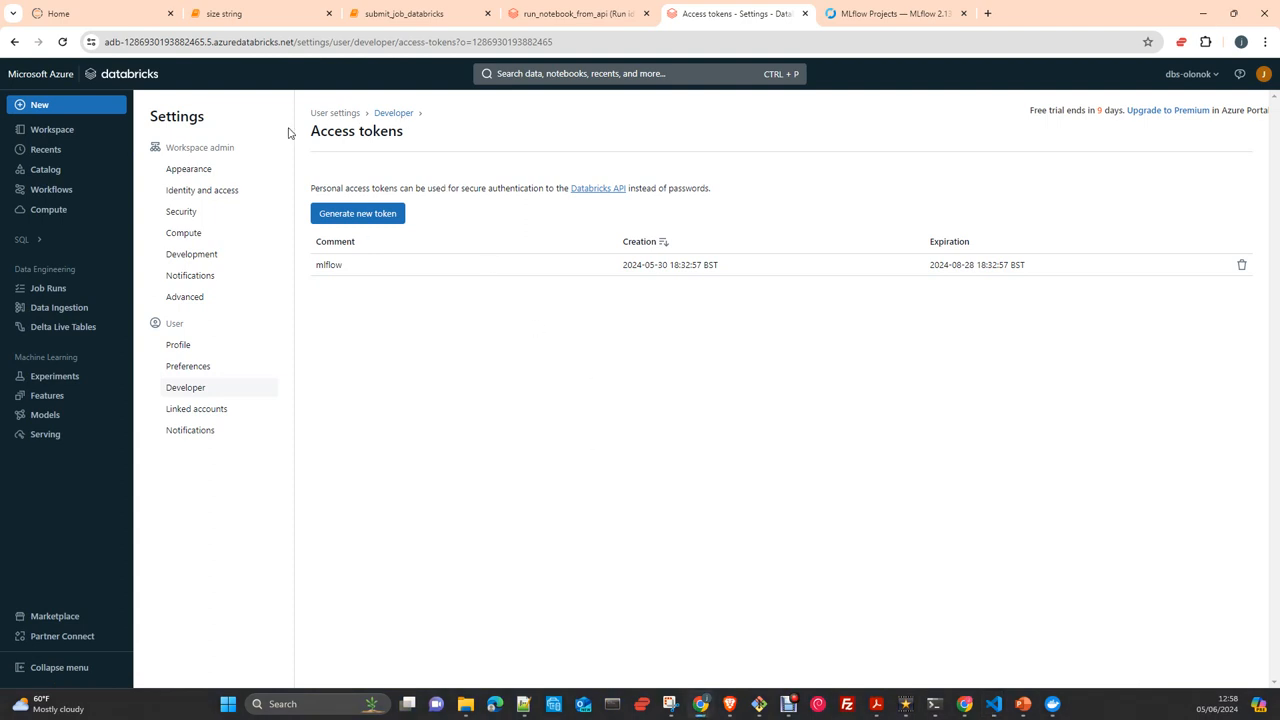
Step: Open the workflow-docker run in the pipelines-docker-new Databricks experiment
click(54, 375)
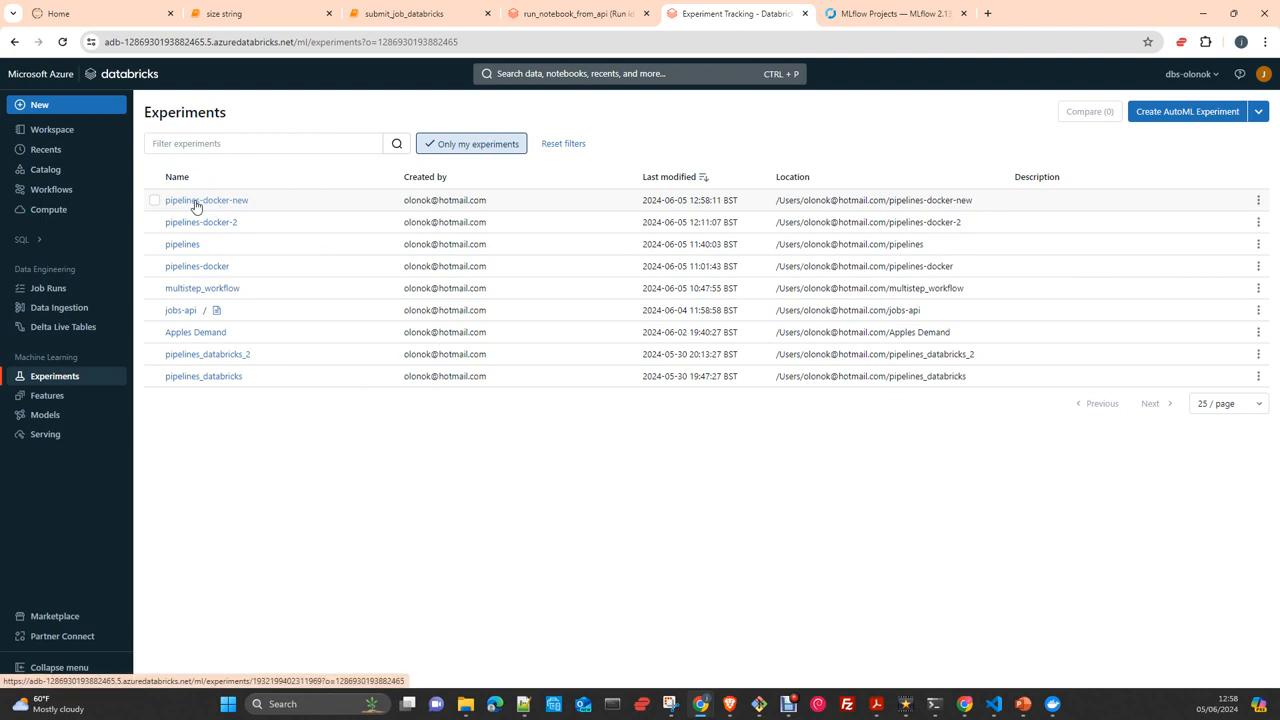
click(206, 200)
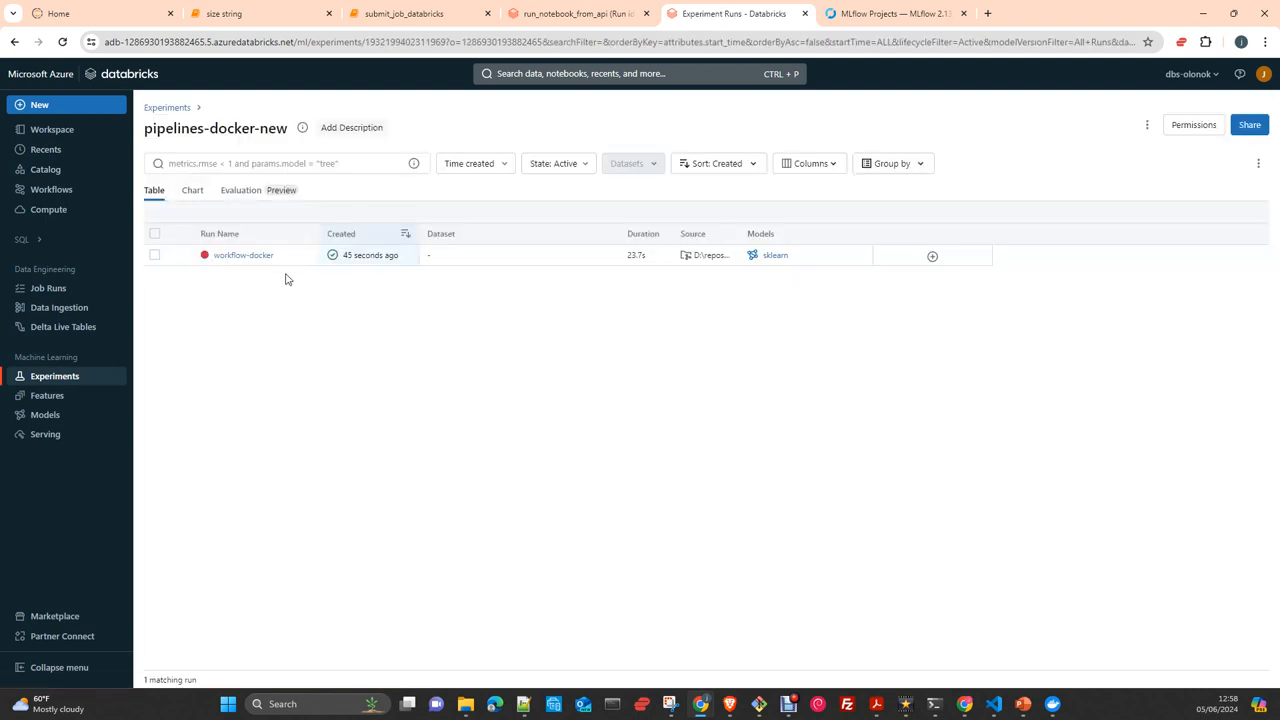
click(242, 255)
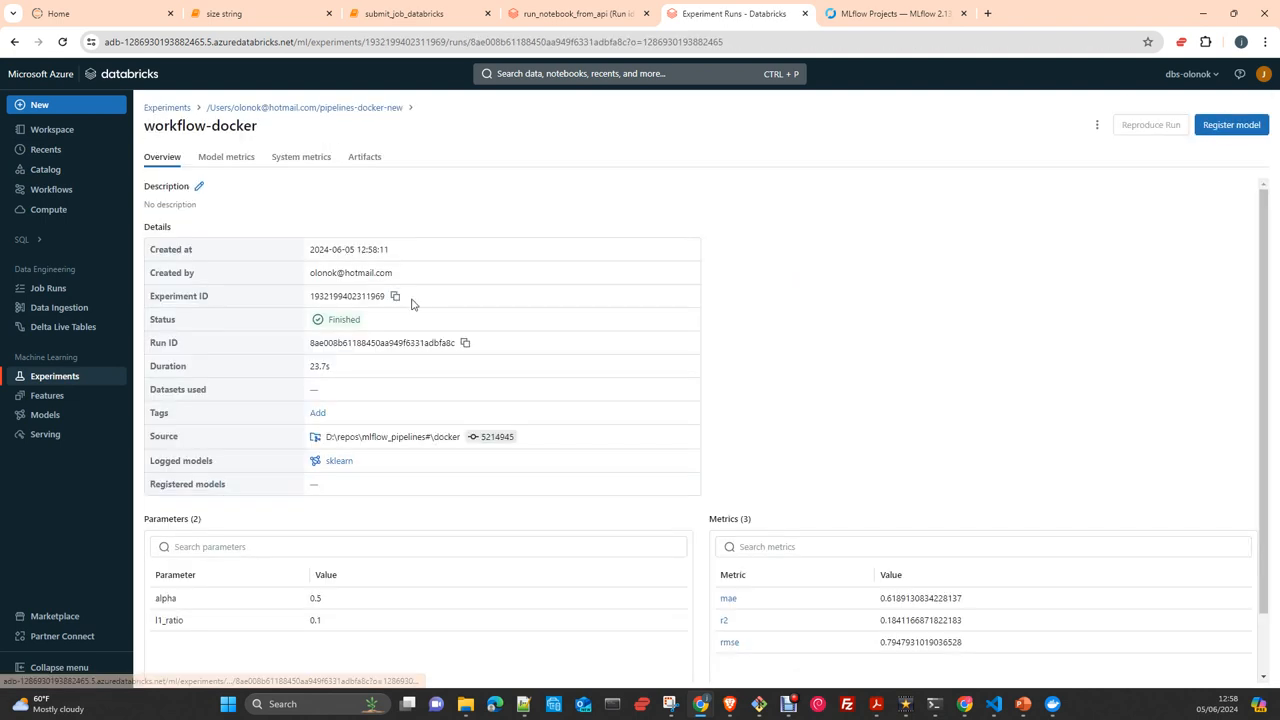
mouse_move(197, 584)
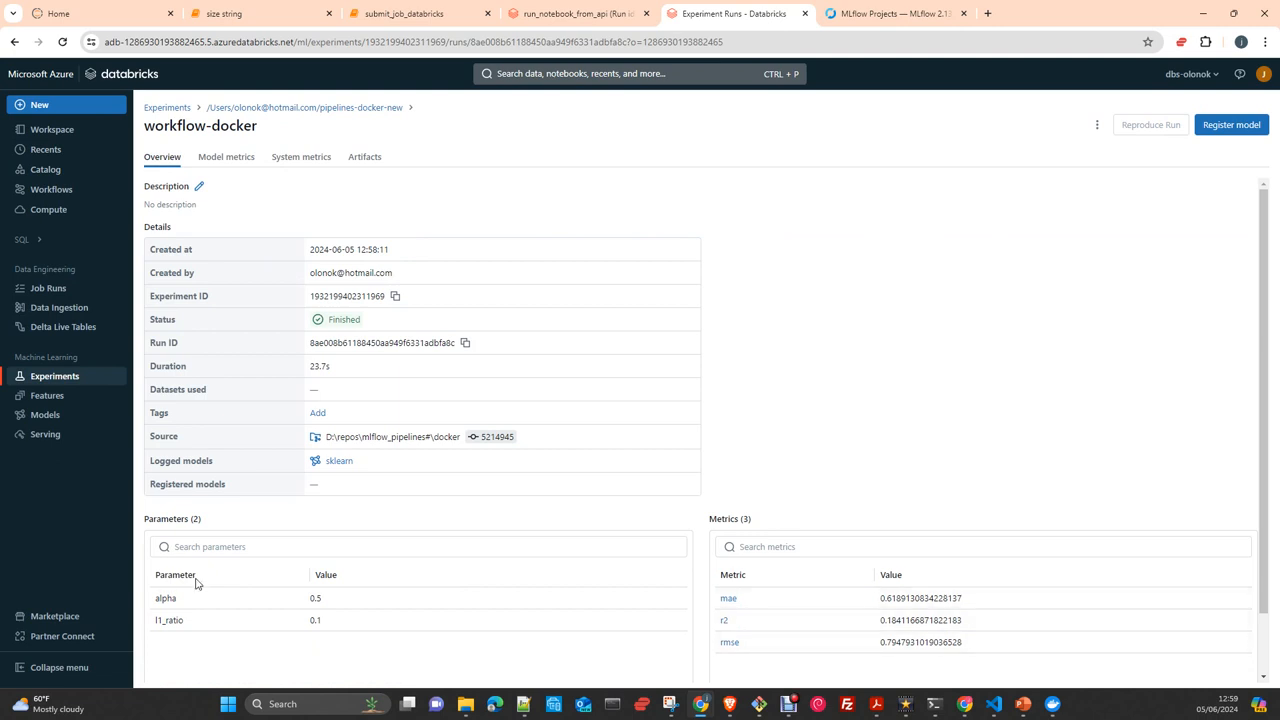
mouse_move(226, 157)
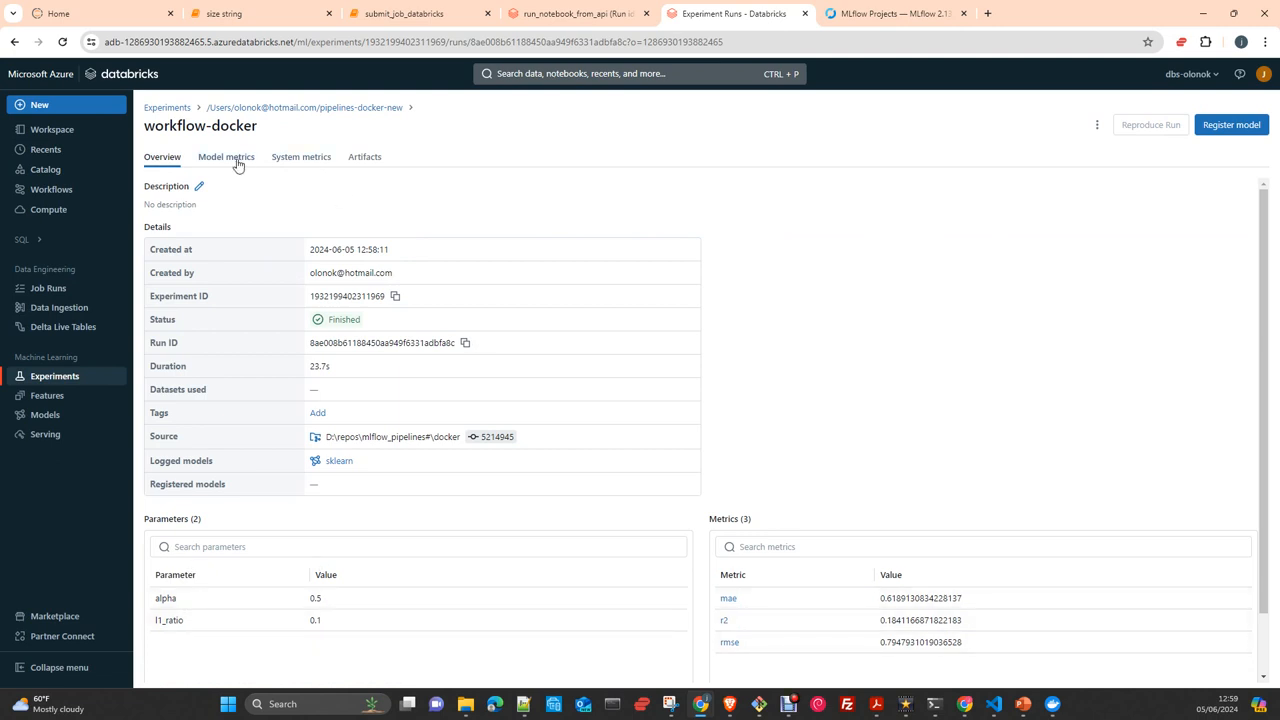
Step: View the run's metric charts, then expand the logged model's metadata artifacts folder
click(226, 157)
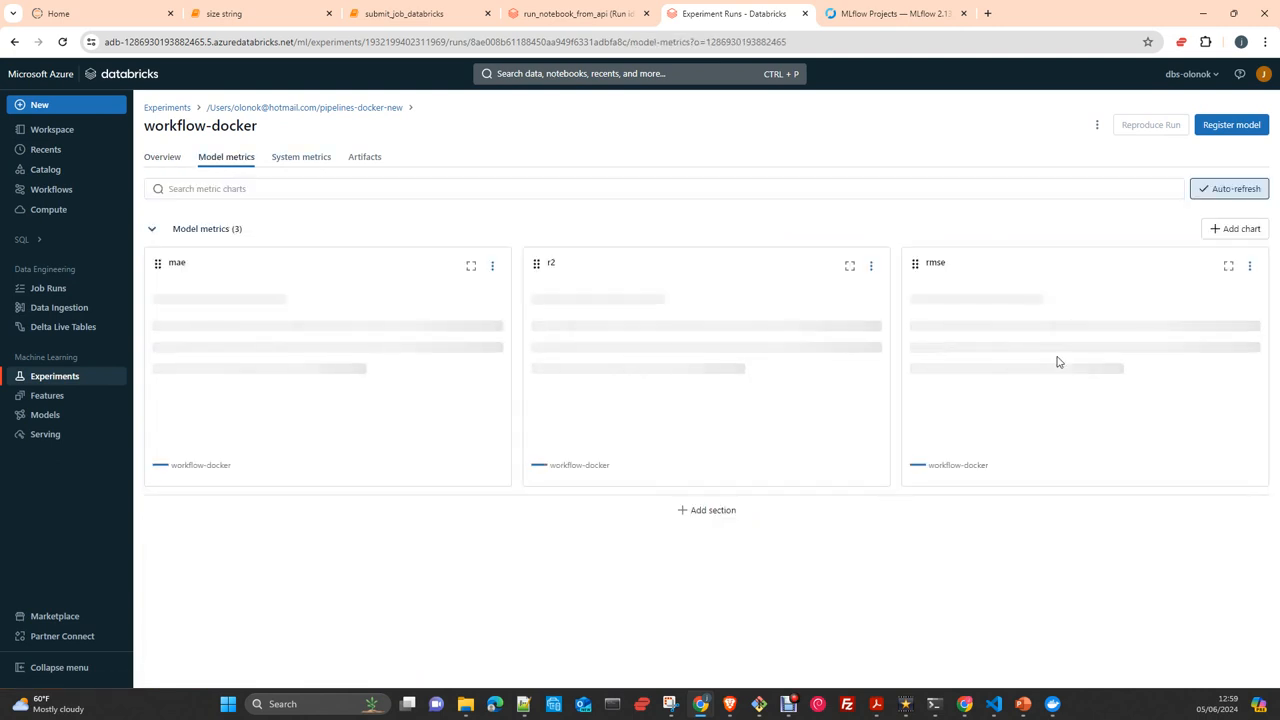
mouse_move(365, 159)
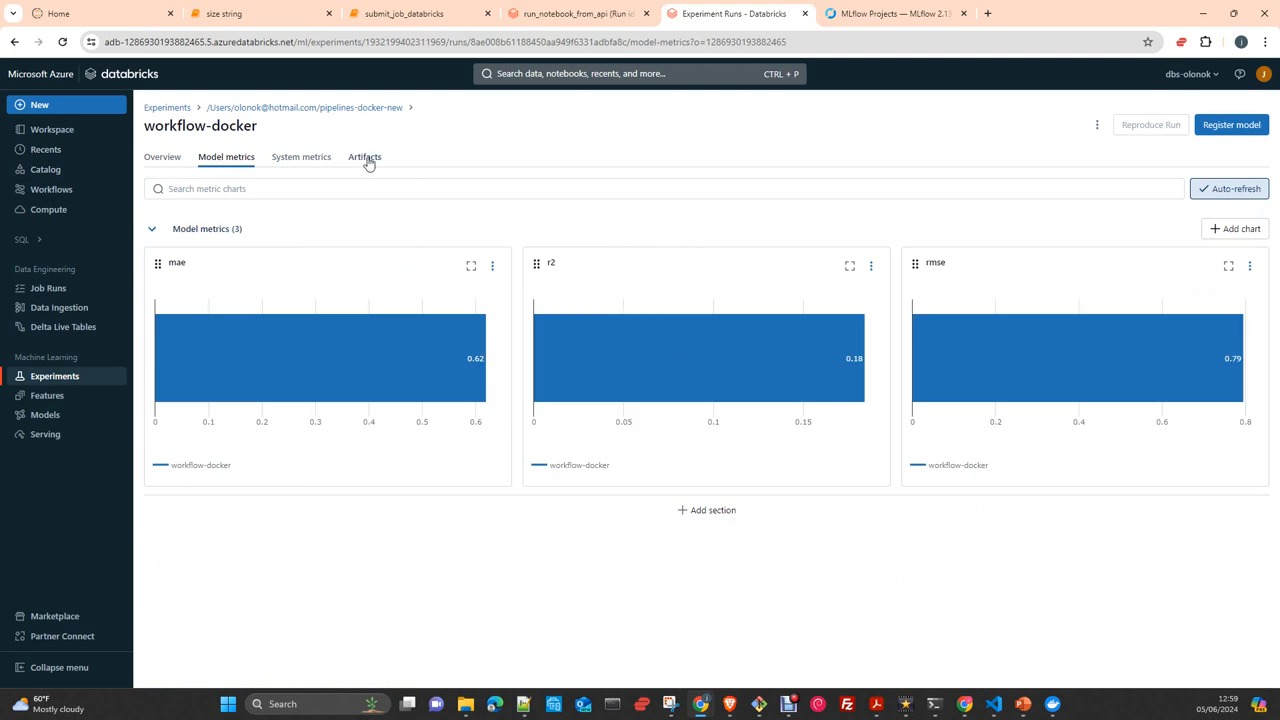
click(364, 157)
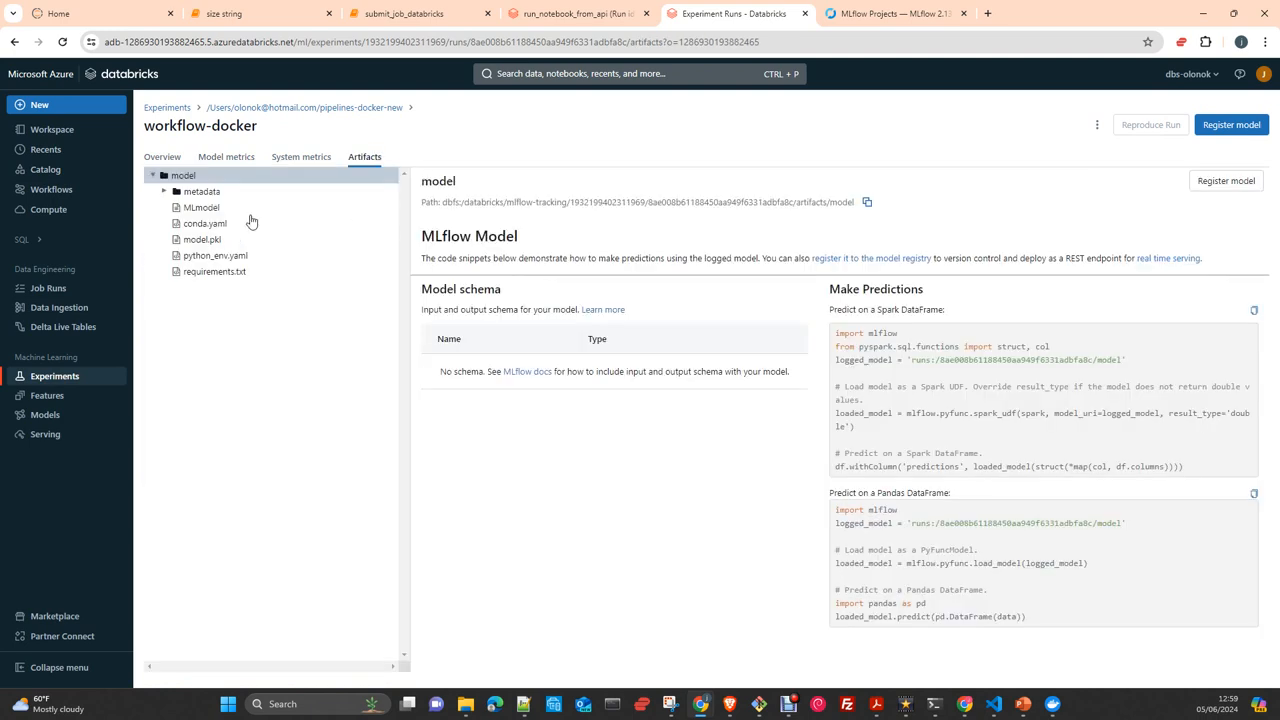
click(201, 191)
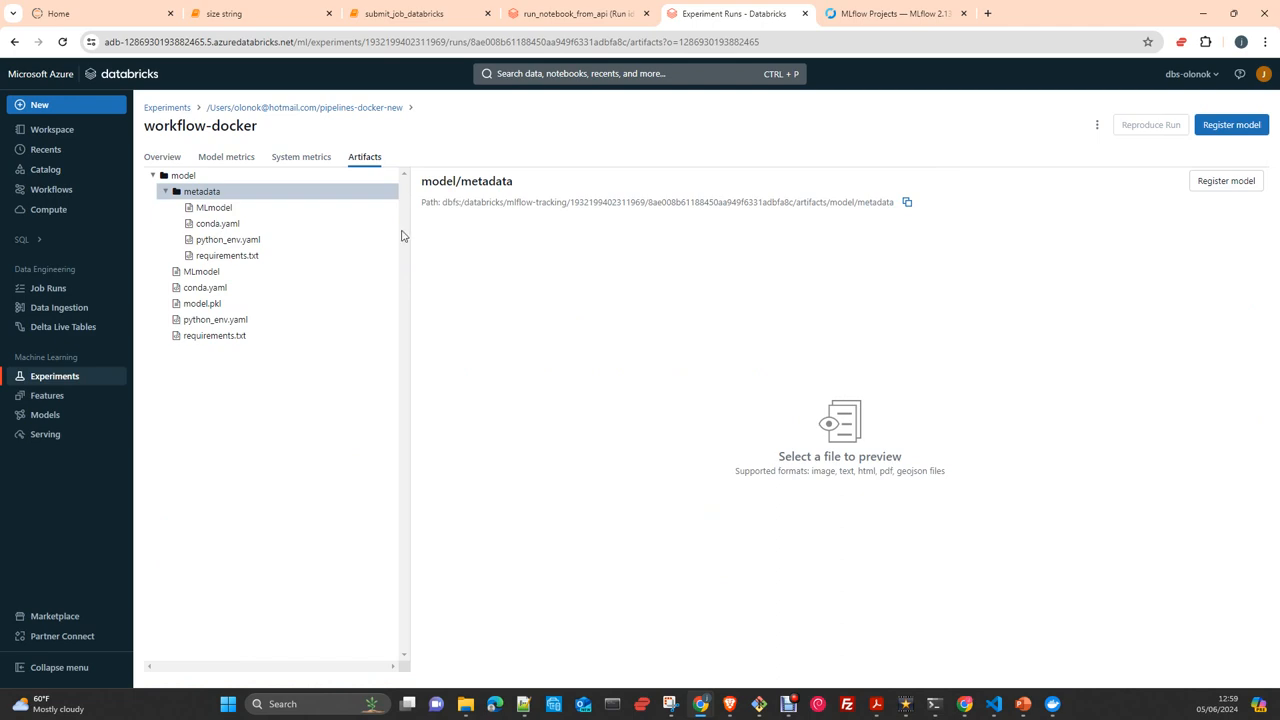
mouse_move(1093, 22)
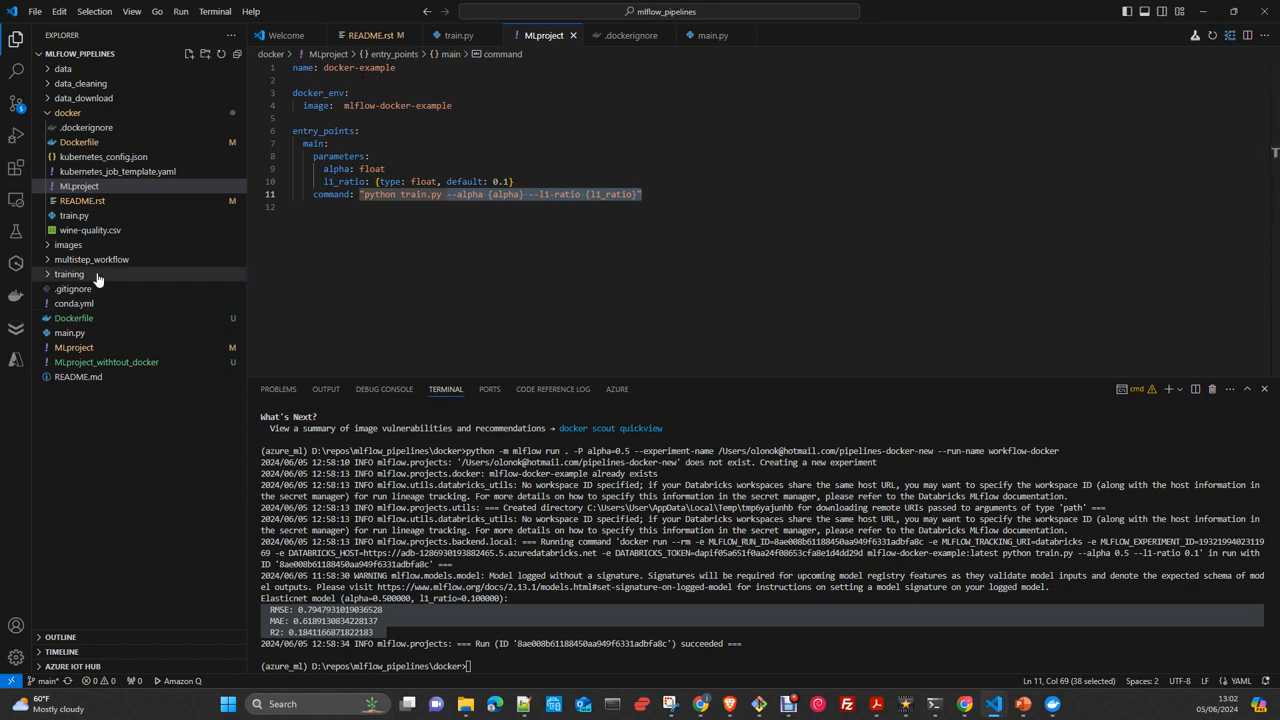
Step: Skim the multistep_workflow MLproject, then open its conda.yml with Python 3.9, tensorflow and mlflow
click(91, 259)
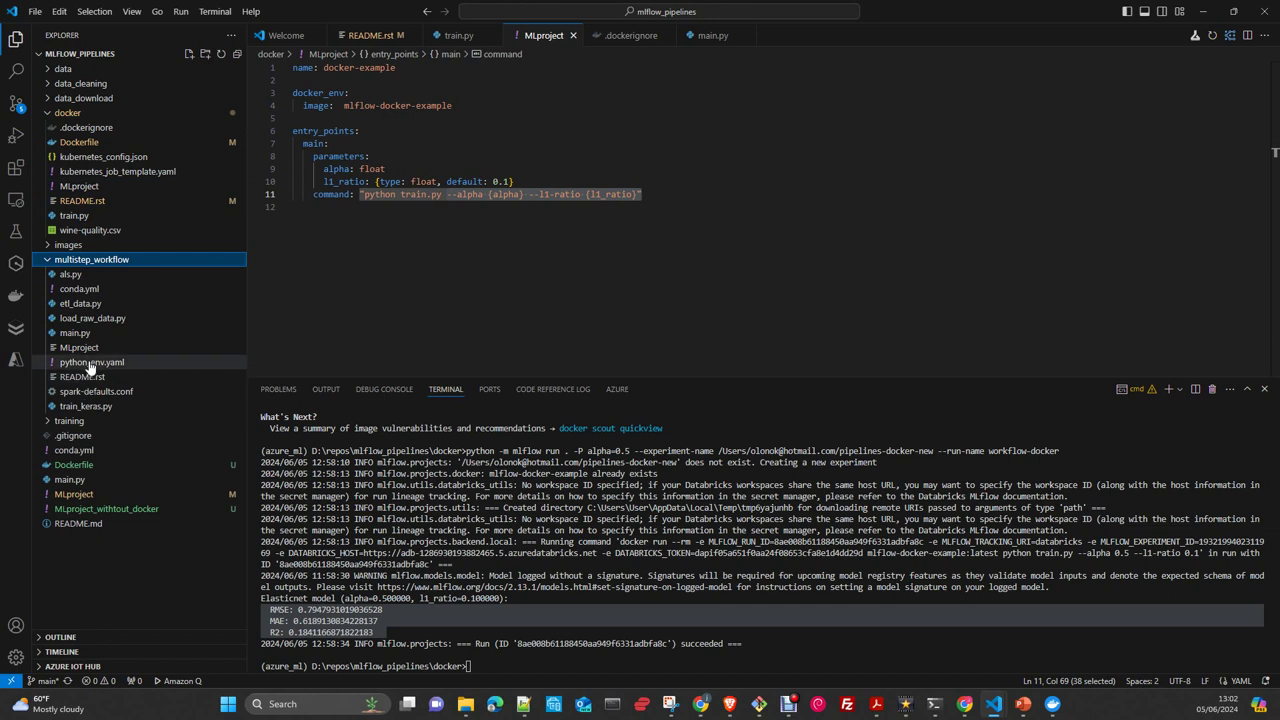
mouse_move(79, 347)
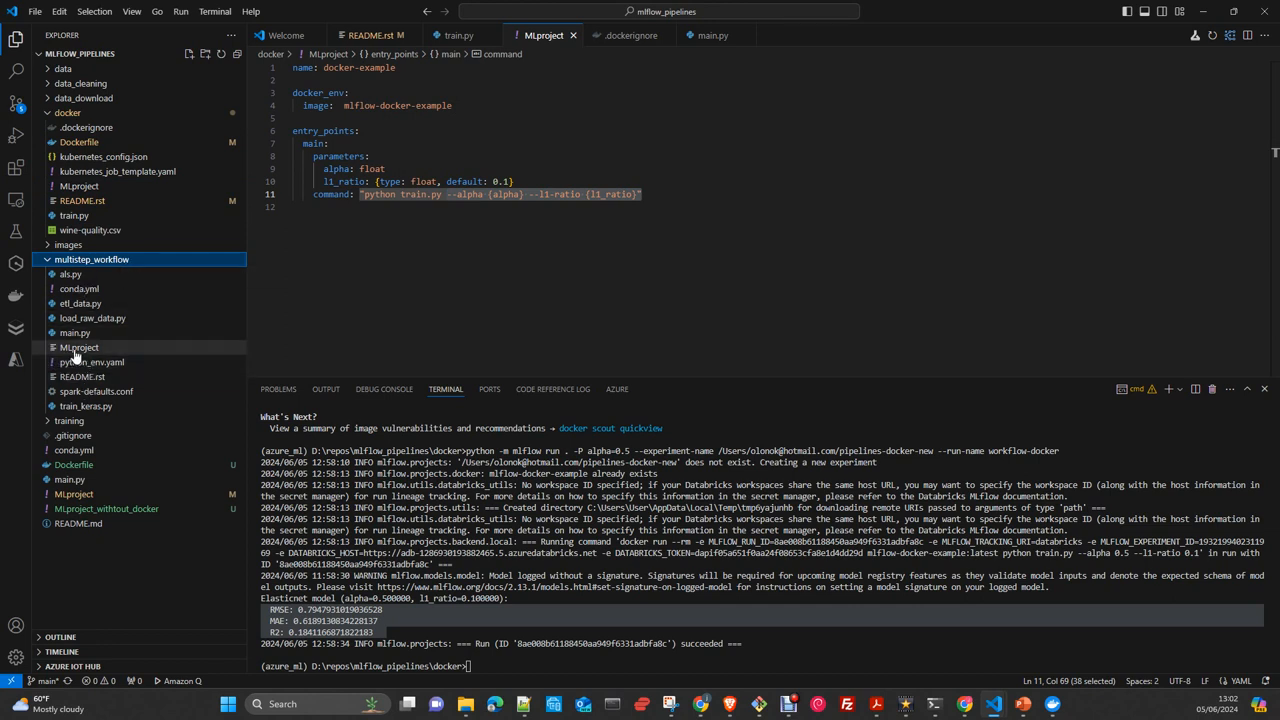
click(79, 347)
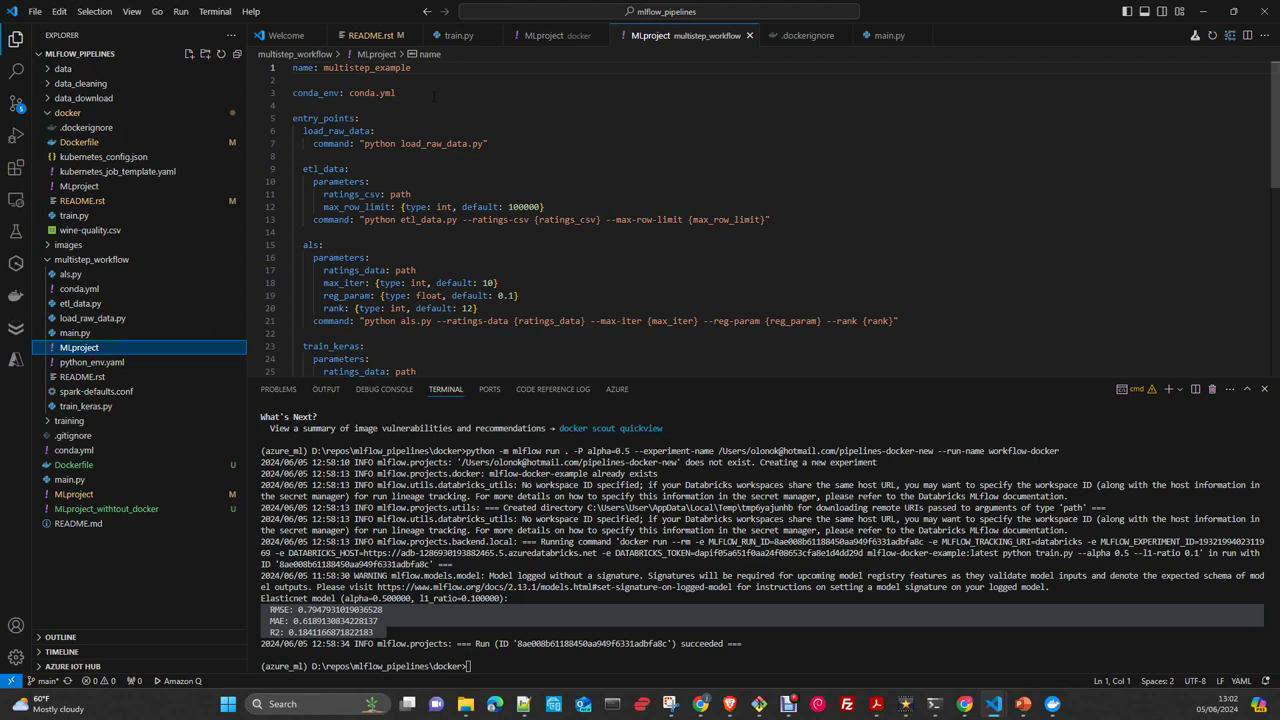
scroll(down, 3)
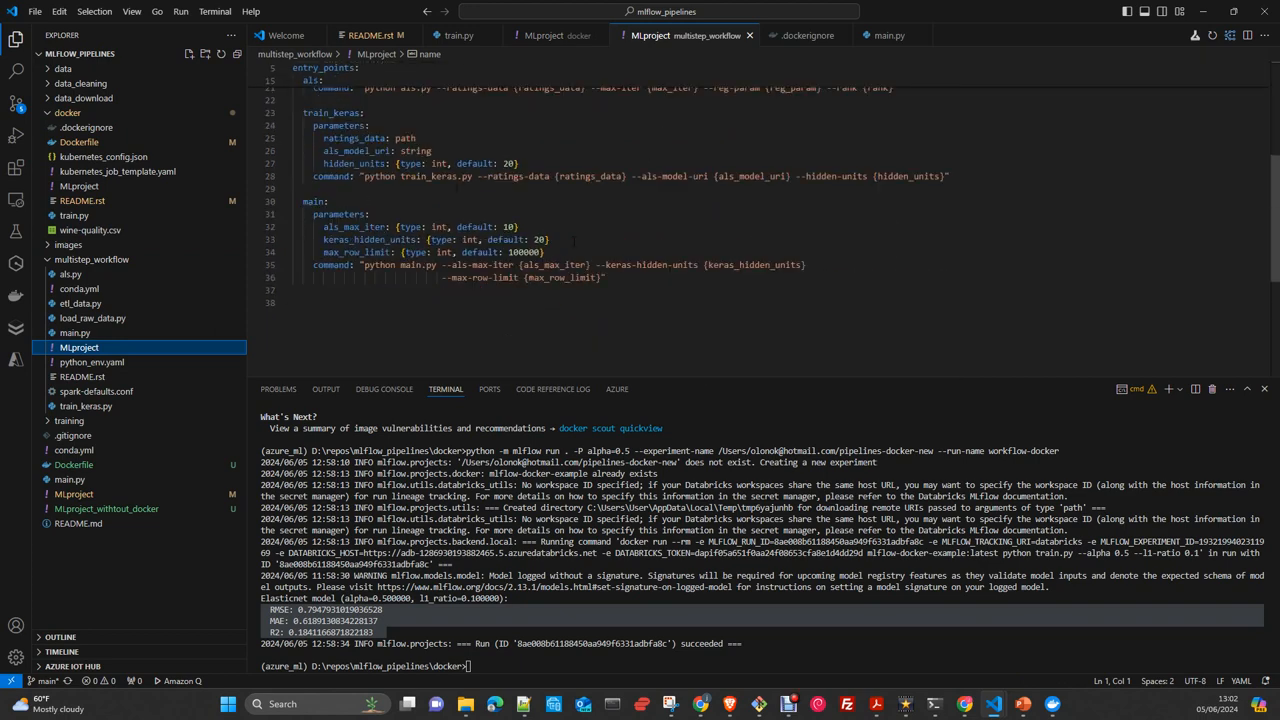
scroll(up, 3)
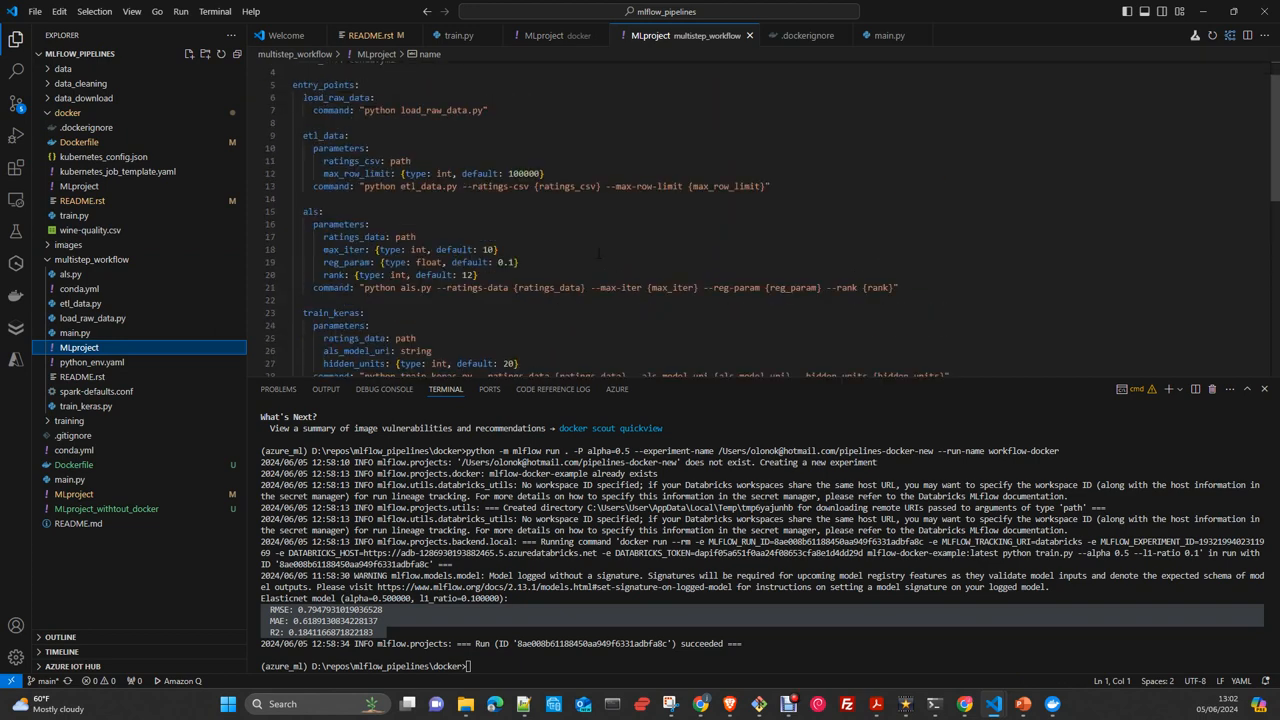
scroll(up, 3)
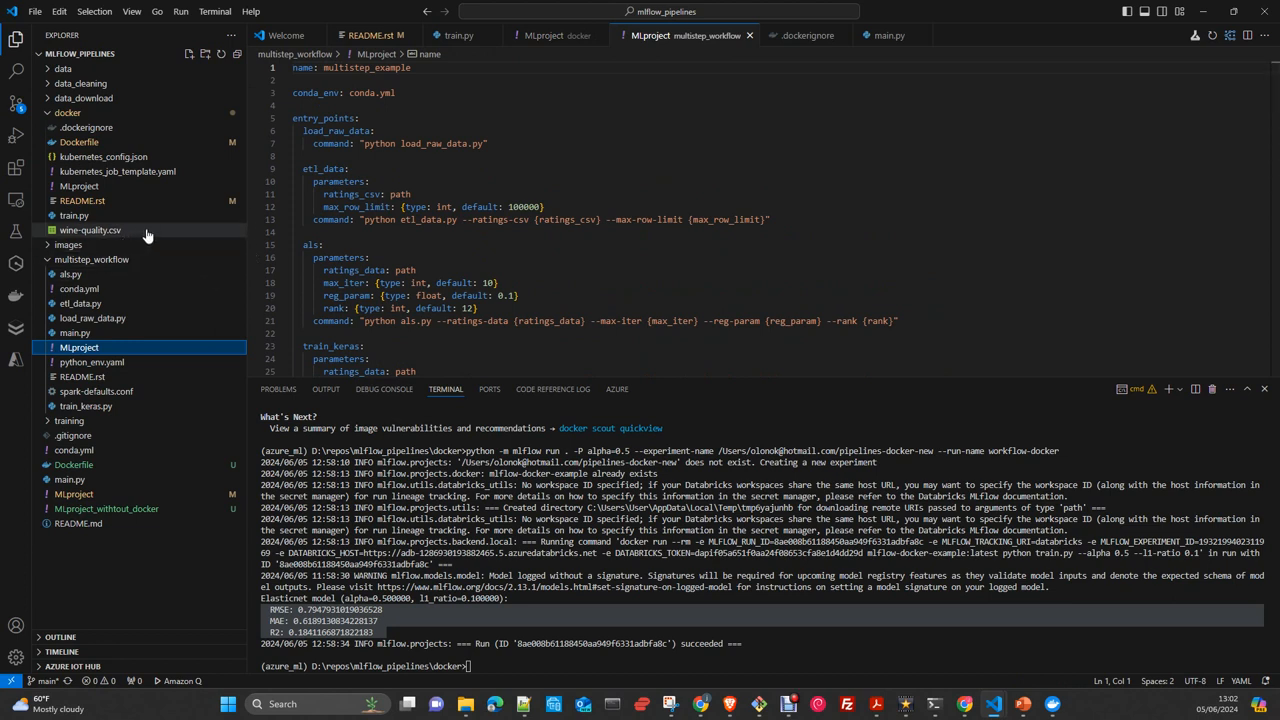
mouse_move(210, 230)
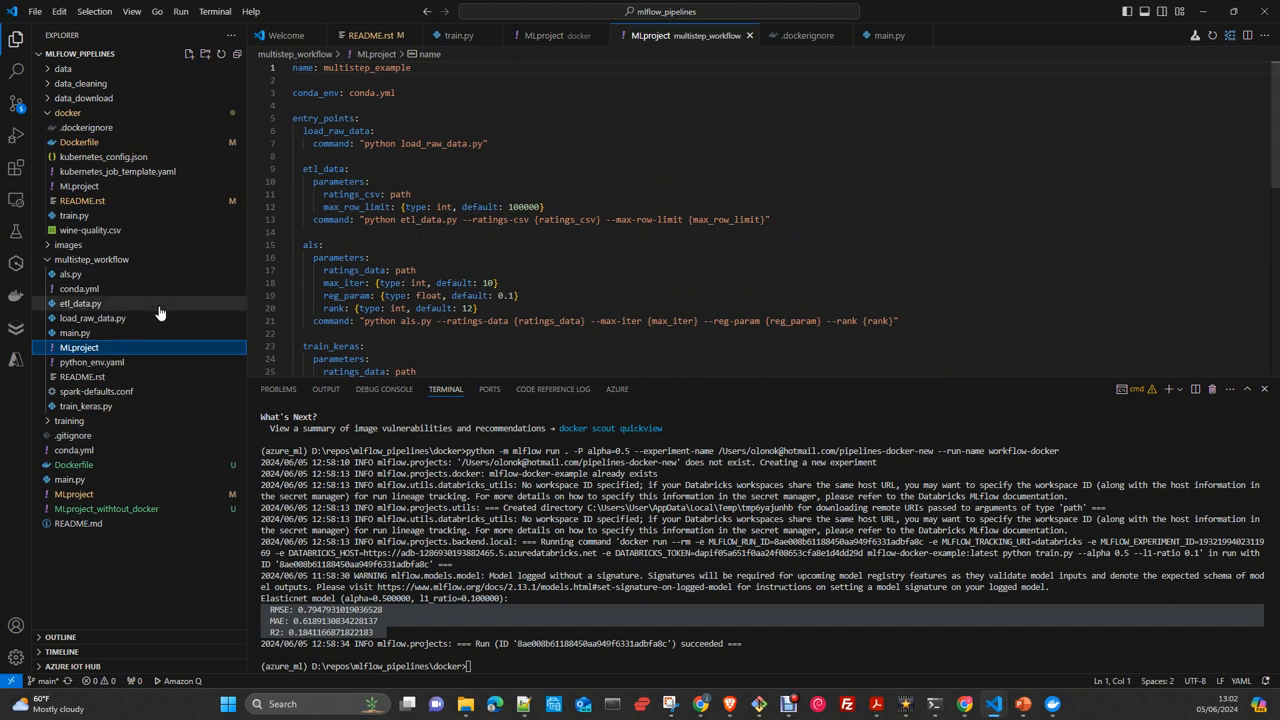
mouse_move(128, 332)
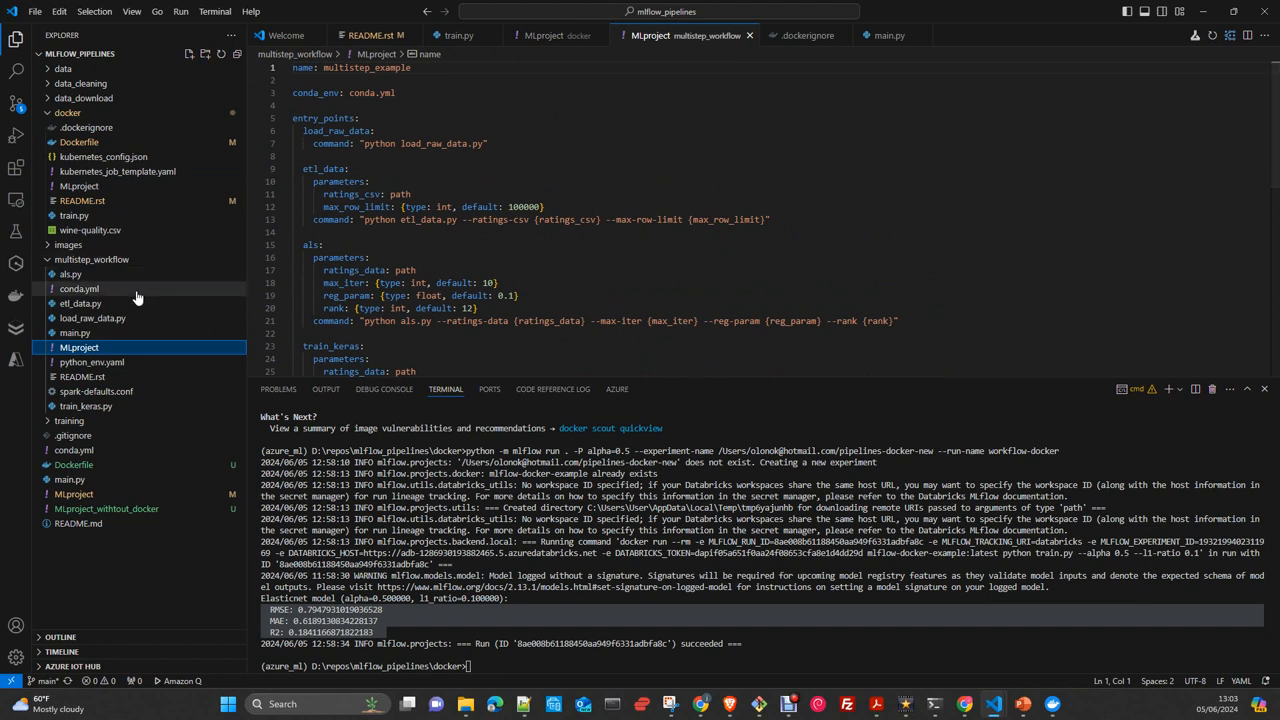
click(79, 288)
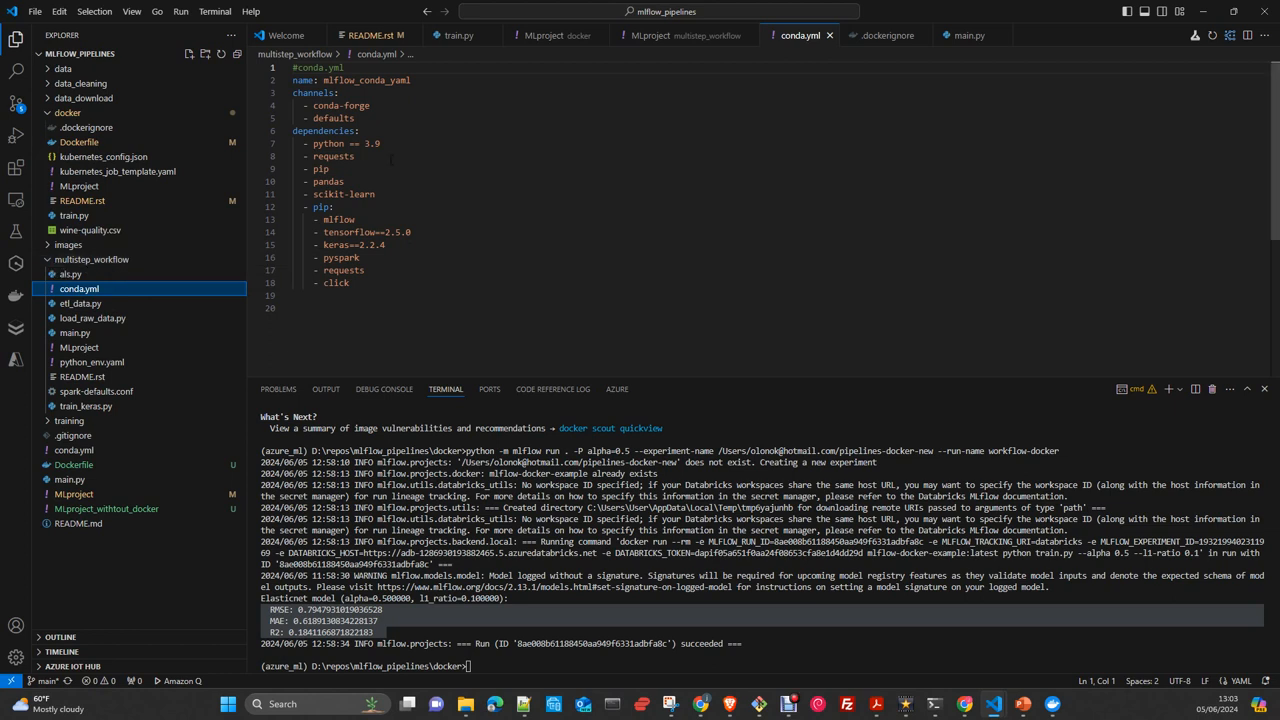
Step: Reread the MLproject's load, ETL, ALS, train_keras and main entry-point parameters and commands
click(685, 35)
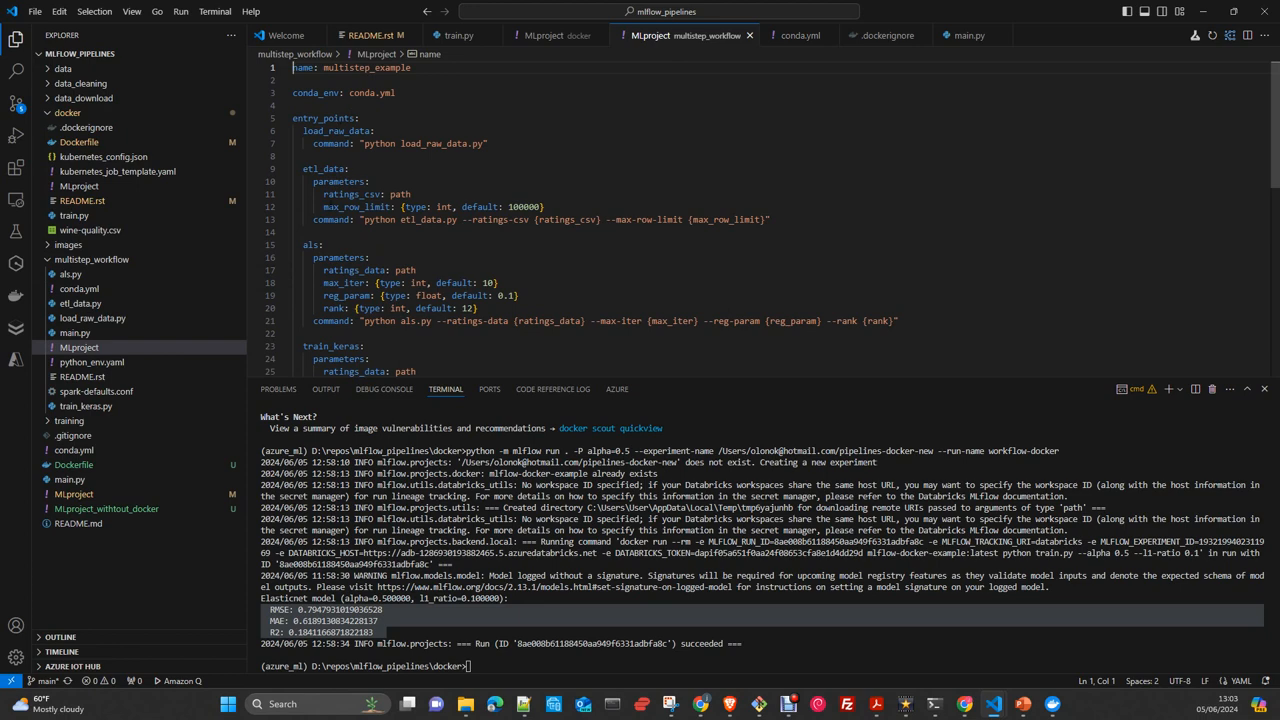
scroll(down, 3)
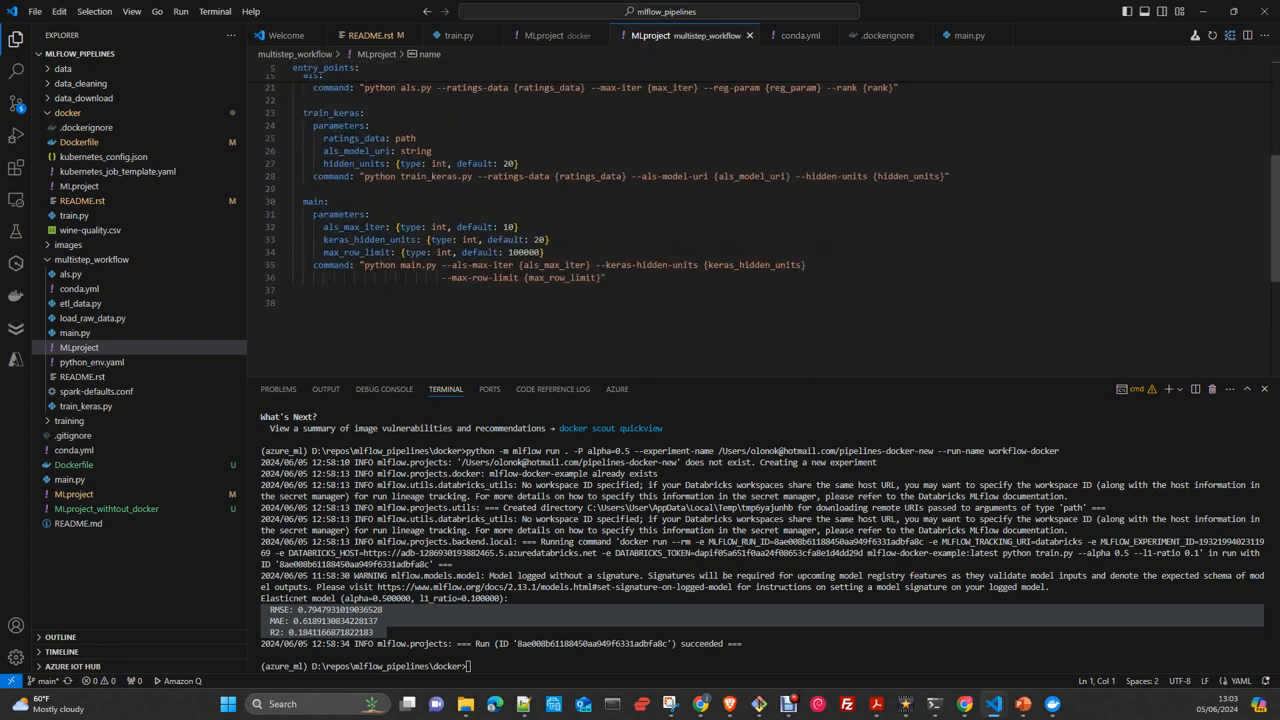
scroll(up, 3)
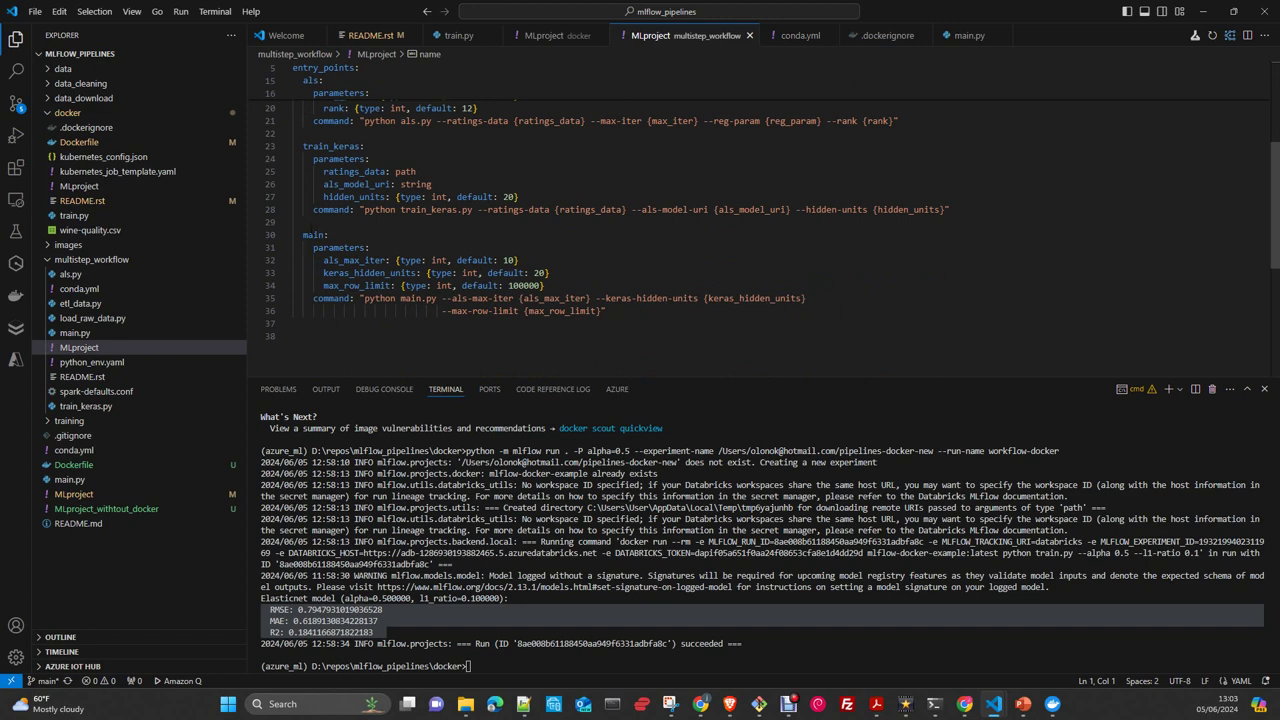
scroll(up, 3)
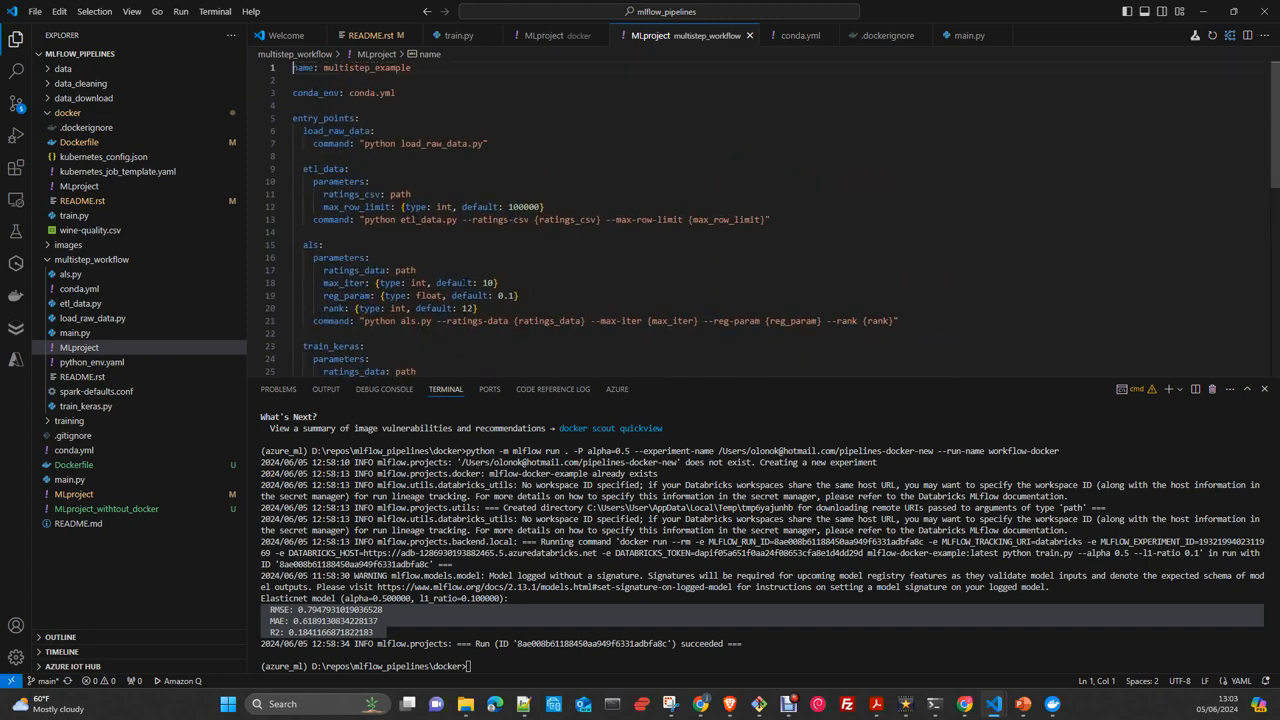
scroll(down, 3)
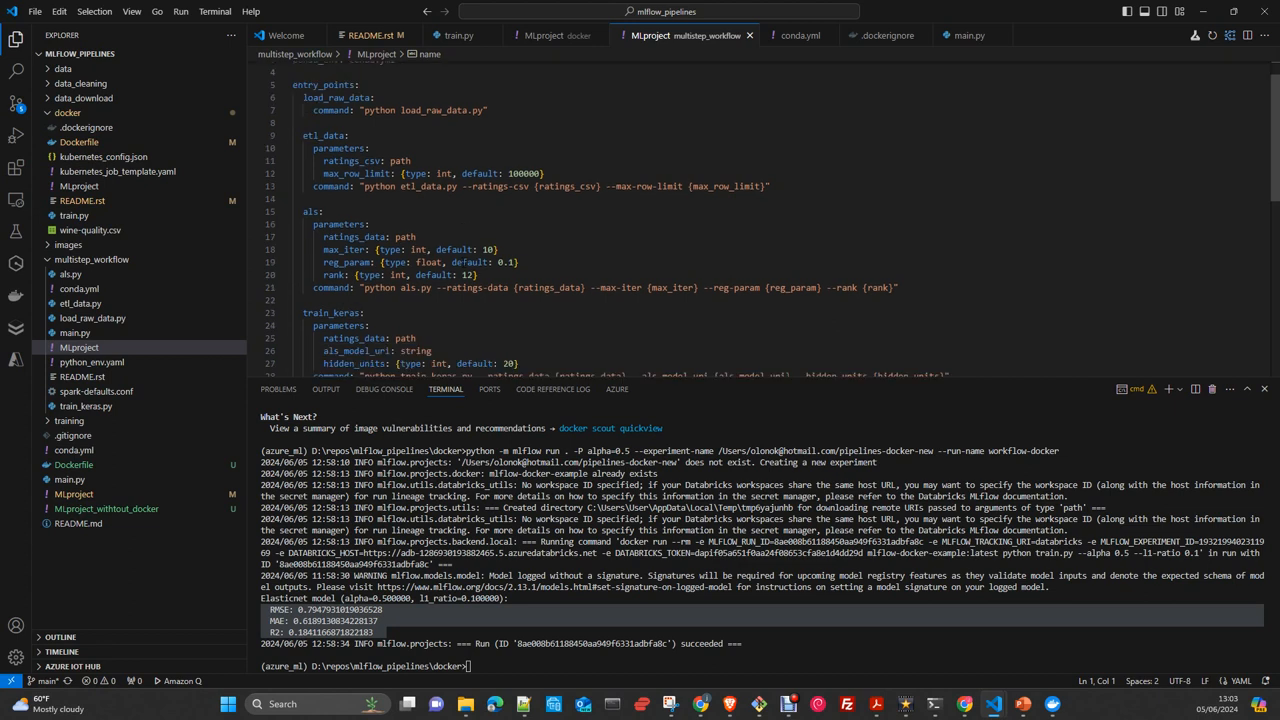
scroll(down, 3)
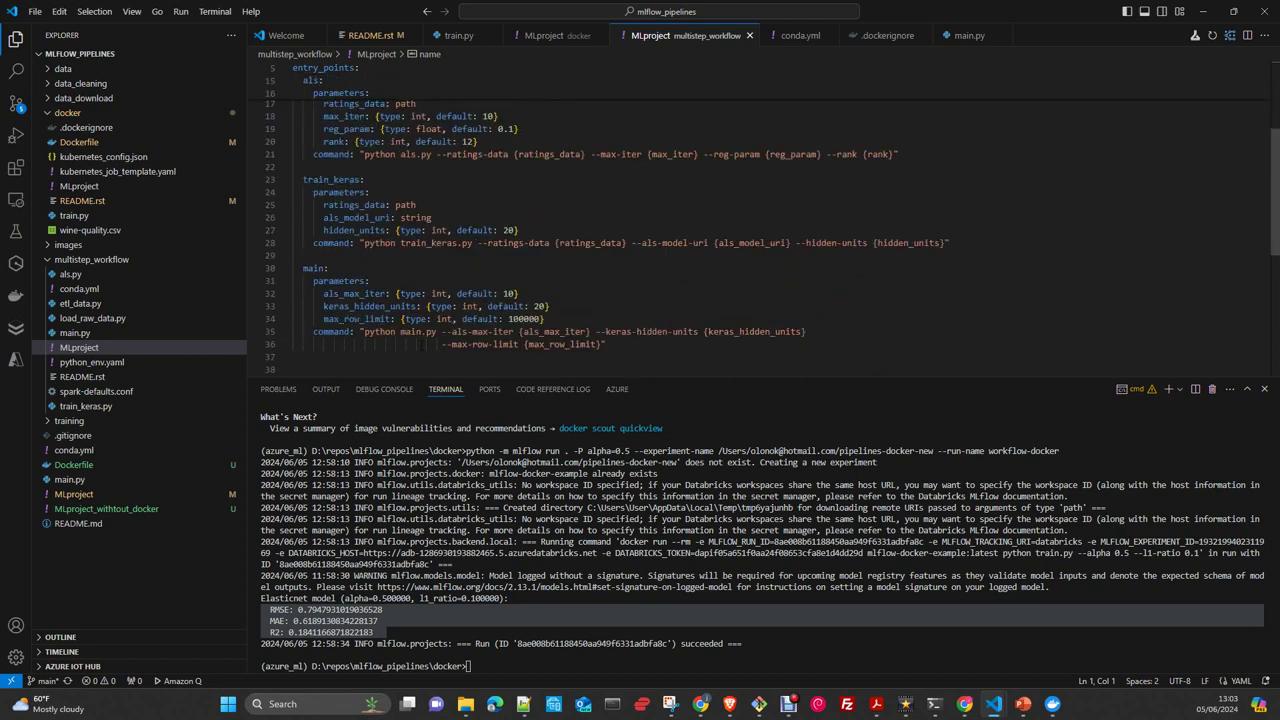
scroll(up, 3)
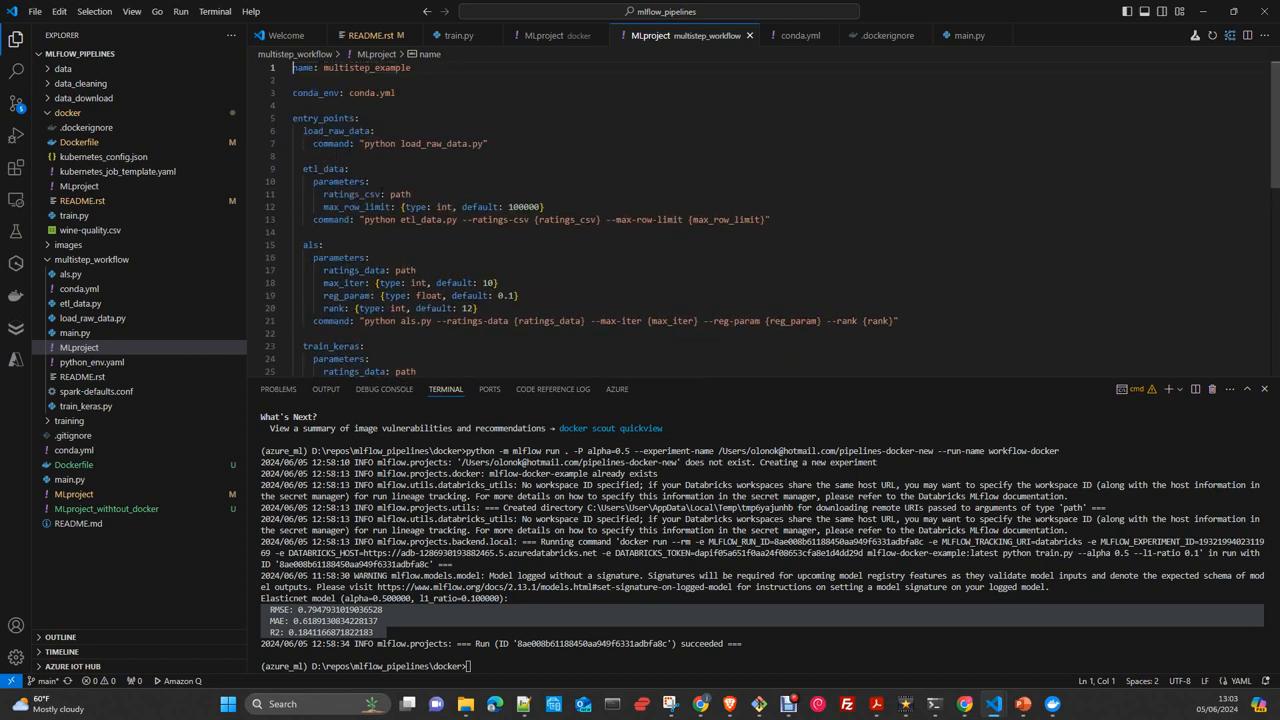
scroll(down, 3)
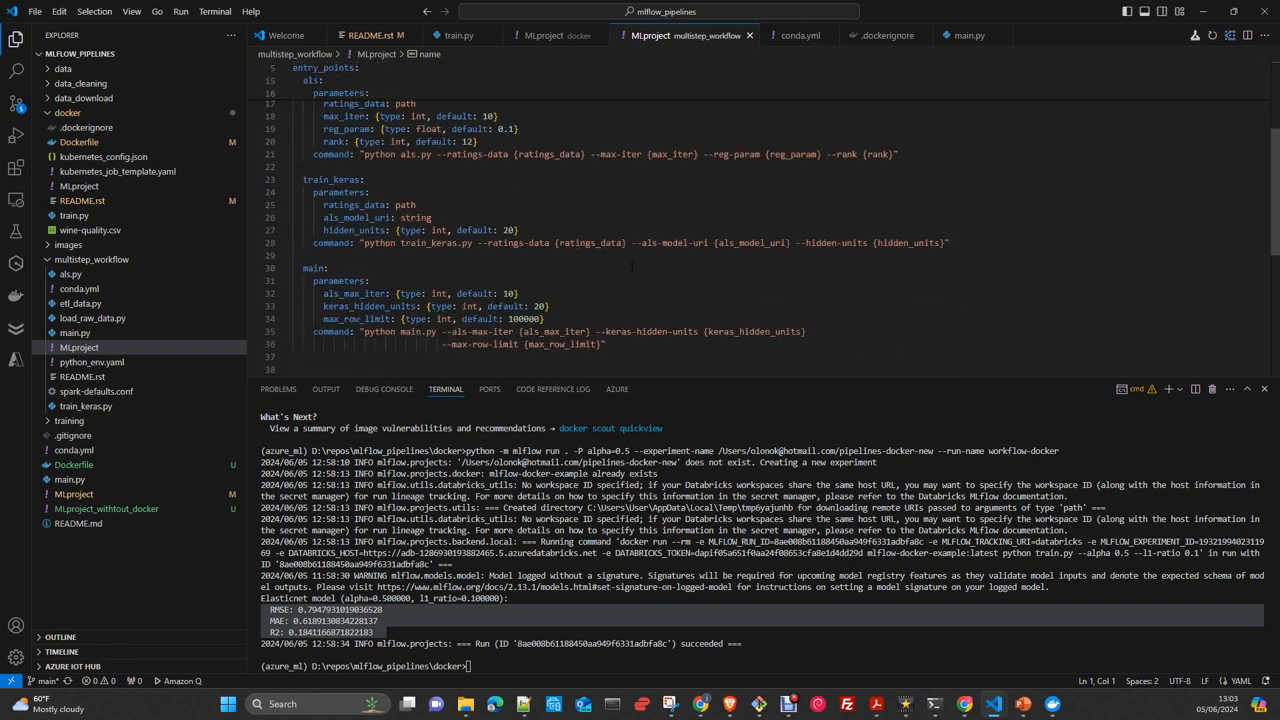